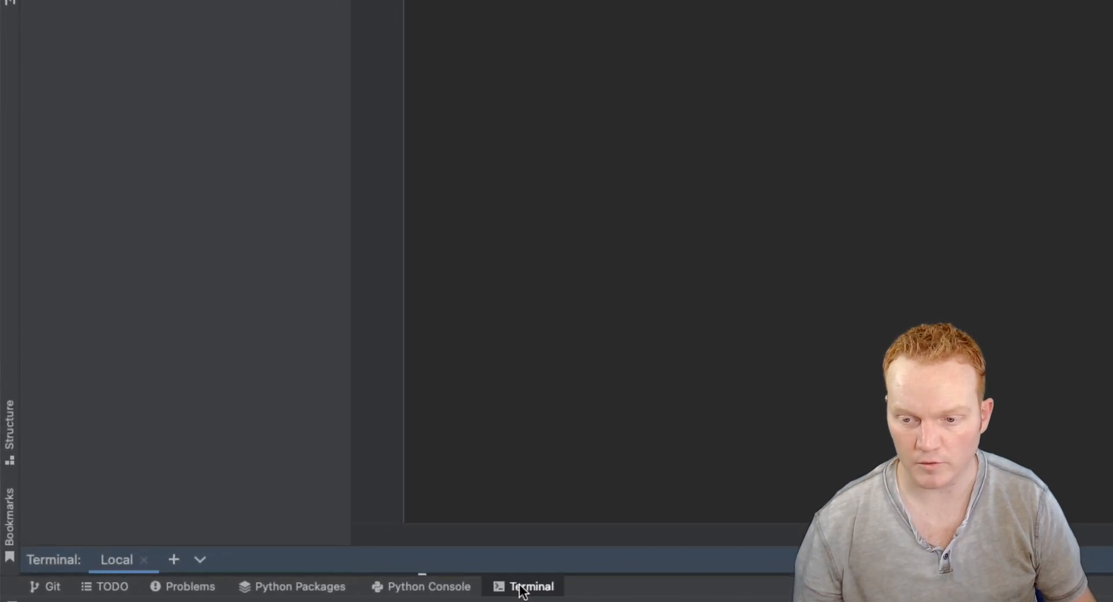
Run pip install opencv-python in the built-in terminal of the face_blurr project.
click(523, 587)
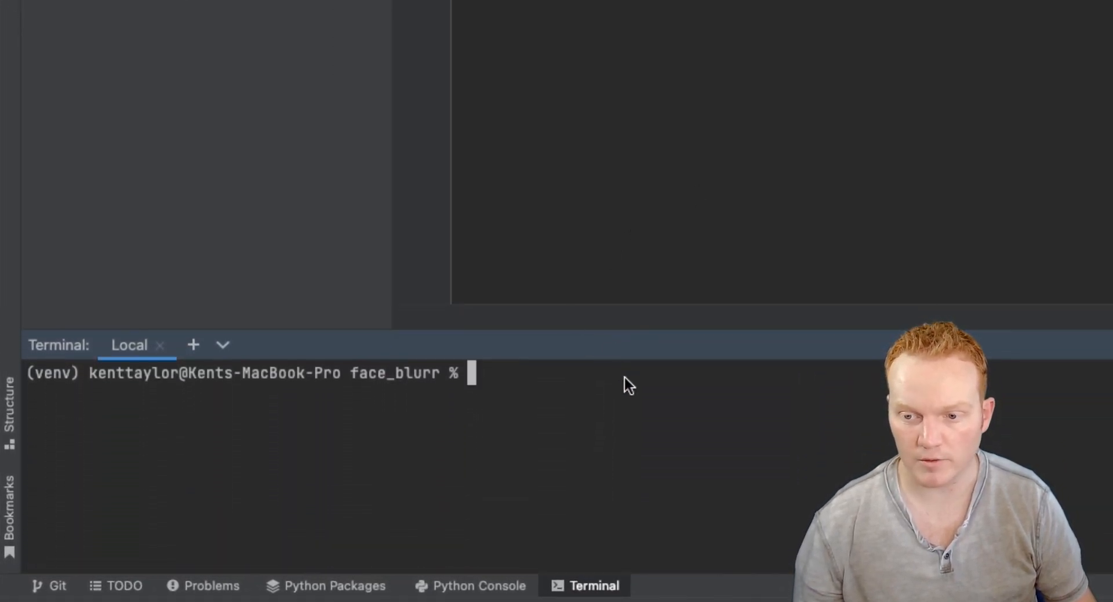
mouse_move(644, 397)
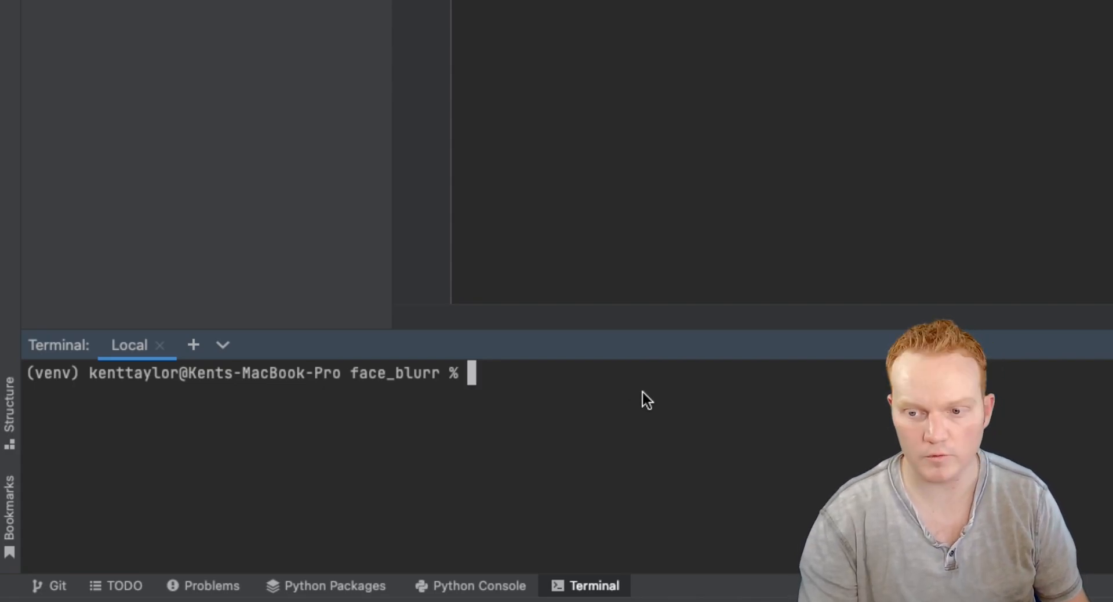
text(pip install o)
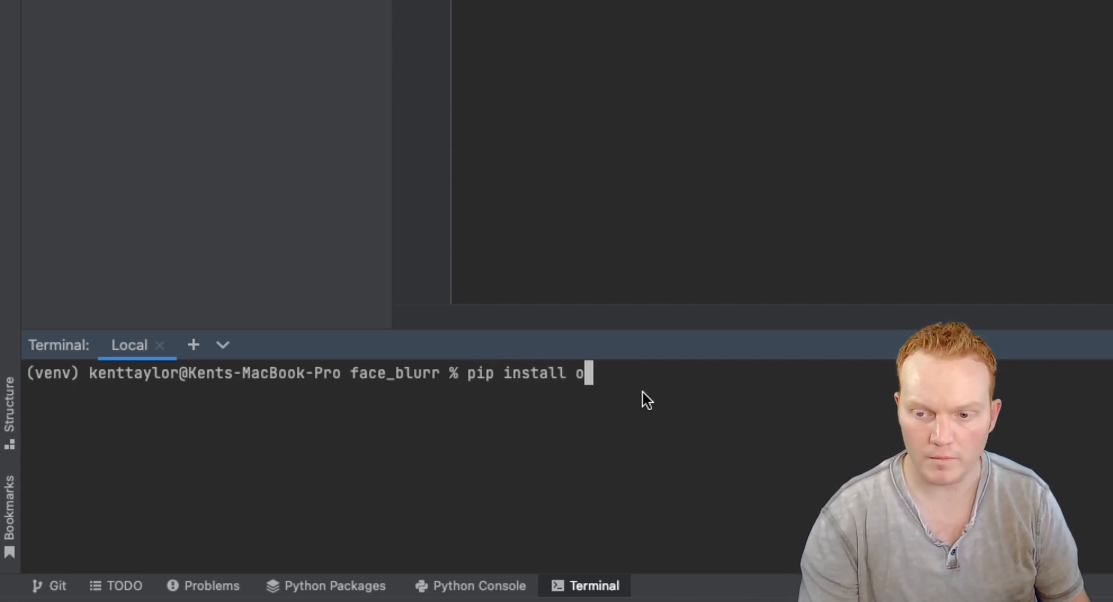
text(pencv-python)
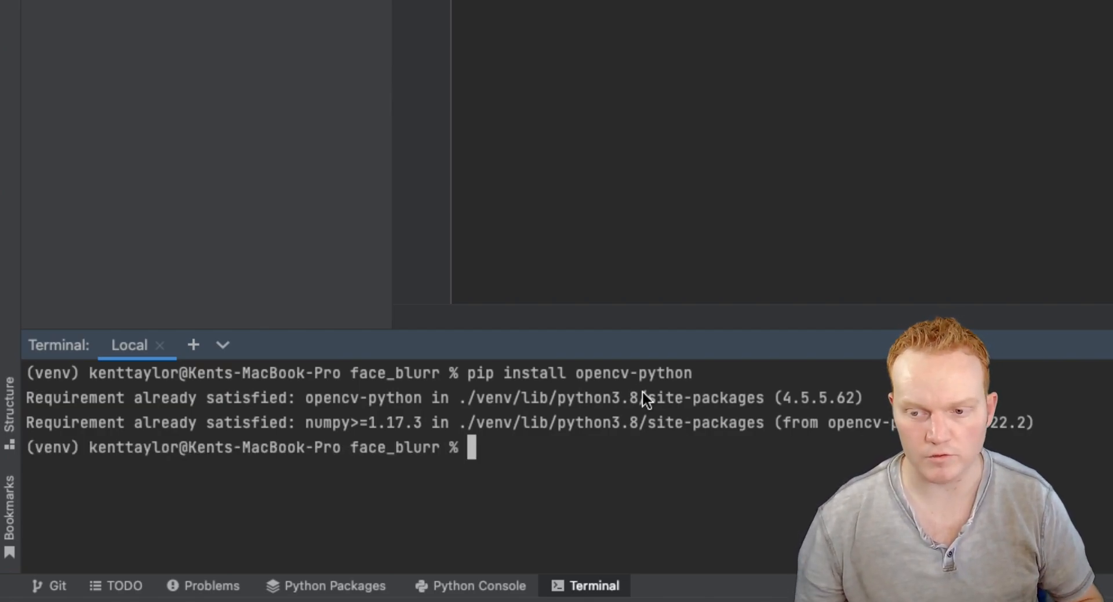
mouse_move(324, 454)
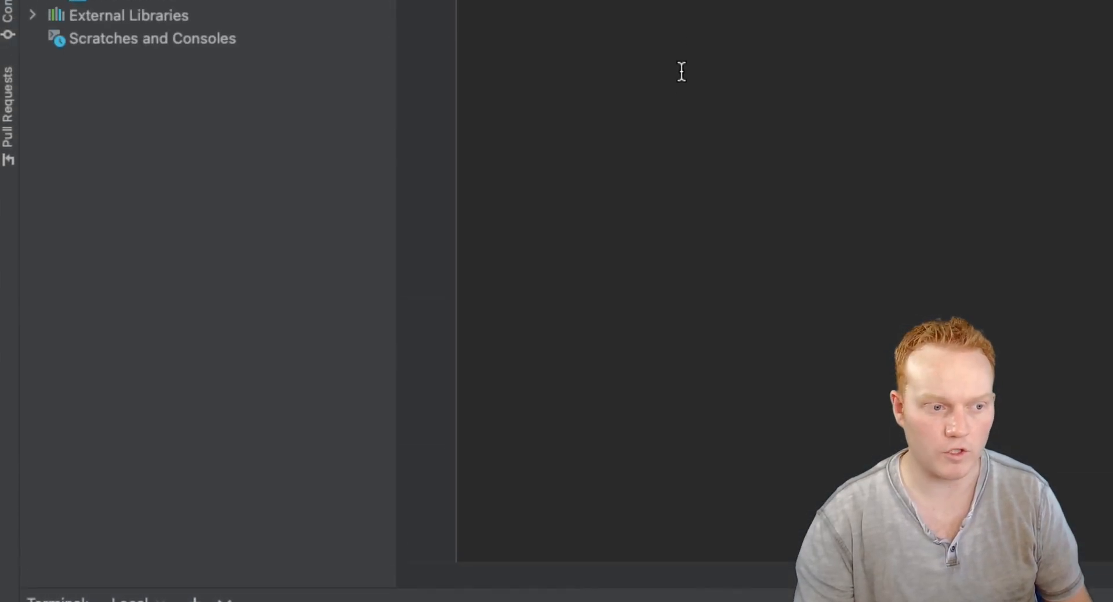
Write 'import cv2' at the top of main.py and move to empty line 3.
text(import)
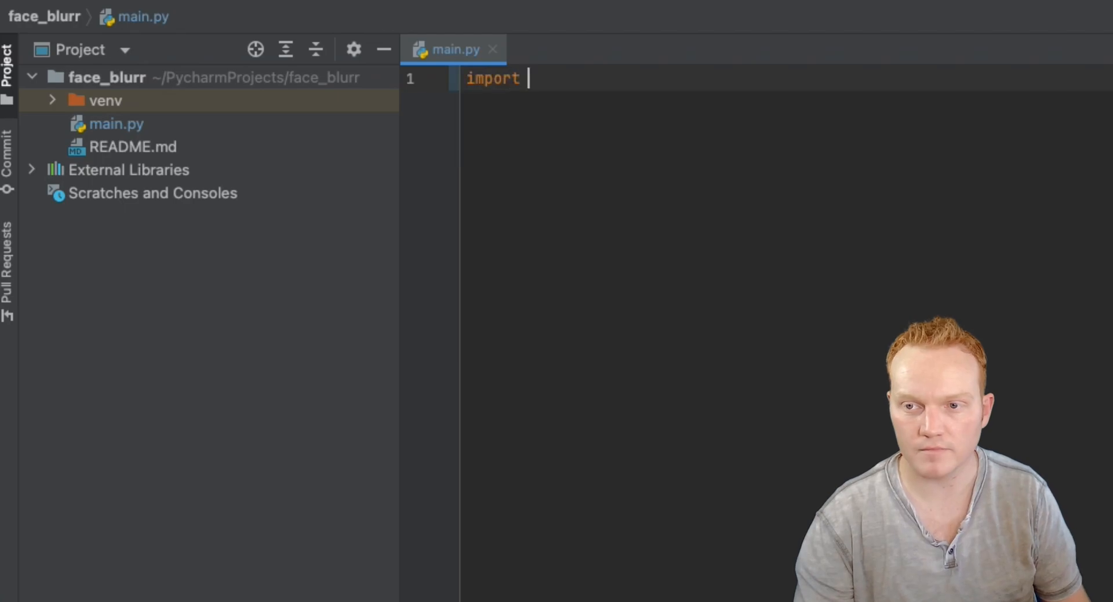
text(cv2)
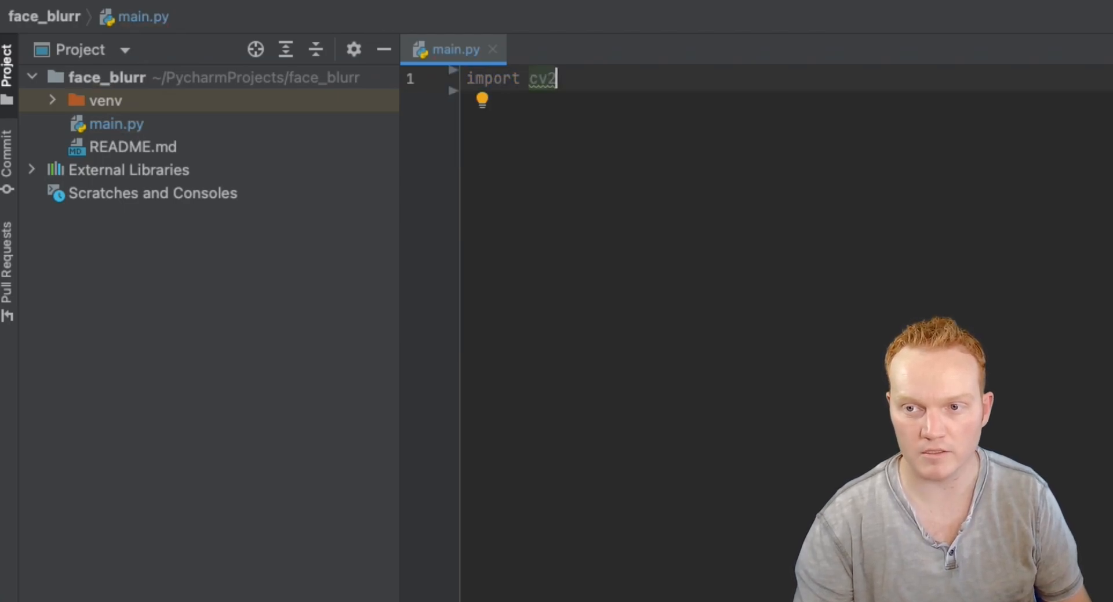
key(enter)
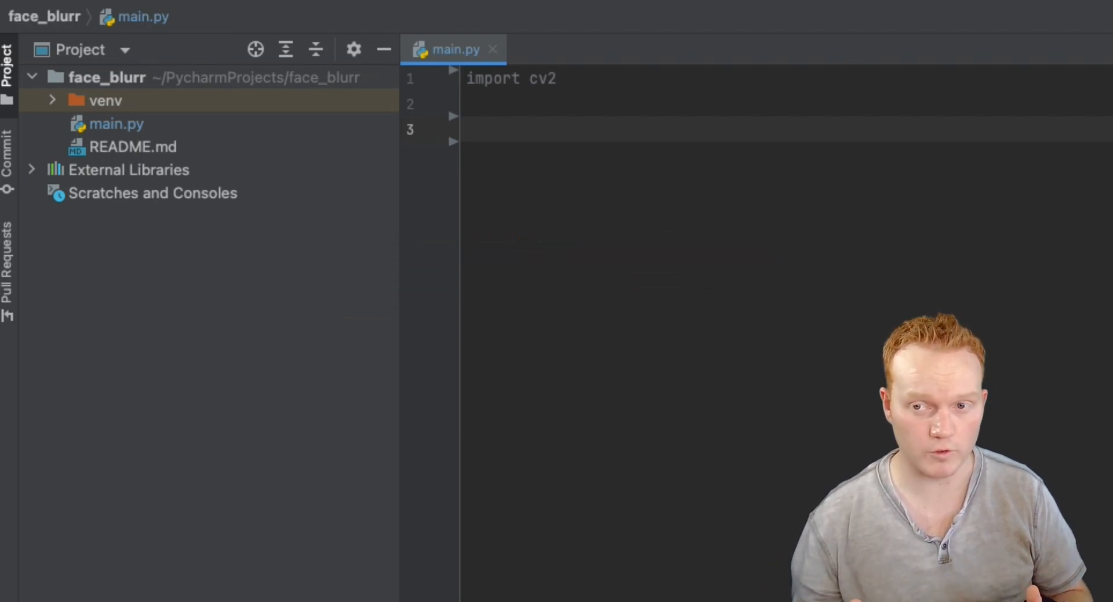
click(469, 129)
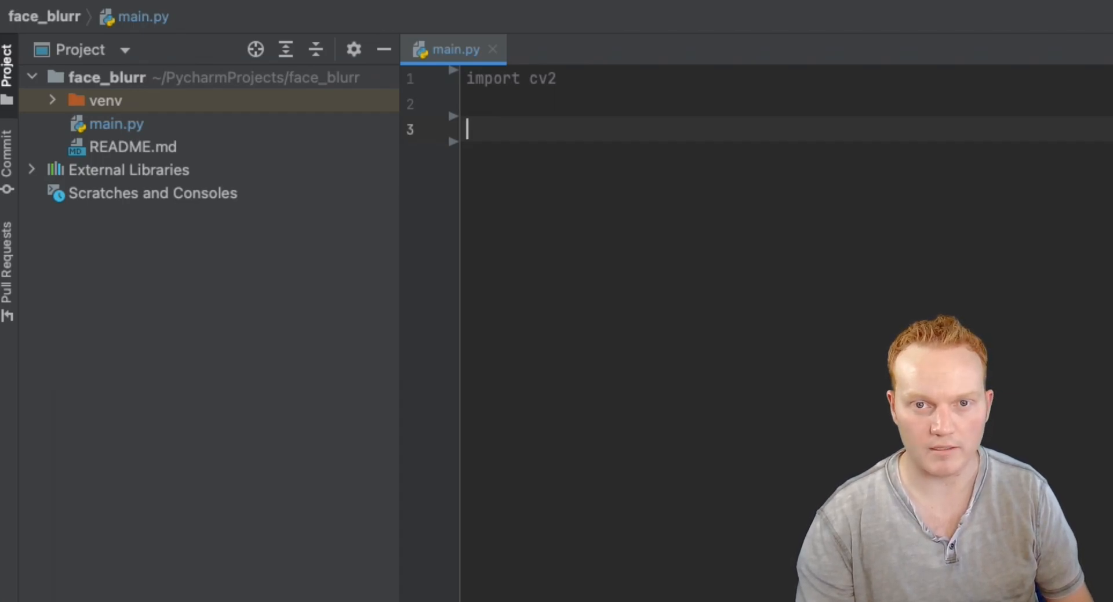
Write video = cv2.VideoCapture(...) on line 3 to open the webcam capture.
text(v)
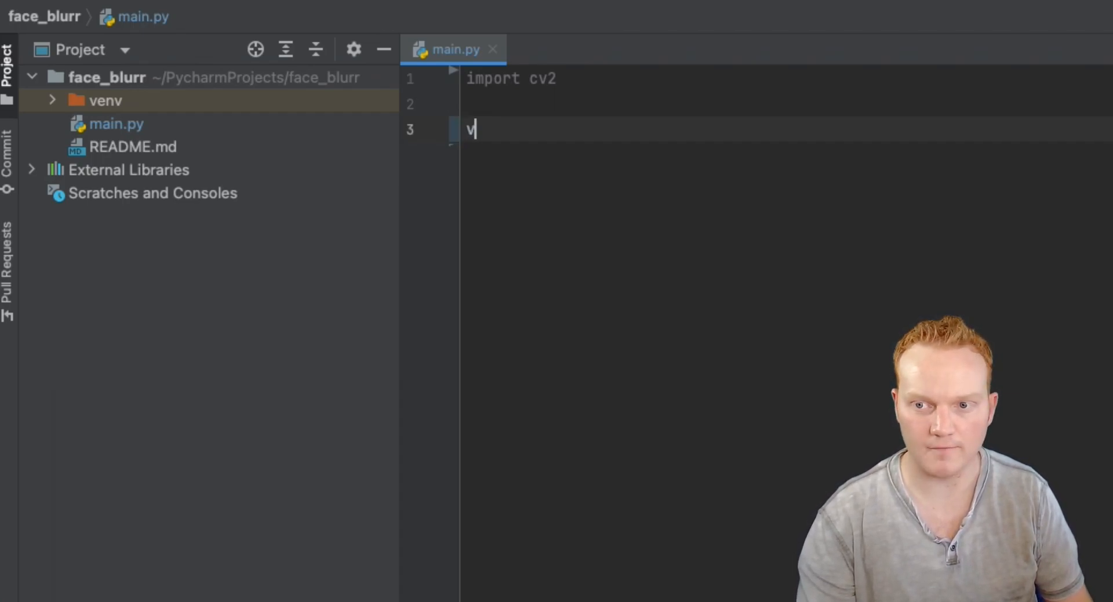
text(ideo =)
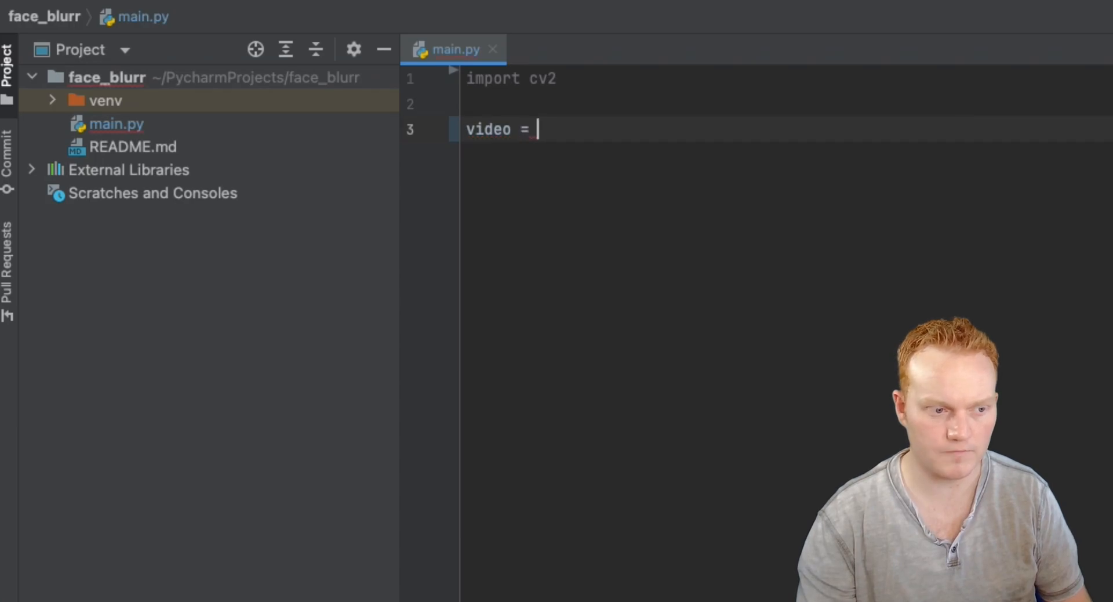
text(cv2.)
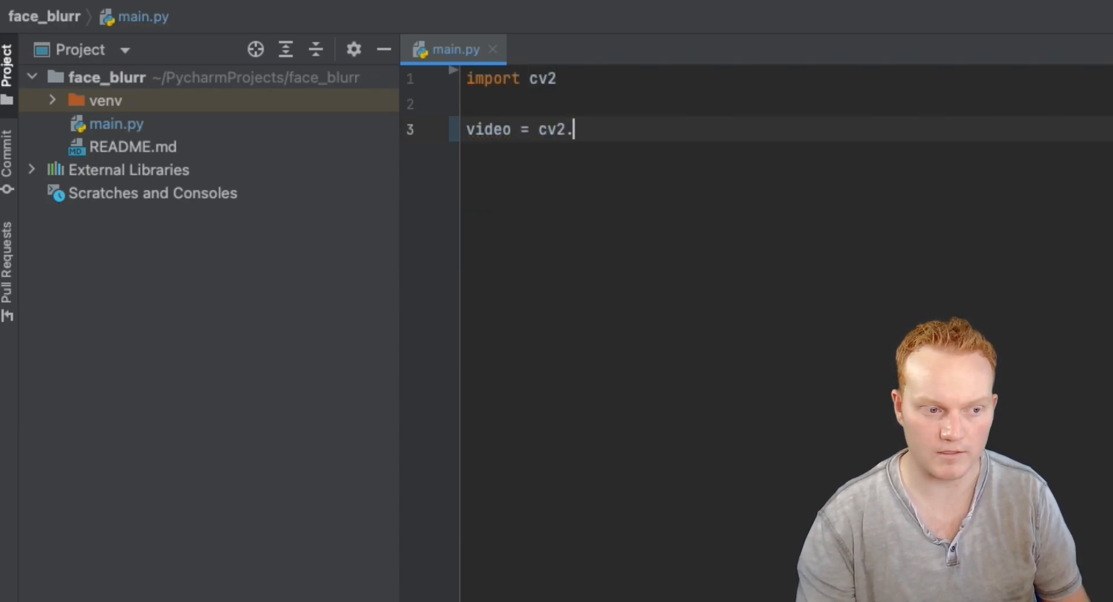
text(VideoCa)
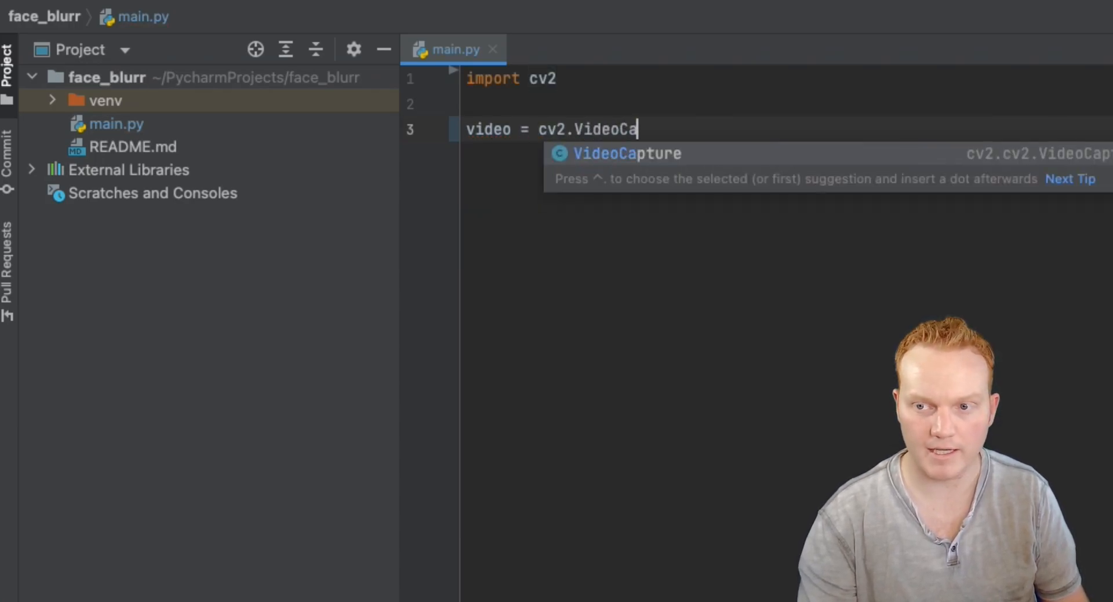
key(Tab)
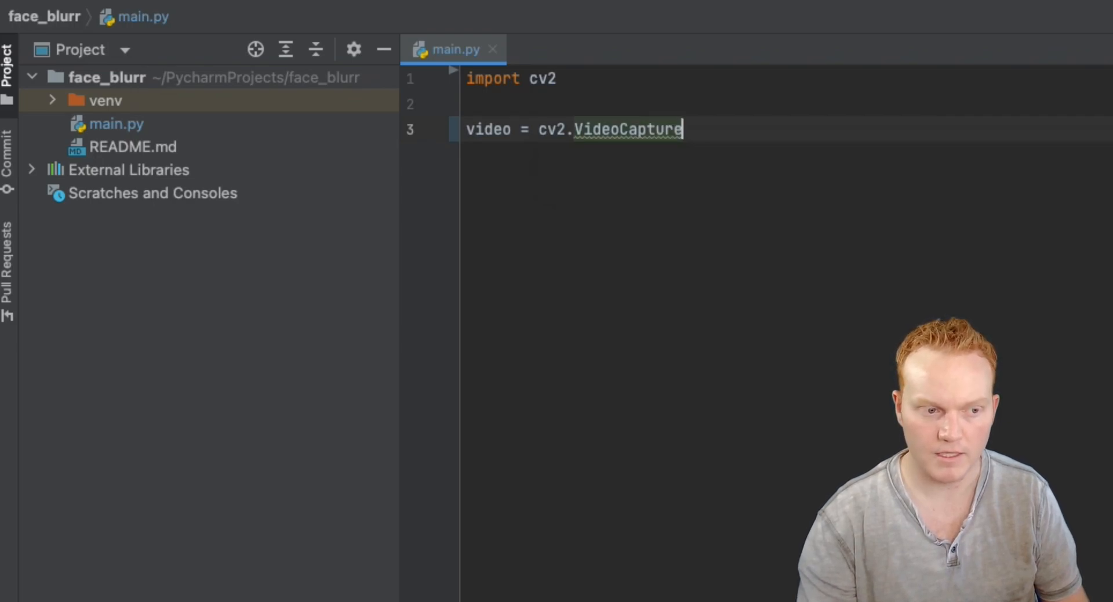
text(())
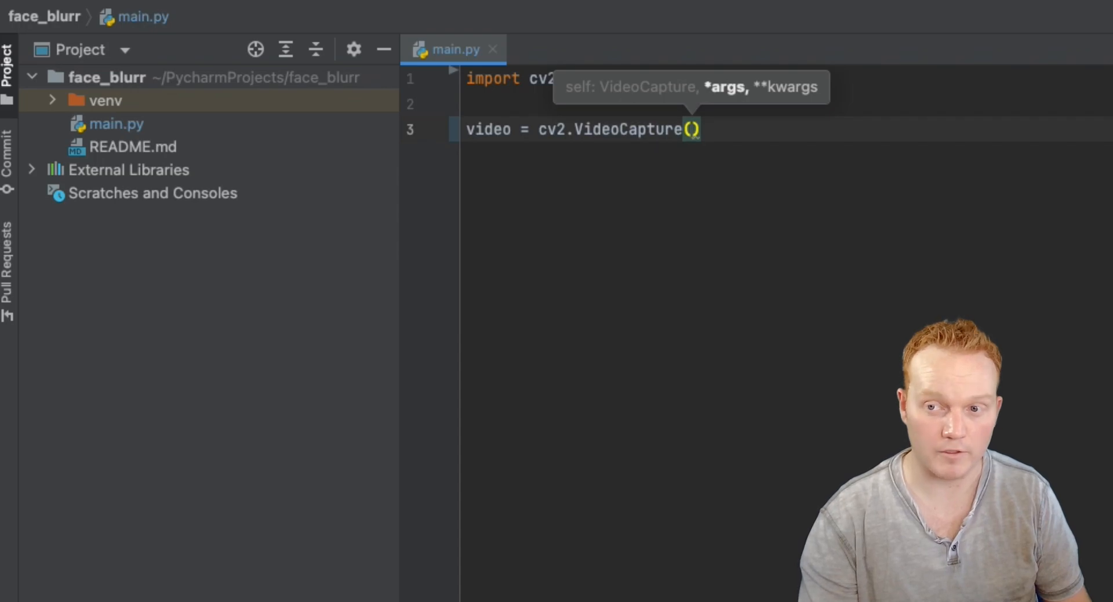
text(0)
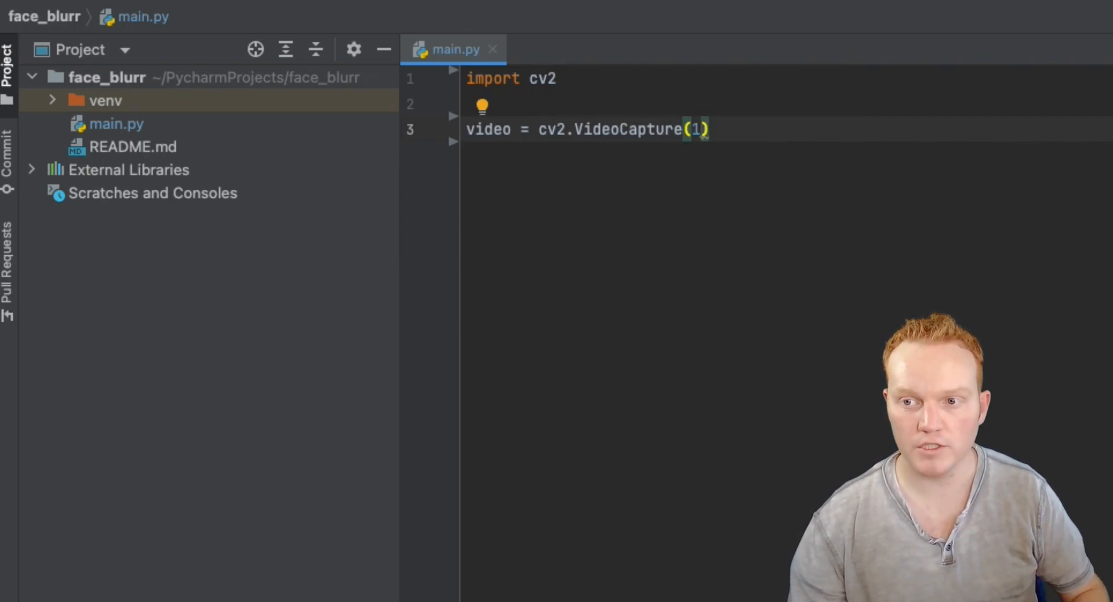
key(Enter)
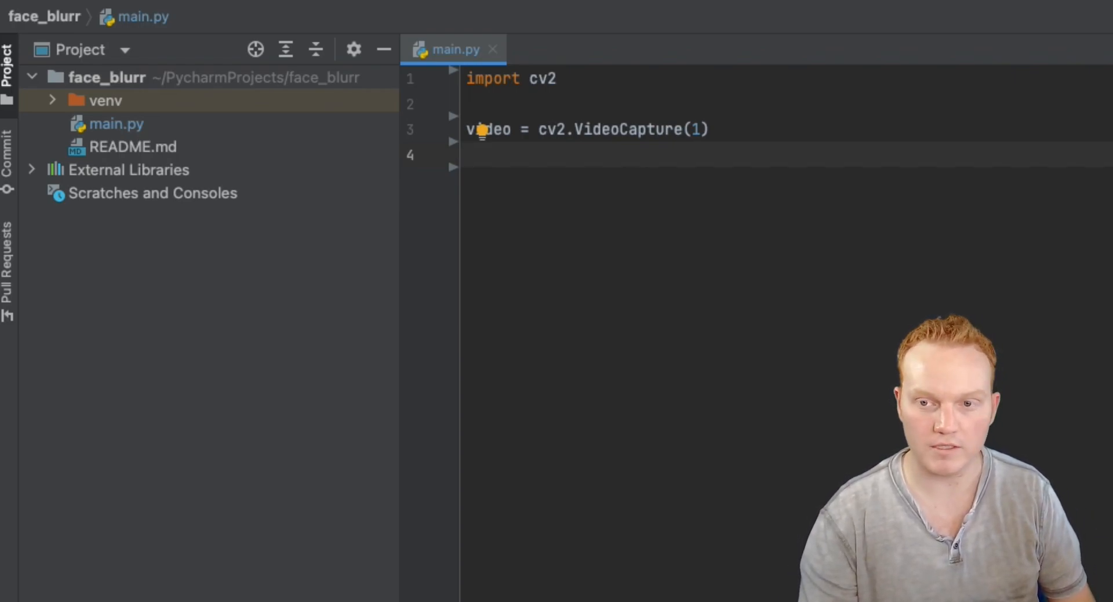
Write face_cascade = cv2.CascadeClassifier(cv2.data.haarcascades + ...) on line 4.
text(face_)
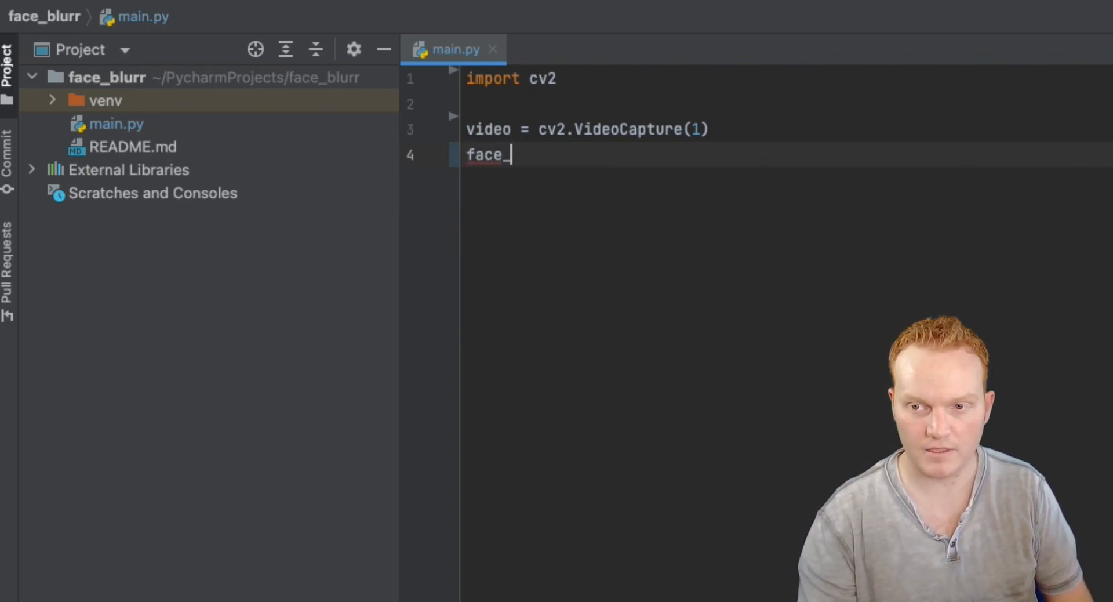
text(cascade)
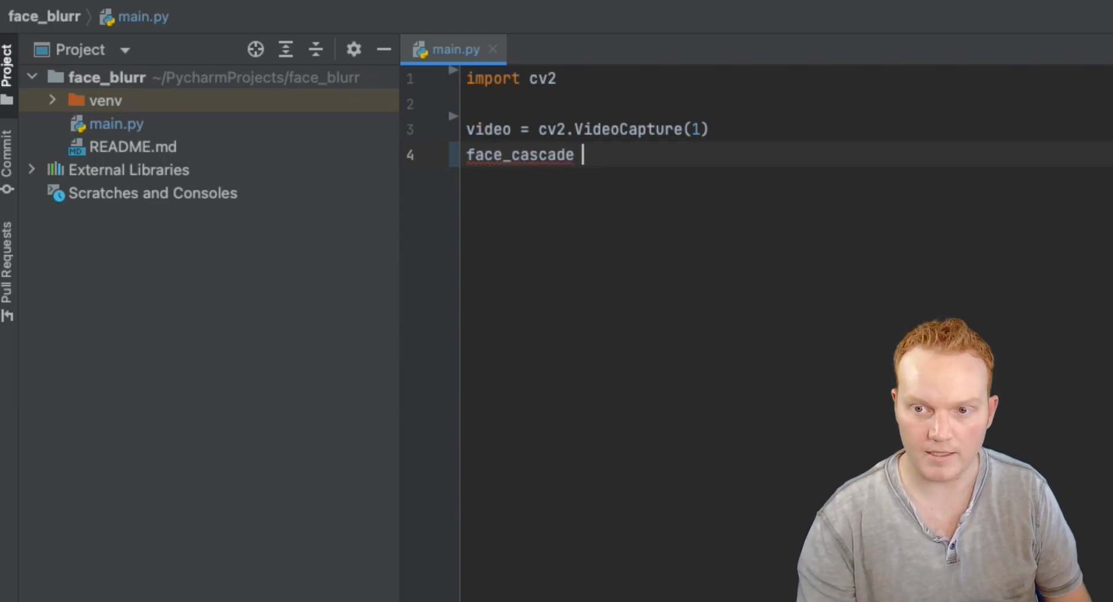
text(= cv2)
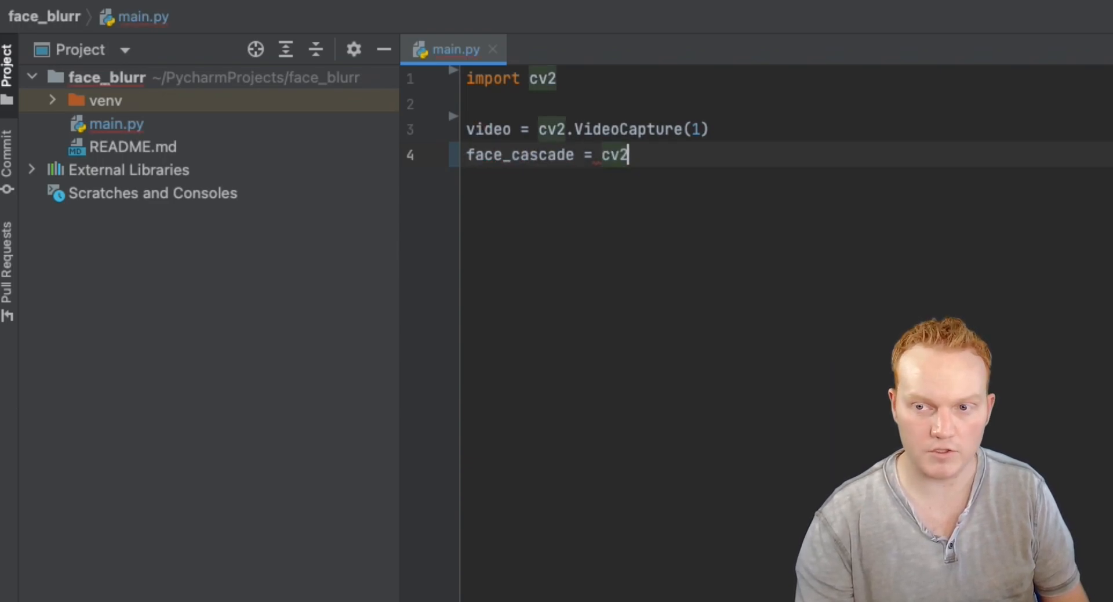
text(.Ca)
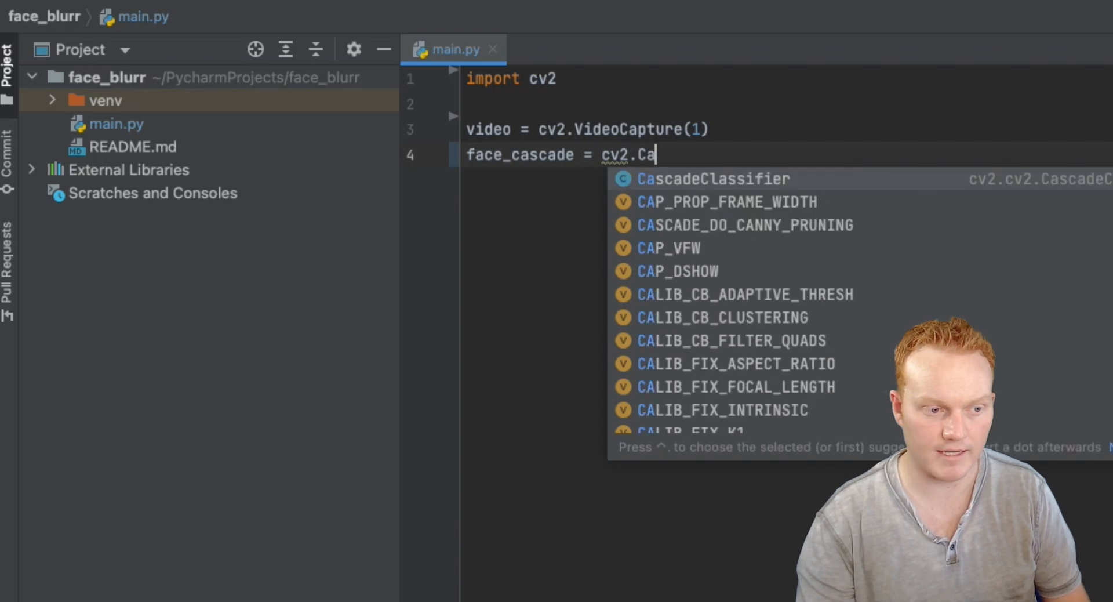
text(scadeClassifier()
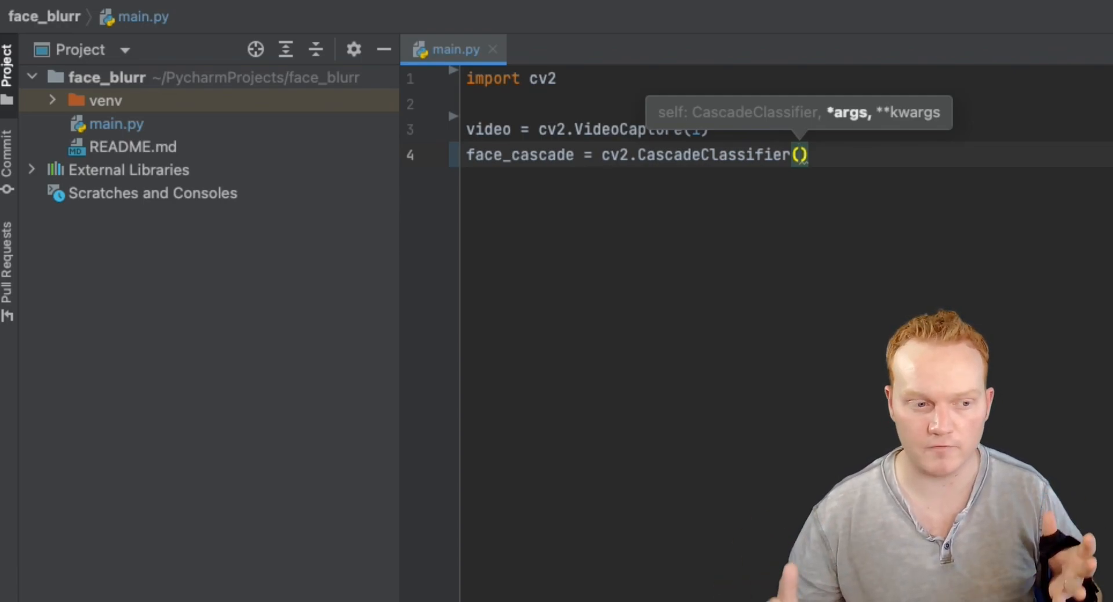
text(c)
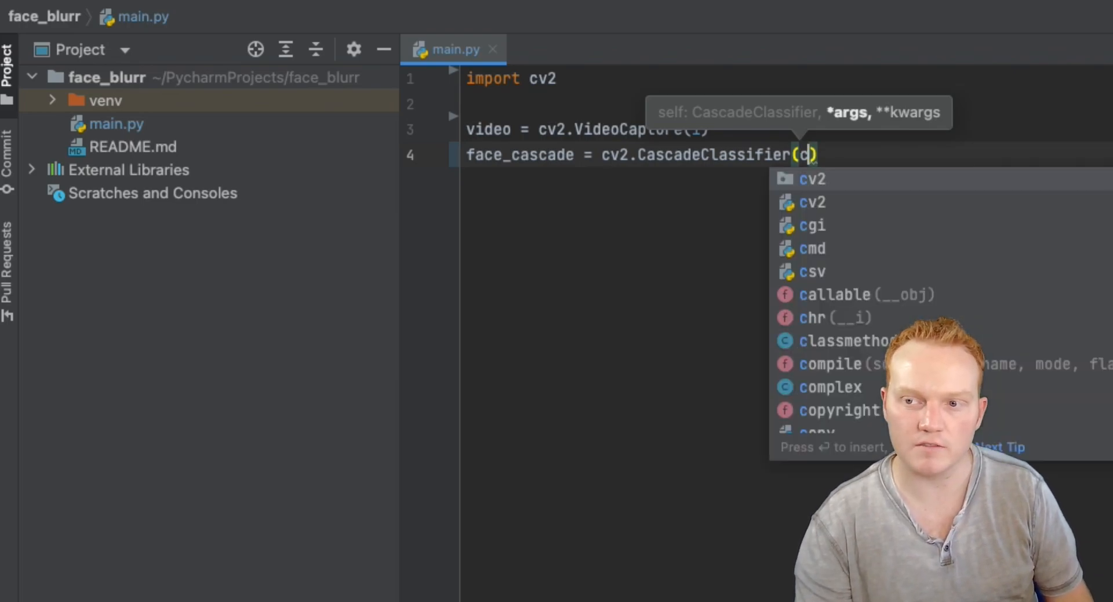
text(v2.da)
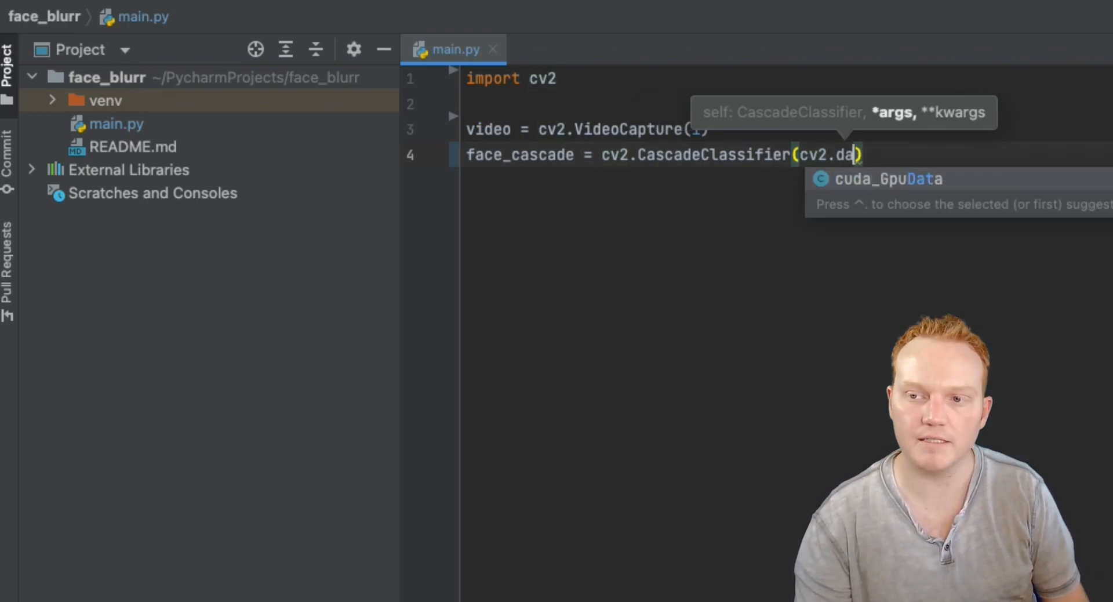
text(ta.h)
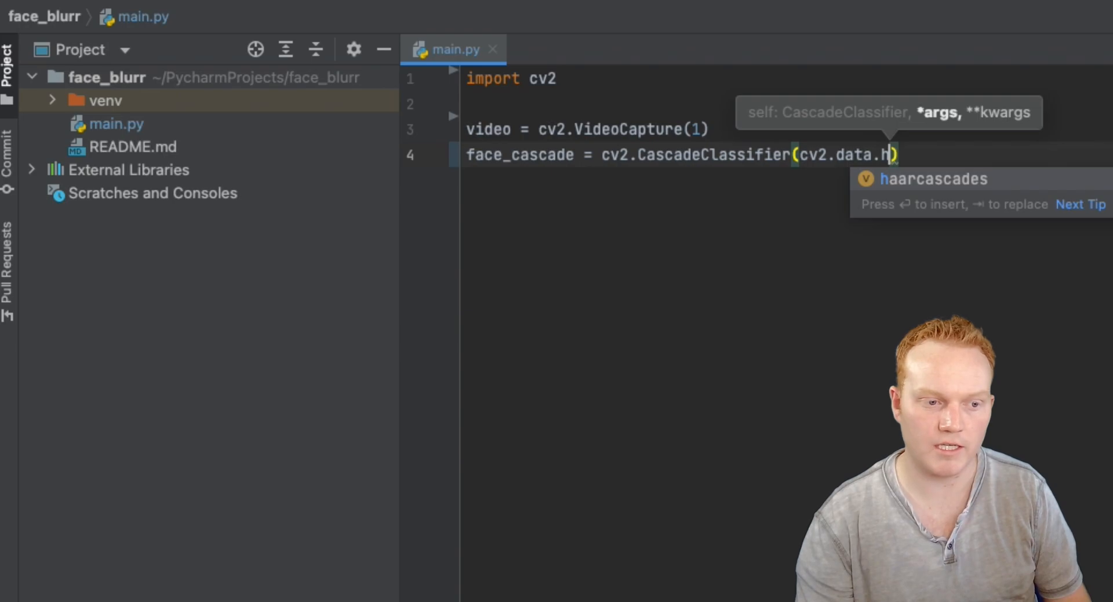
text(aarcascades +)
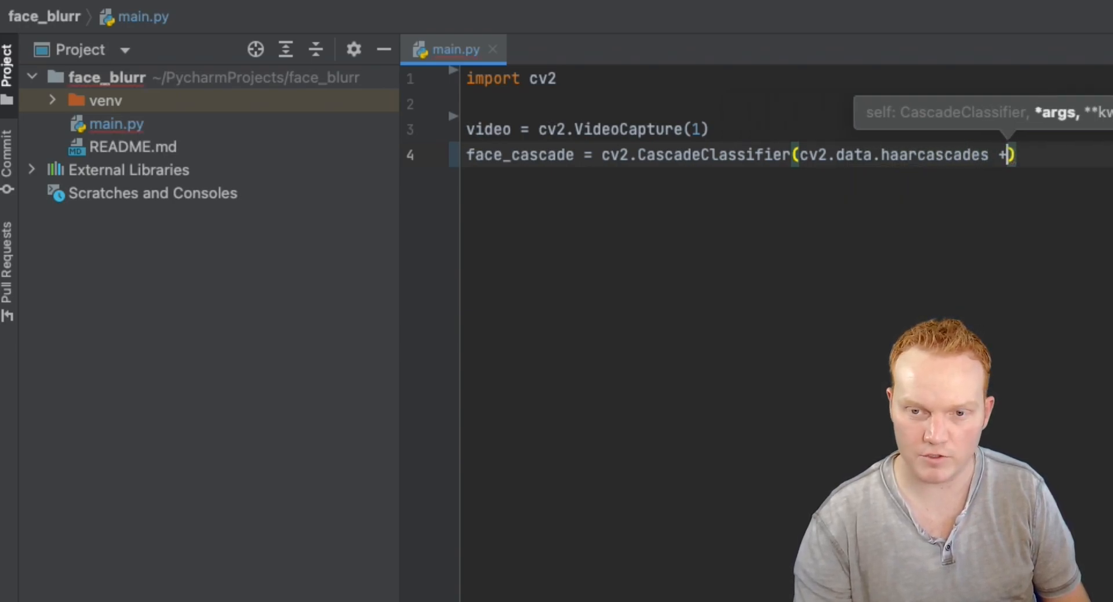
Add the string "haarcascade_frontalface_default.xml" as the cascade file name.
text("")
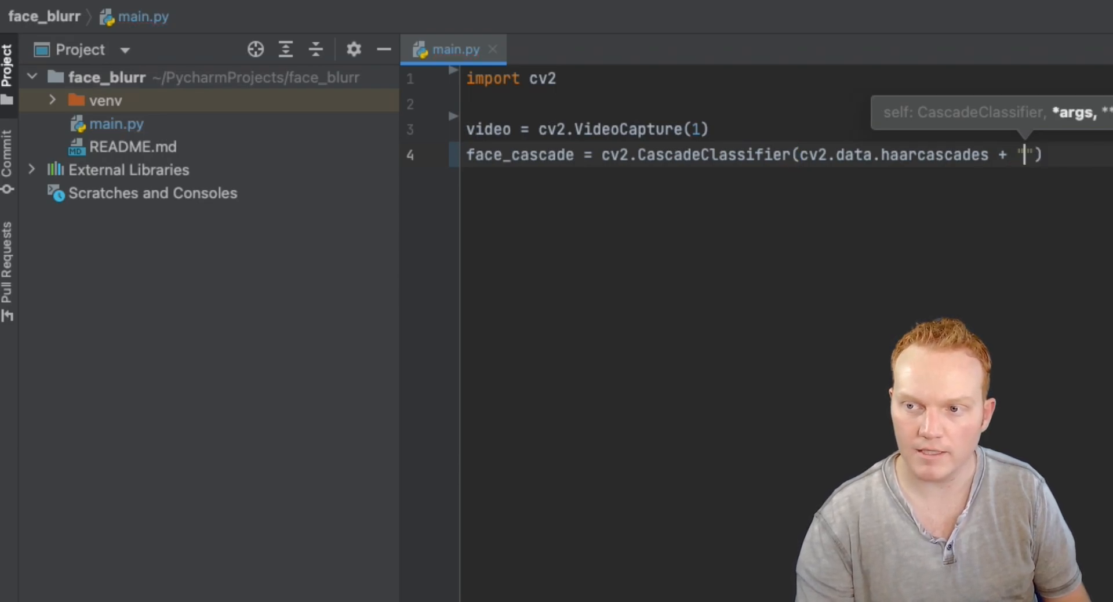
text(haarcascade_)
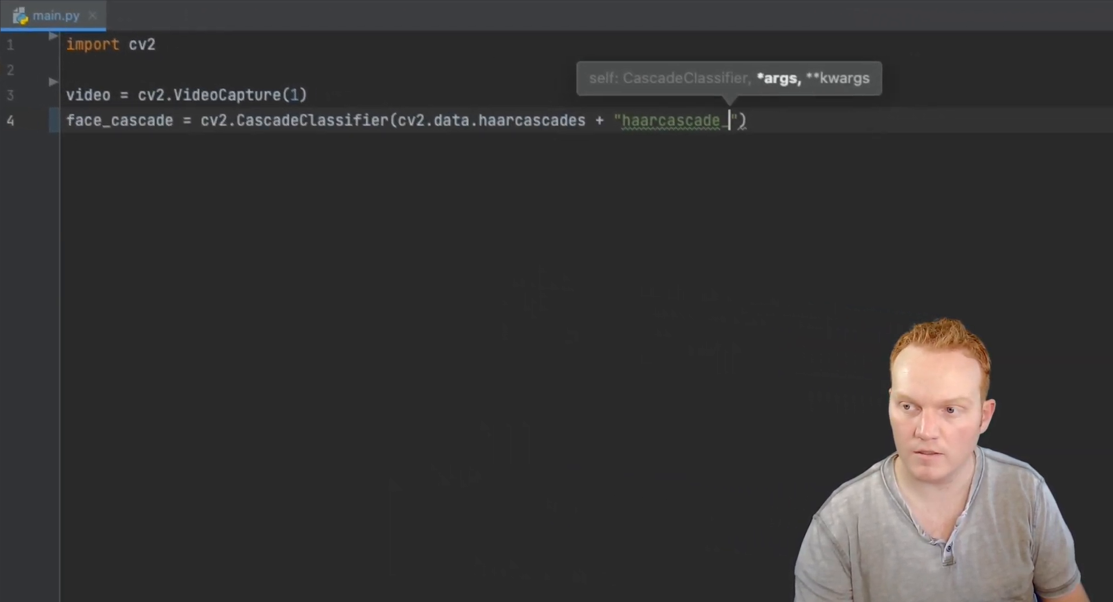
text(frontal)
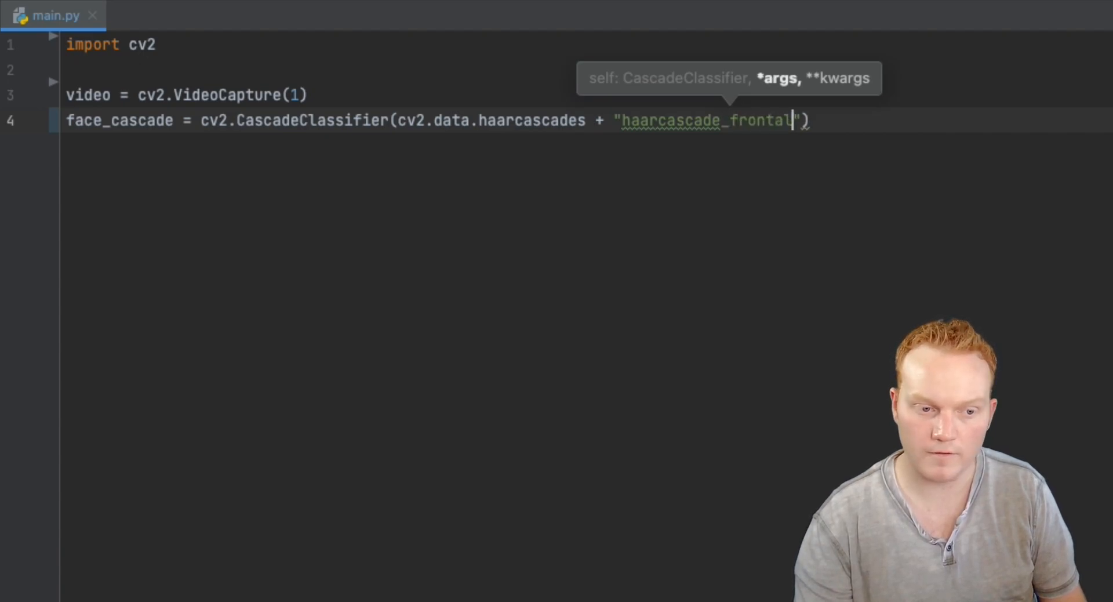
text(face_d)
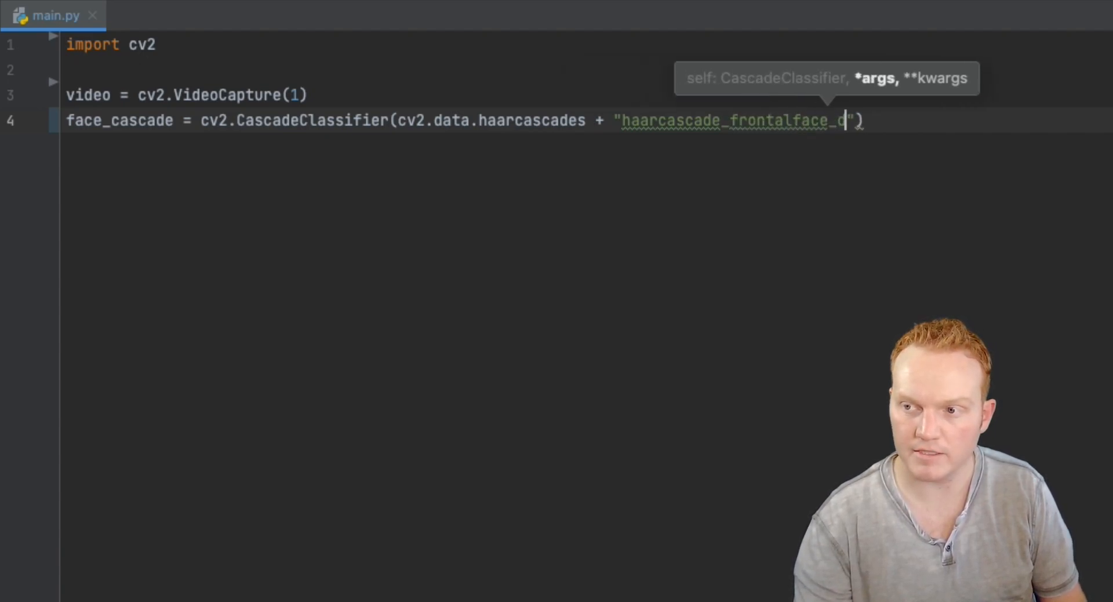
text(efault.)
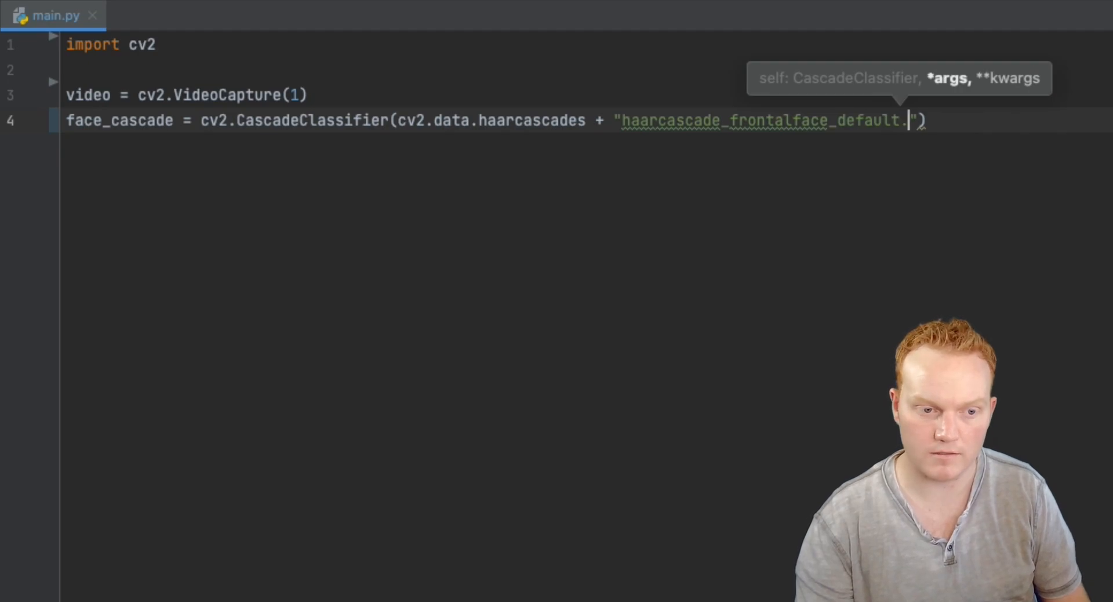
text(xml)
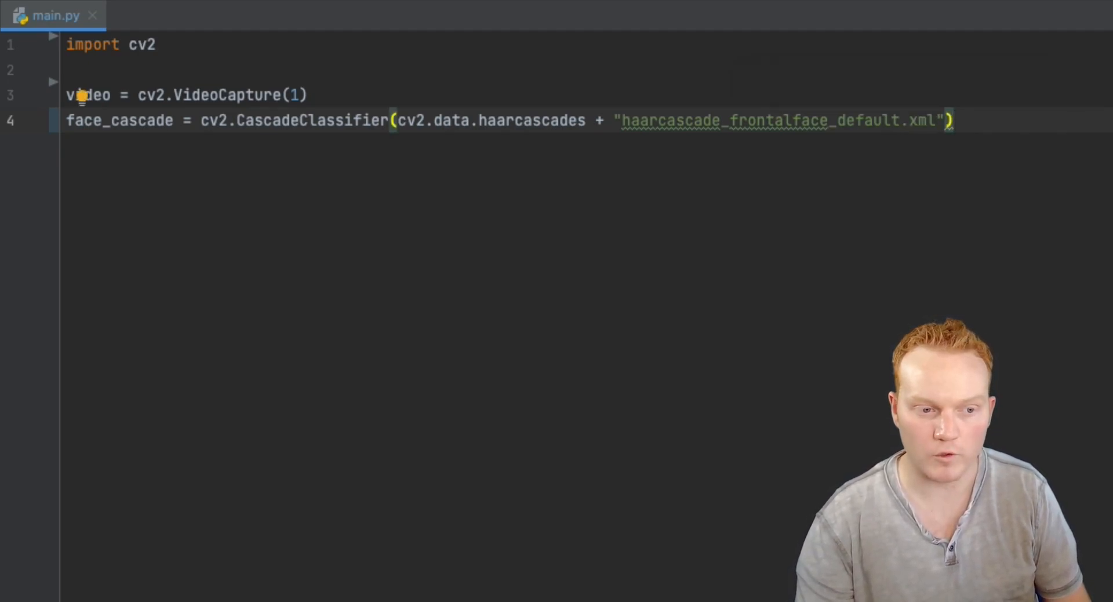
Add a while True loop that reads frames with success, img = video.read().
key(enter)
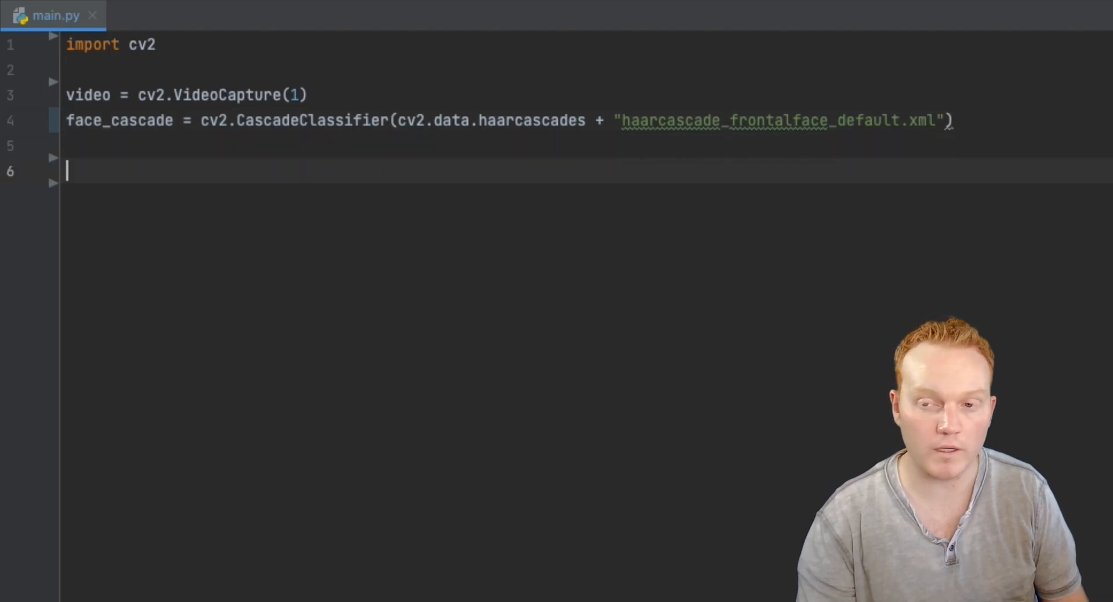
text(while True:)
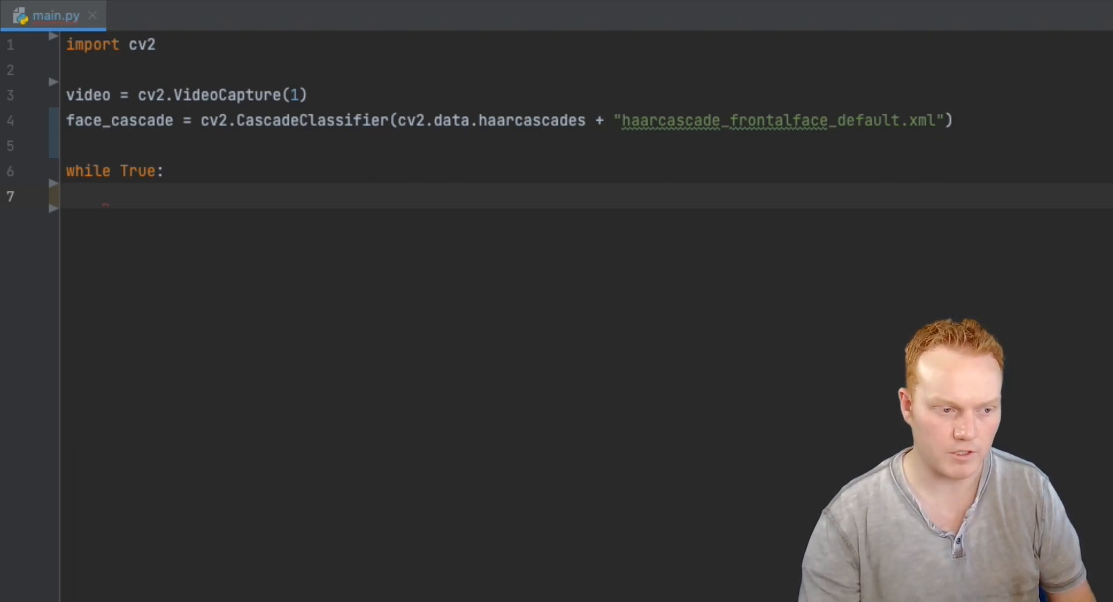
text(success)
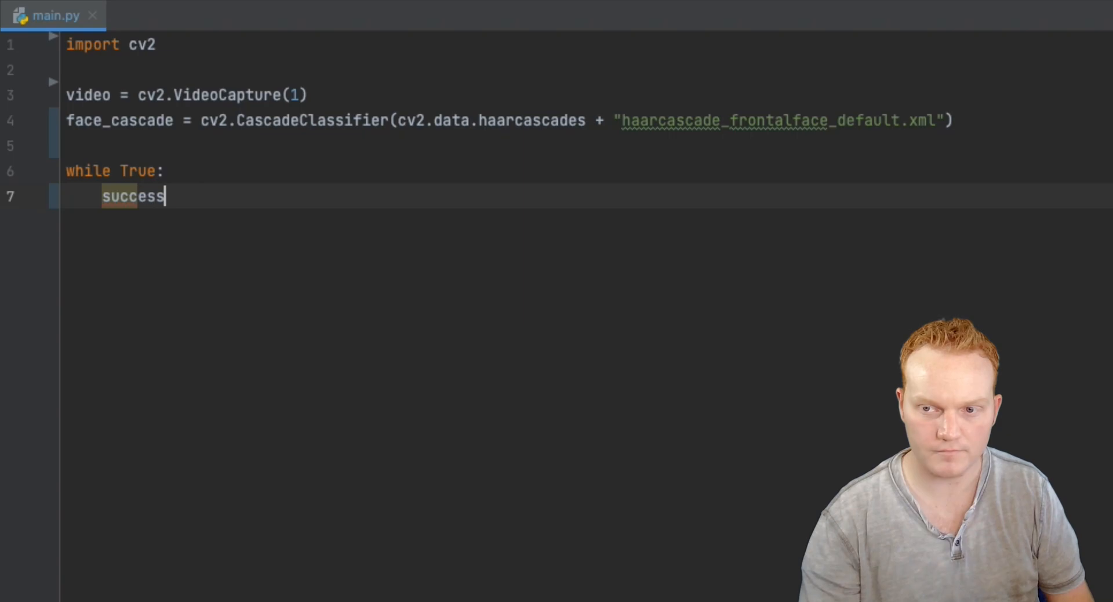
text(, img)
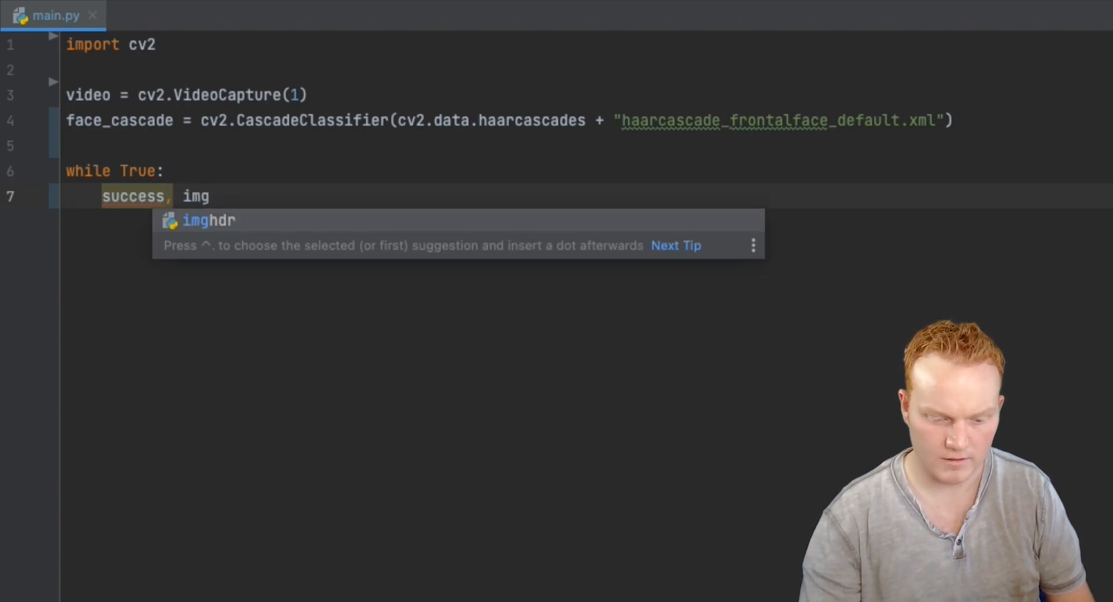
text(= video)
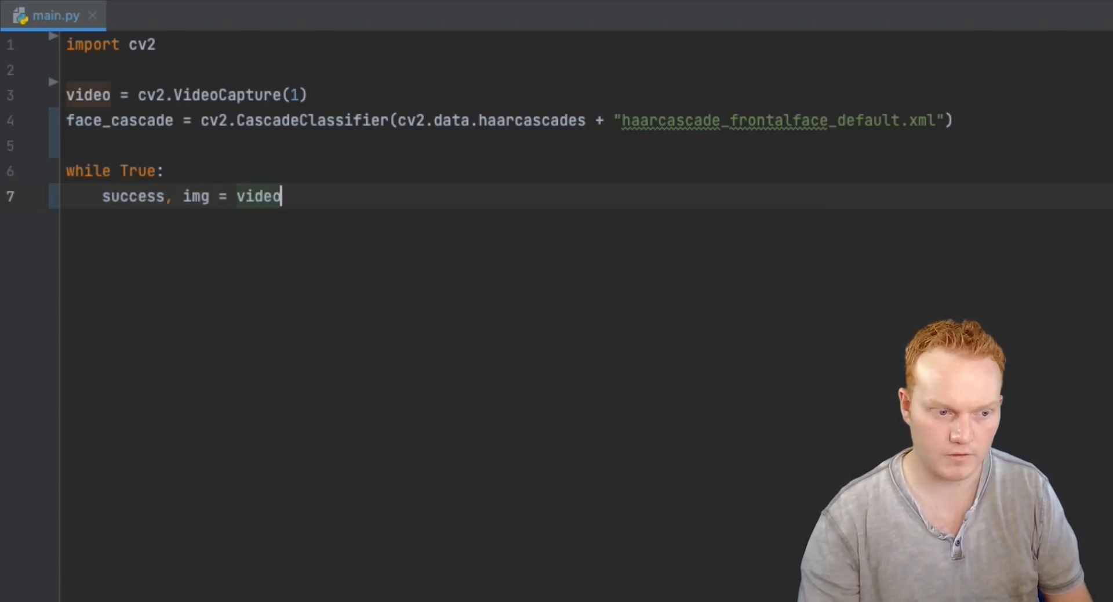
text(.read())
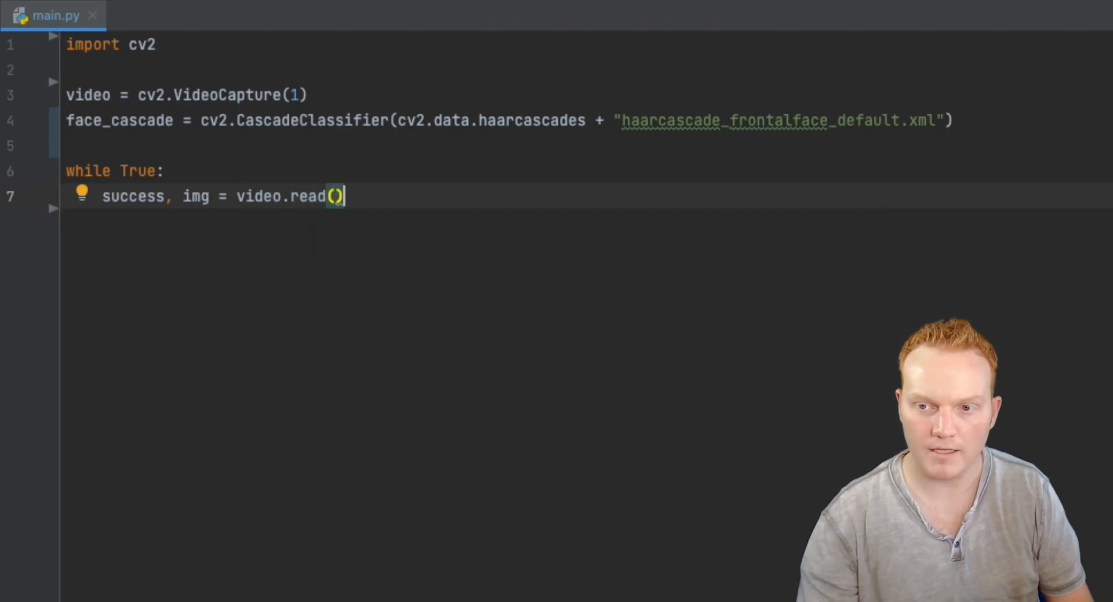
key(enter)
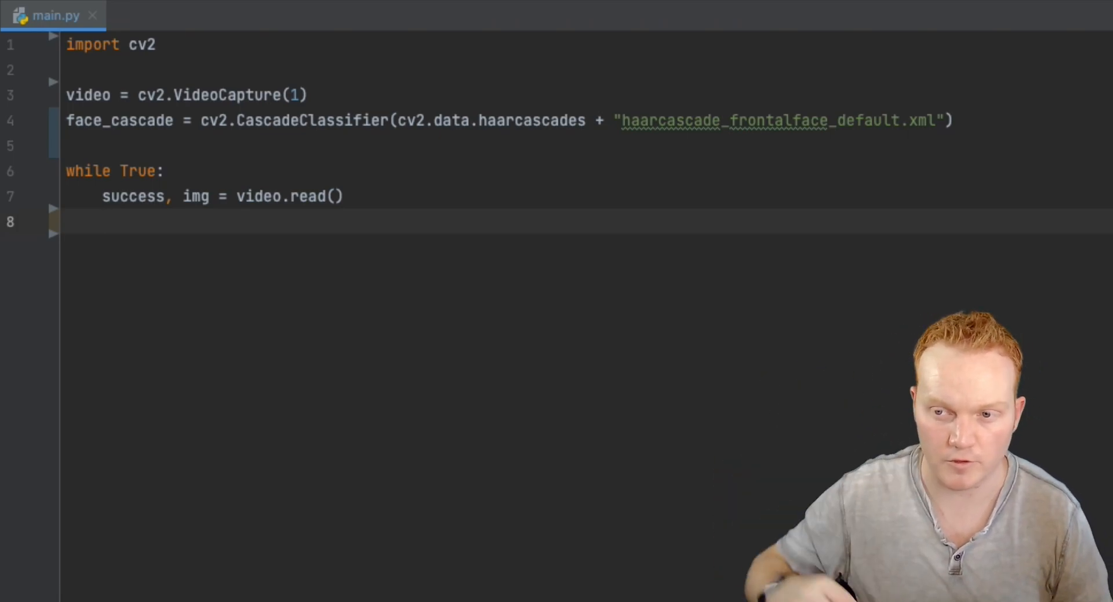
Write faces = face_cascade.detectMultiScale(img, 1.3, 4) inside the loop.
text(fac)
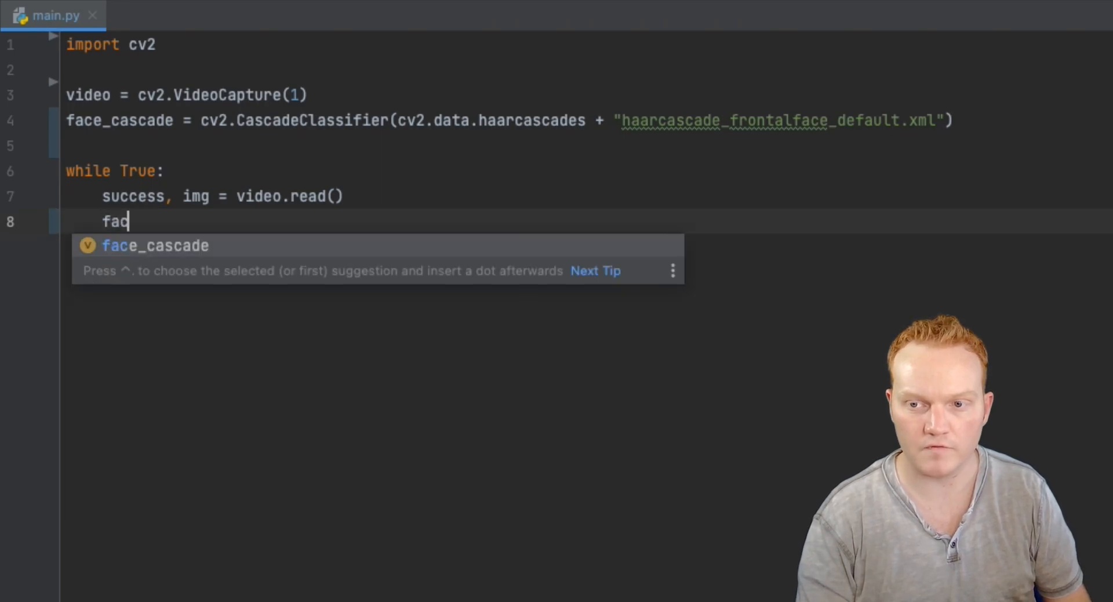
text(ces =)
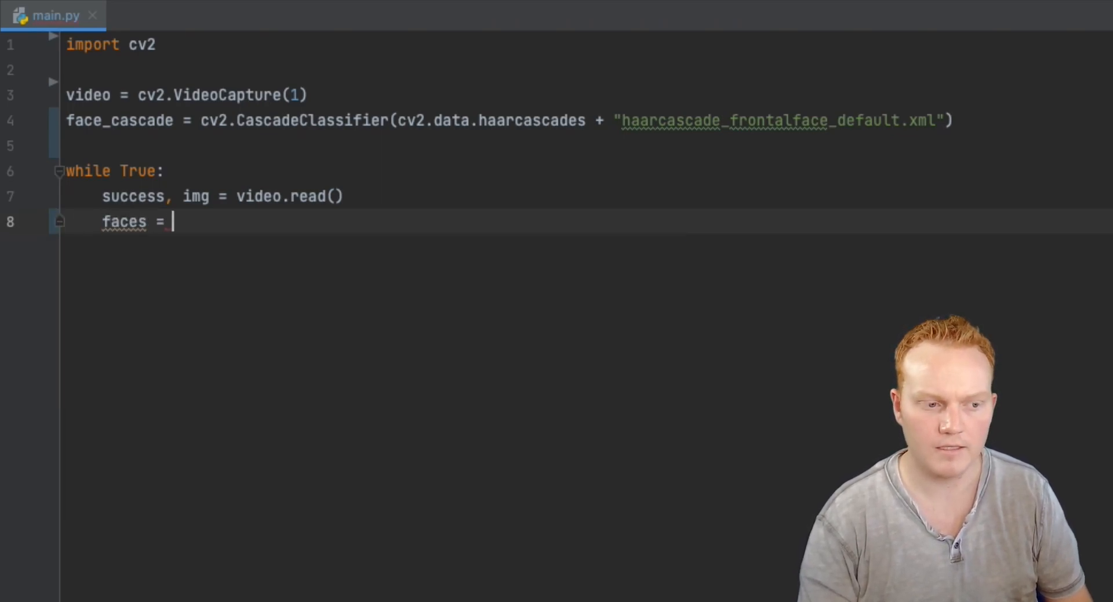
text(face)
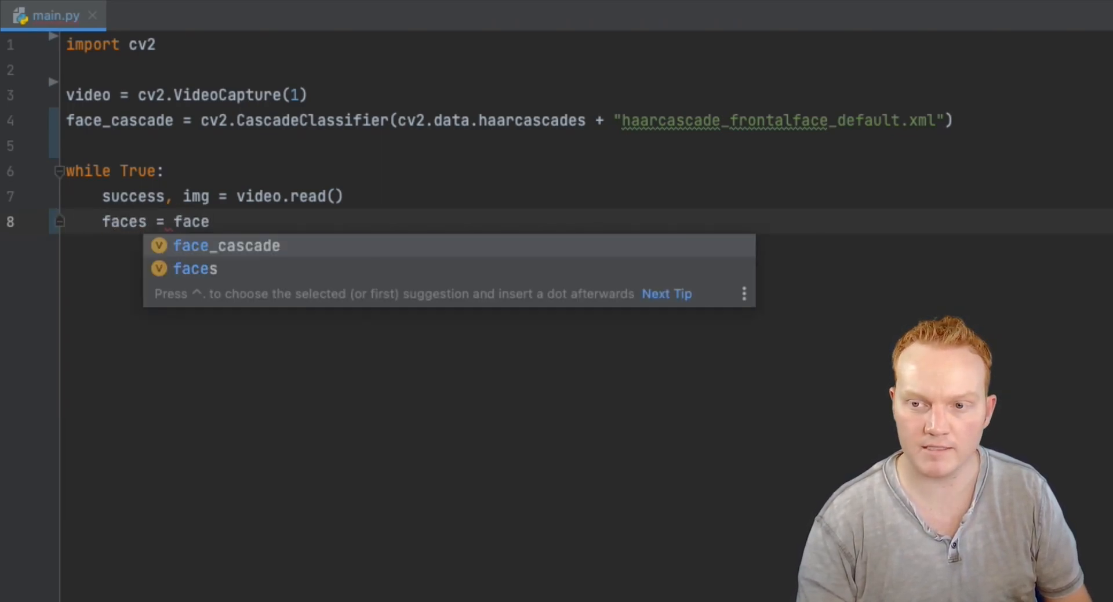
key(Tab)
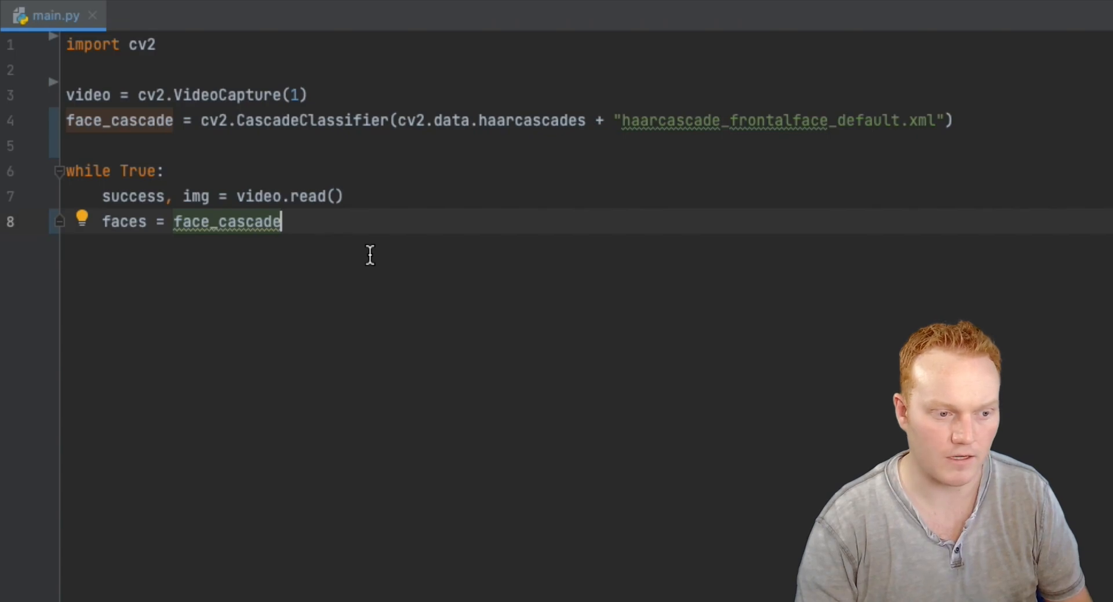
text(.detectM)
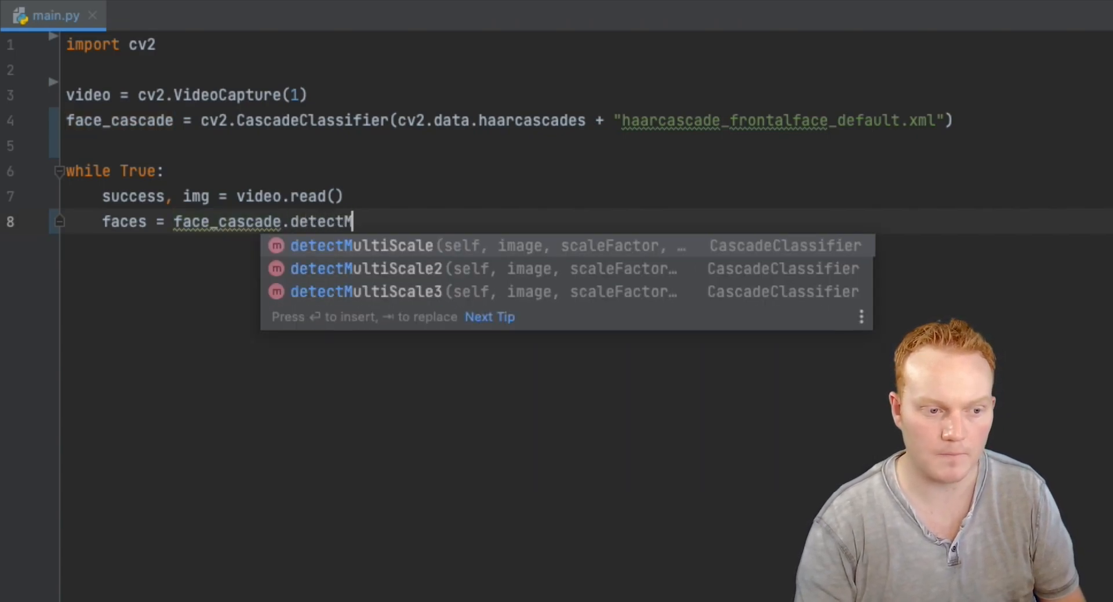
text(ultiScale()
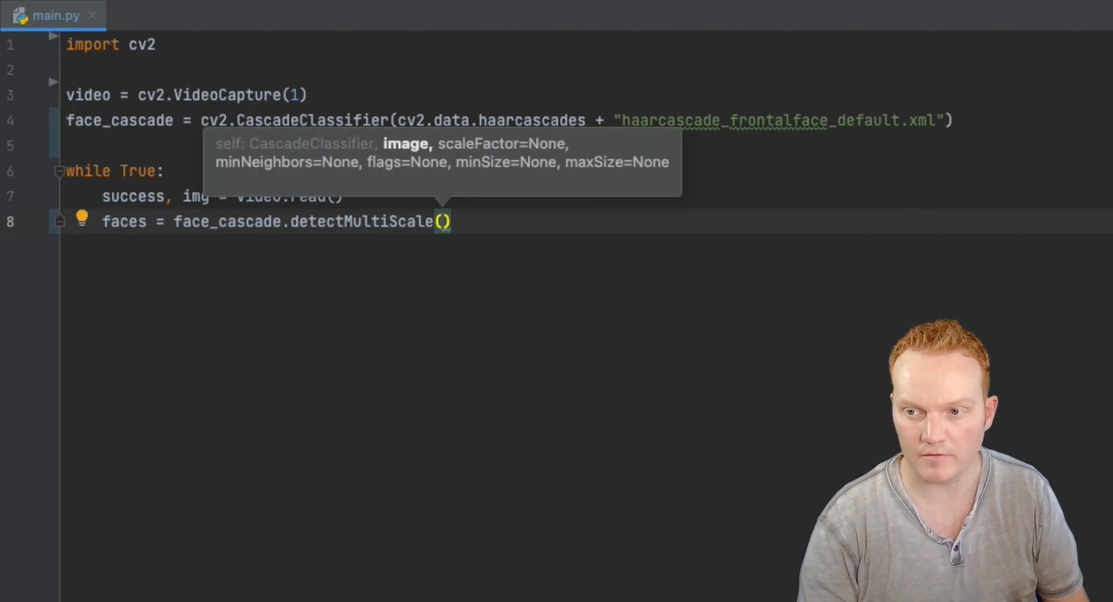
text(img,)
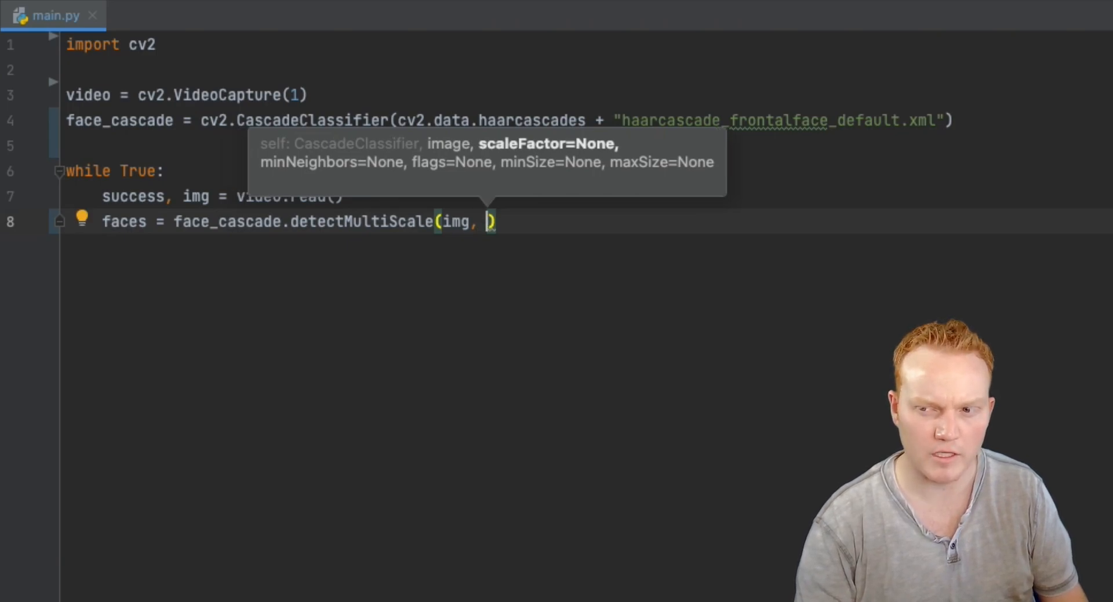
text(1.3)
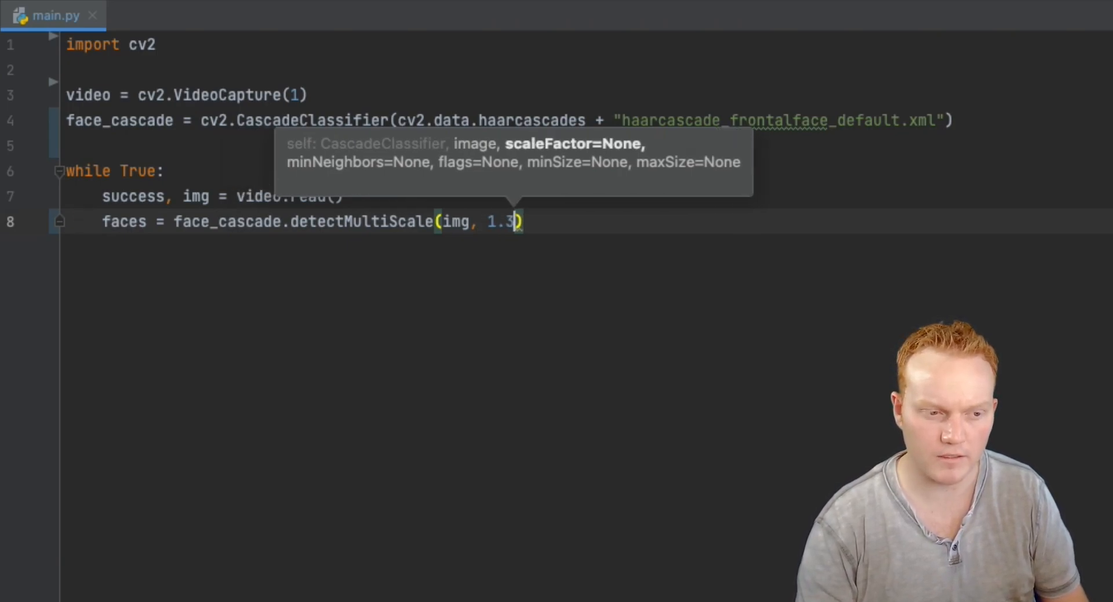
text(, 4)
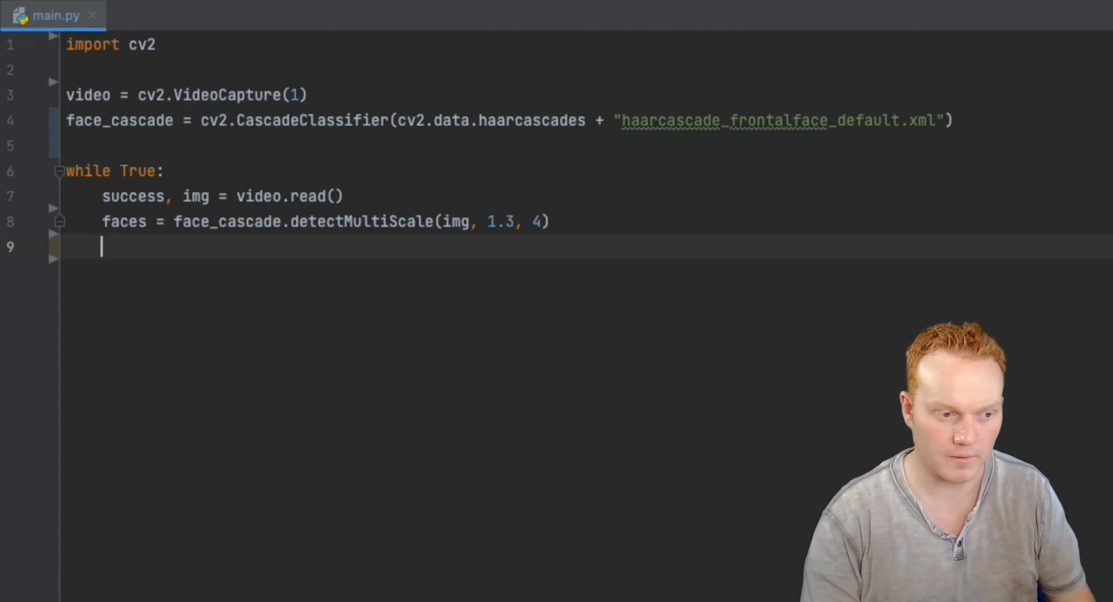
Add a for (x, y, w, h) in faces loop over the detected faces.
text(for ()
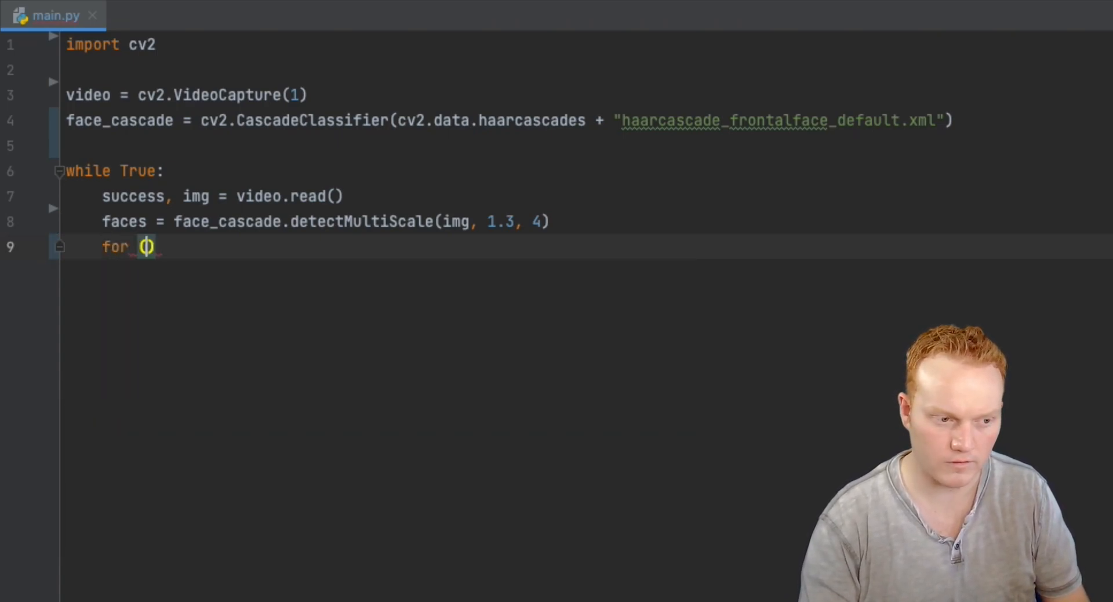
text(x,)
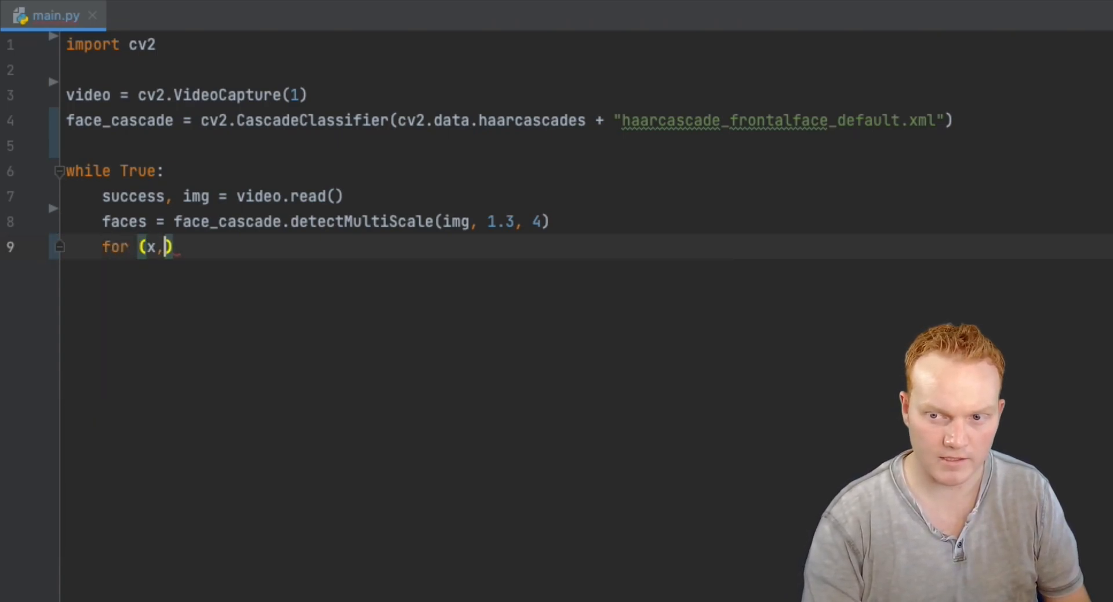
text(y,)
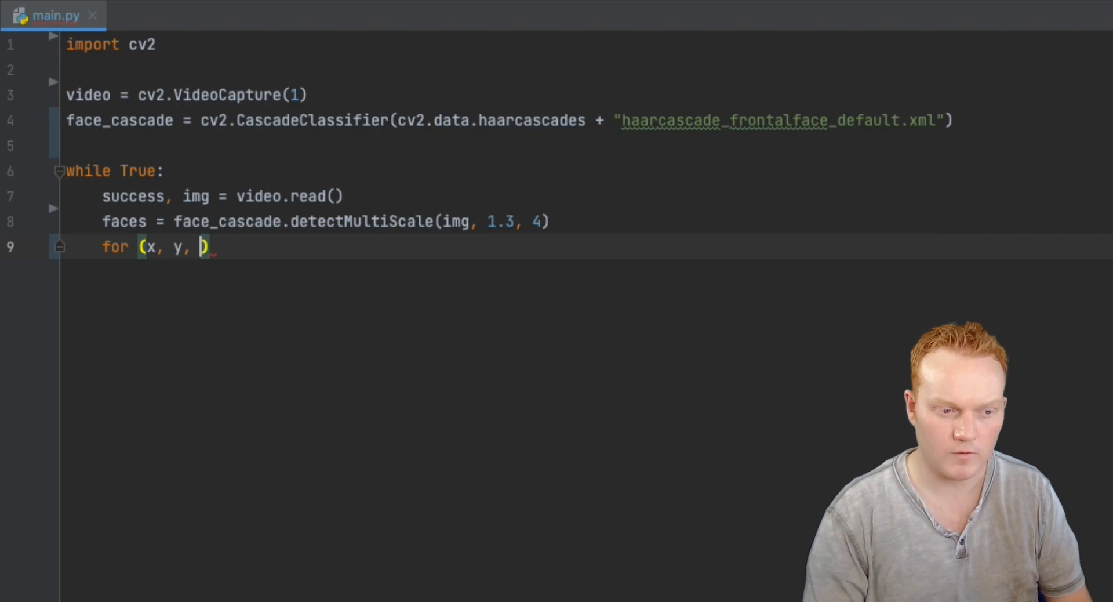
text(w, h))
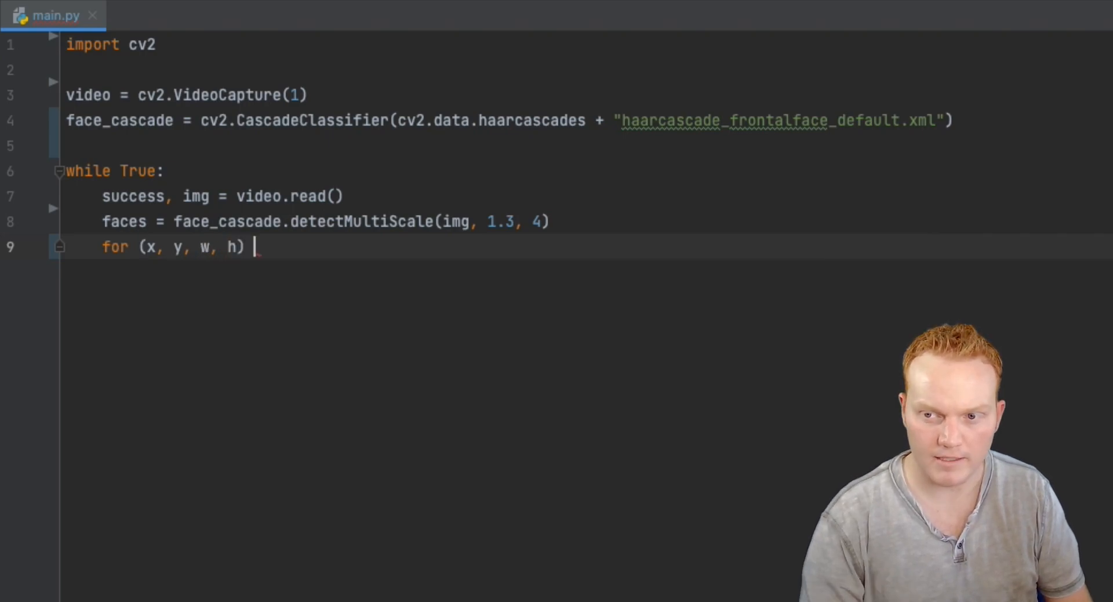
text(in faces)
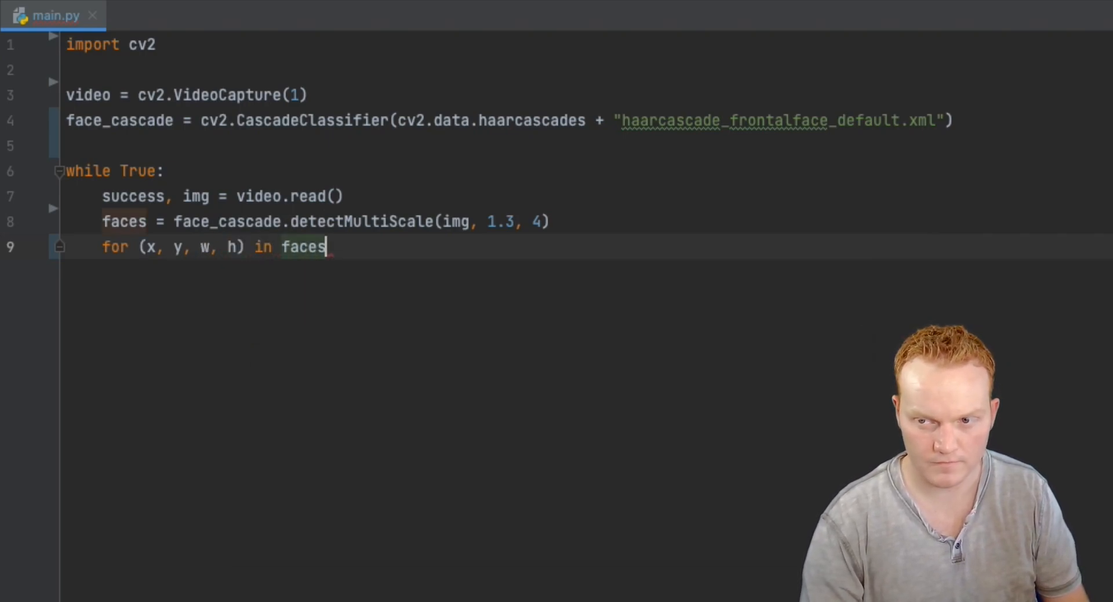
key(enter)
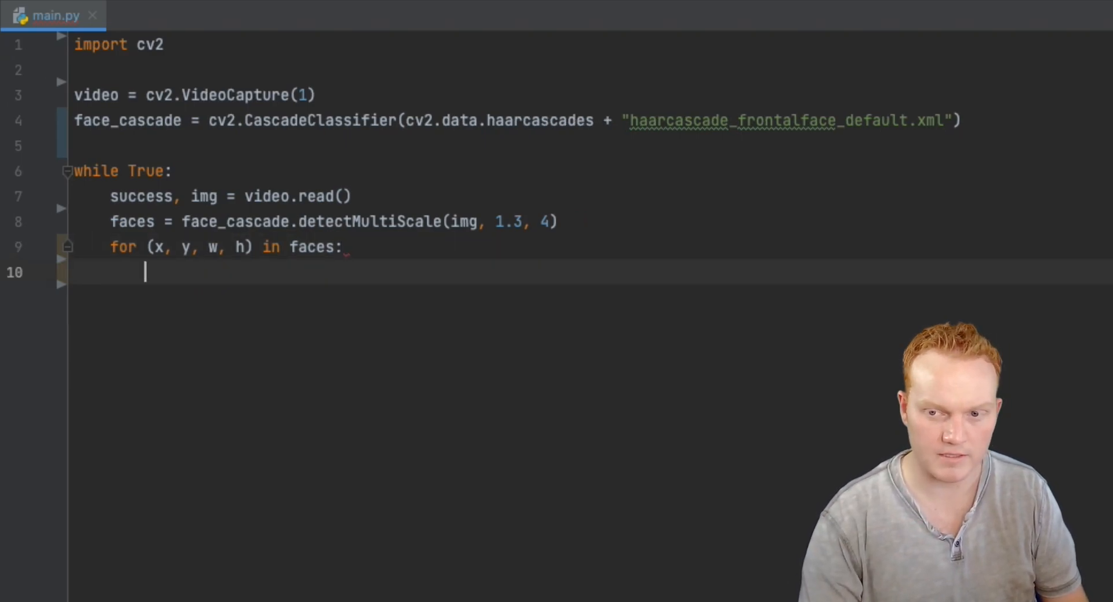
Crop each face region into ROI = img[y:y+h, x:x+w].
text(ROI)
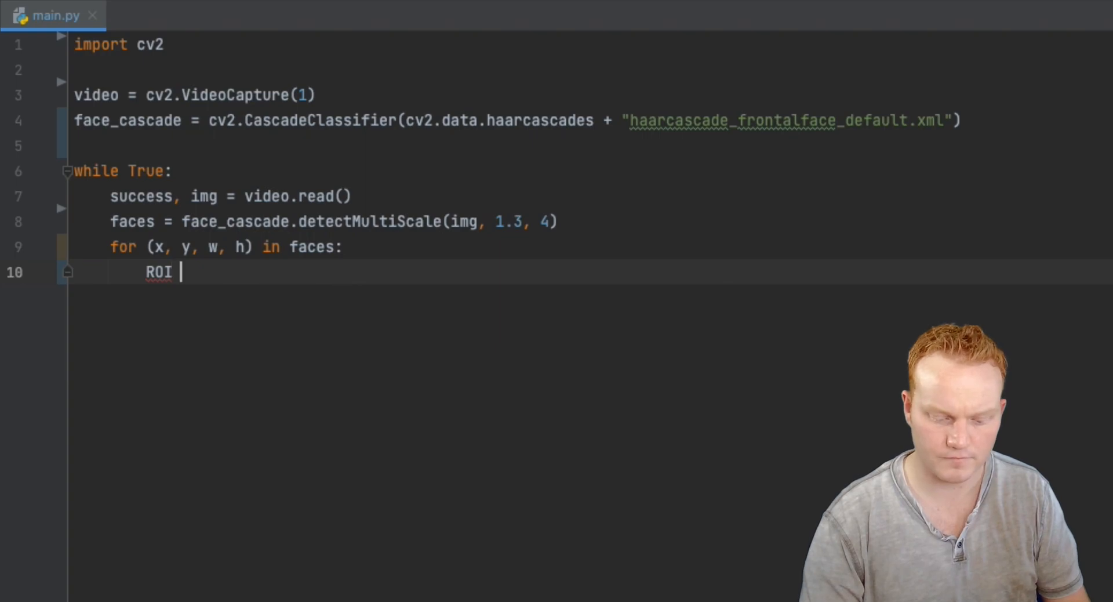
text(= img)
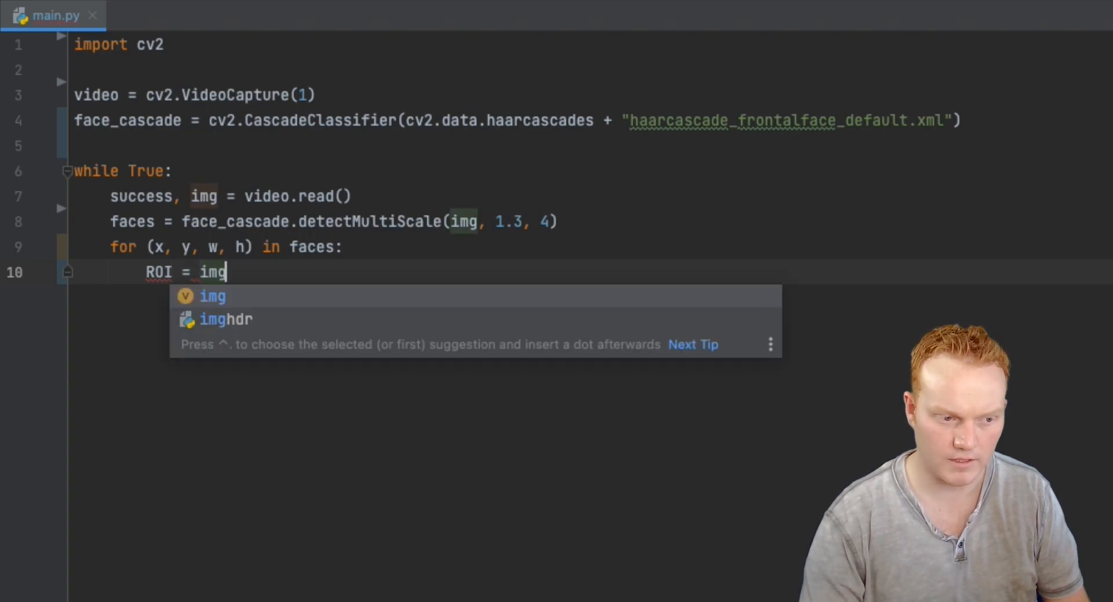
text([])
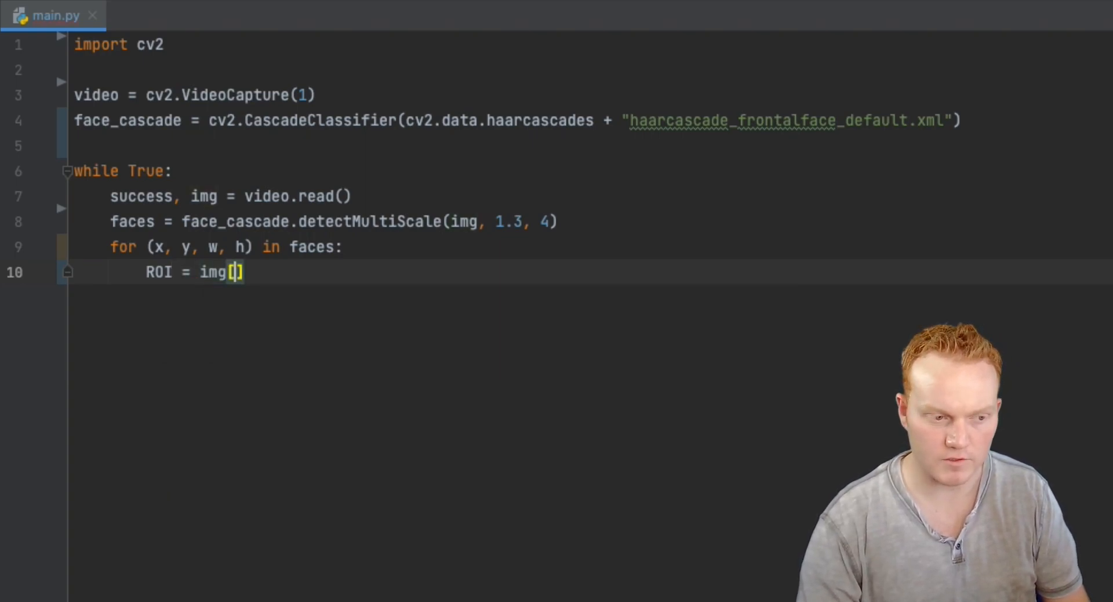
text(y:)
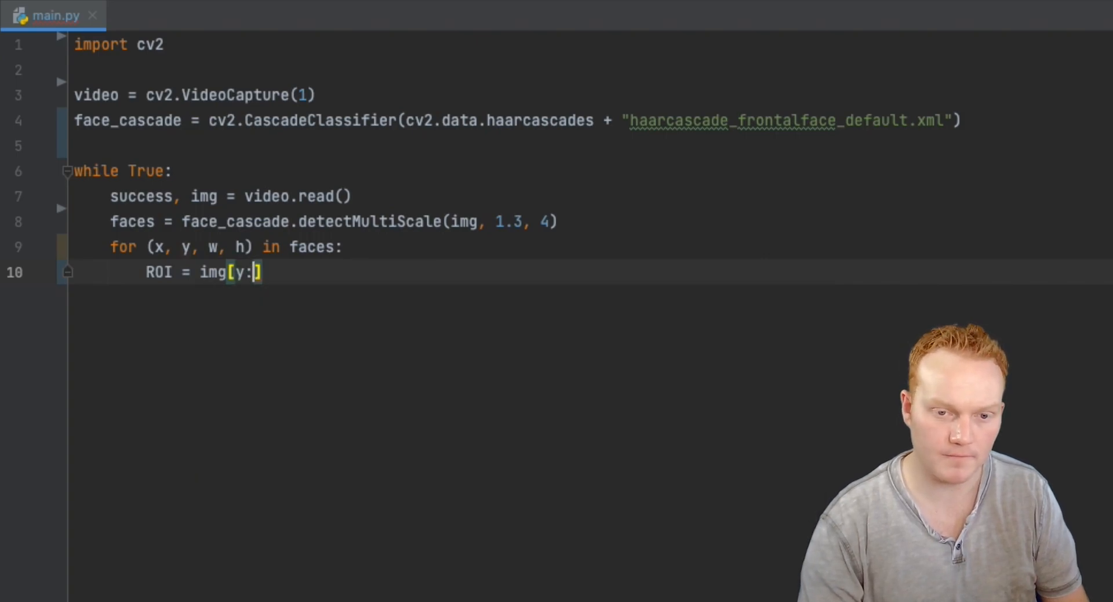
text(y)
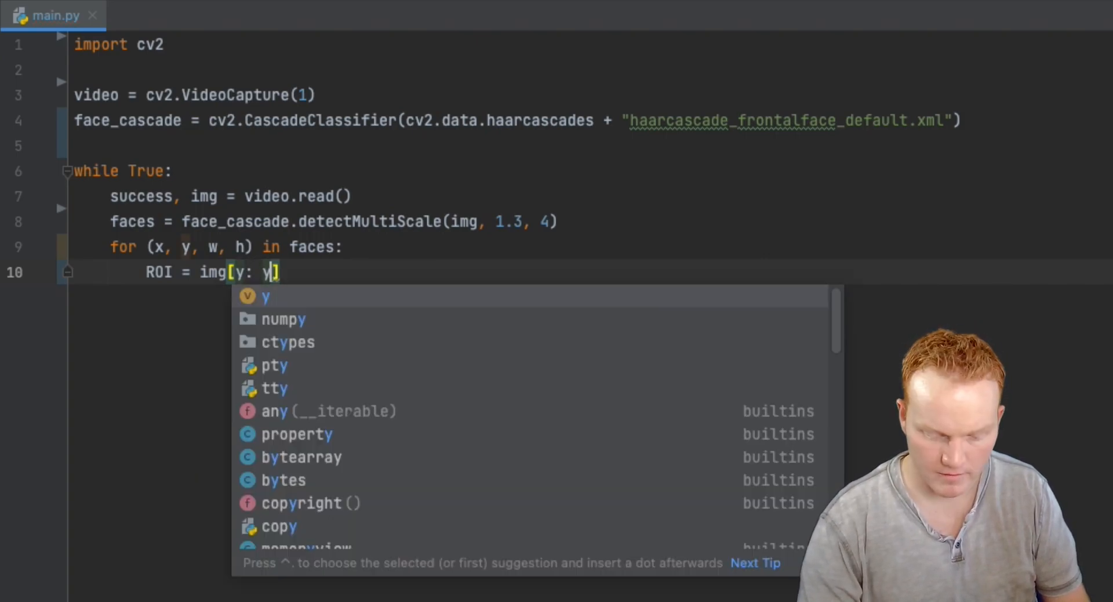
text(+h)
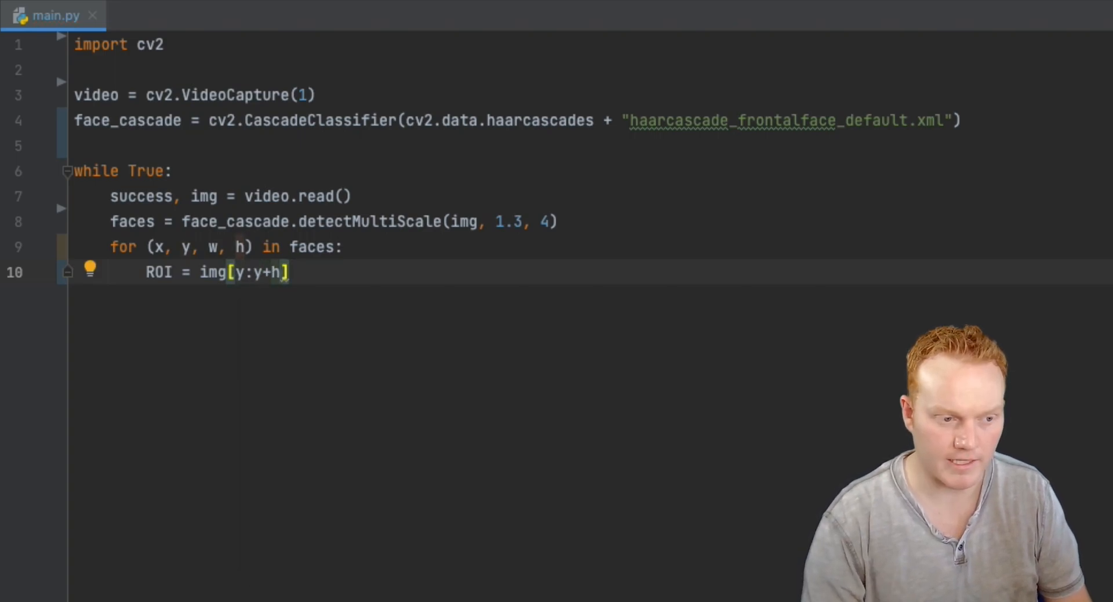
text(,)
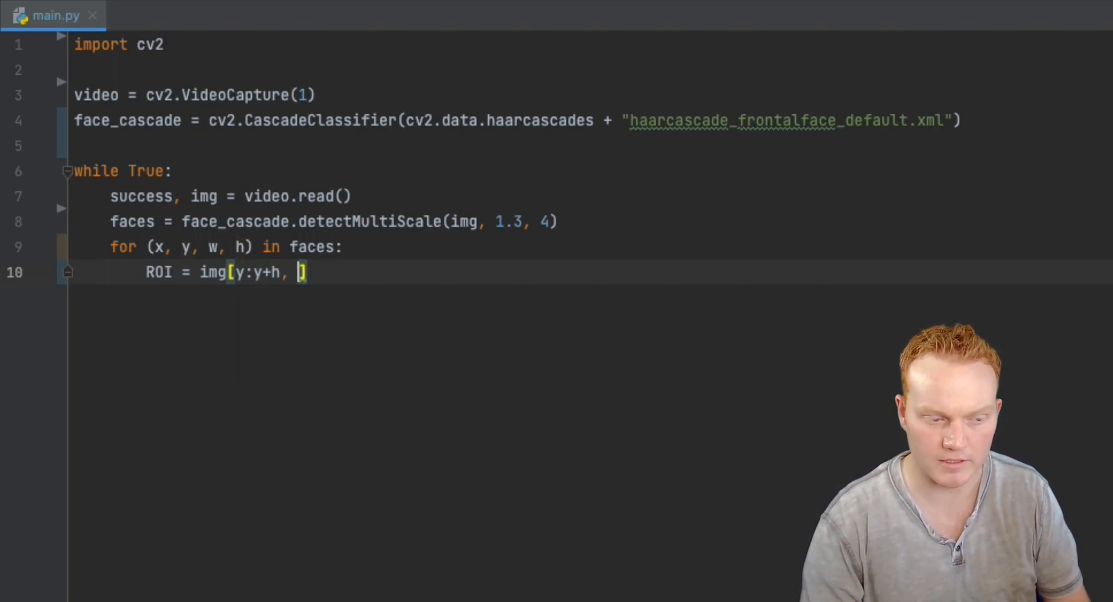
text(x:)
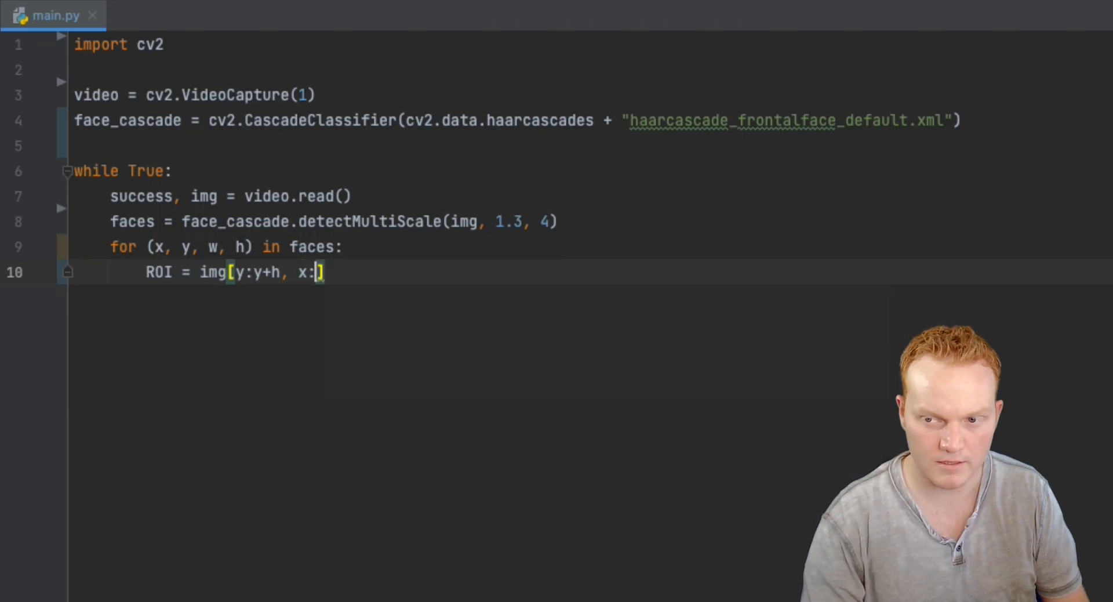
text(x)
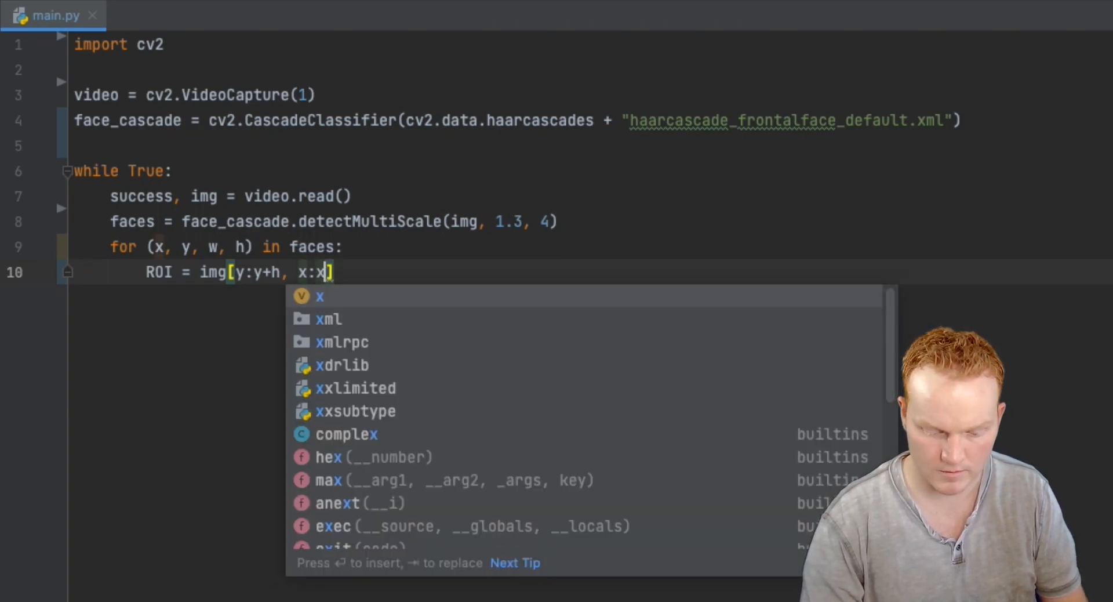
text(+w)
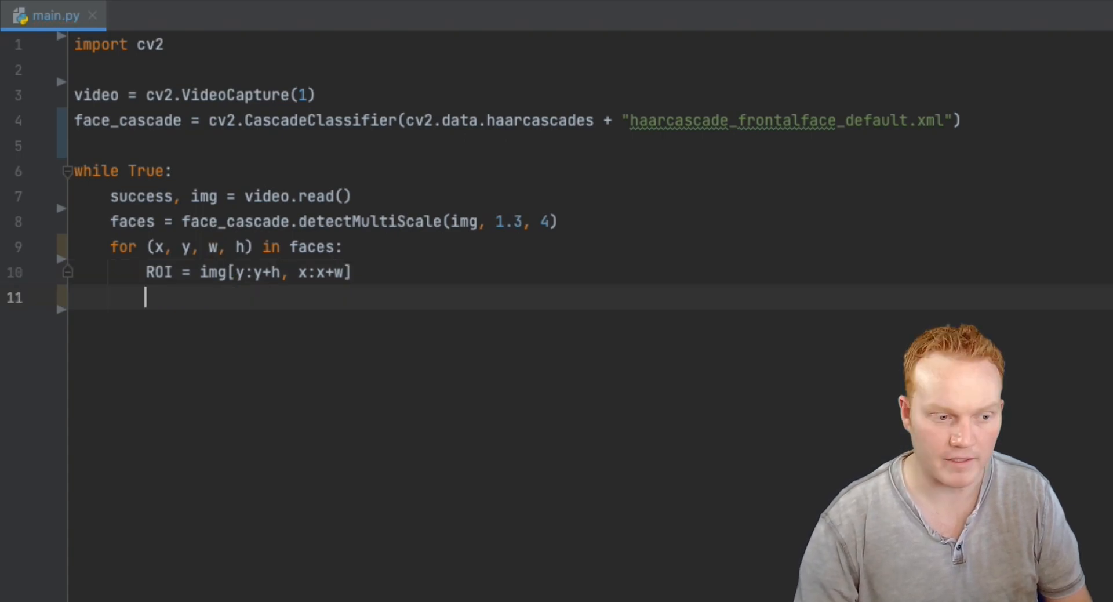
Blur the face crop with blur = cv2.GaussianBlur(ROI, (99, 99), 0).
key(enter)
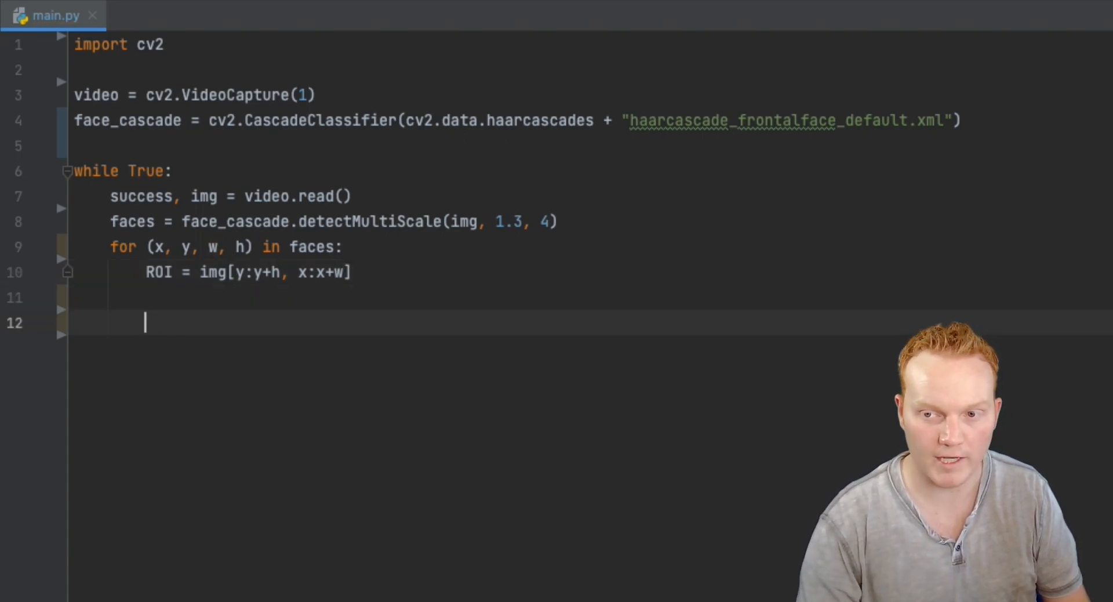
text(b)
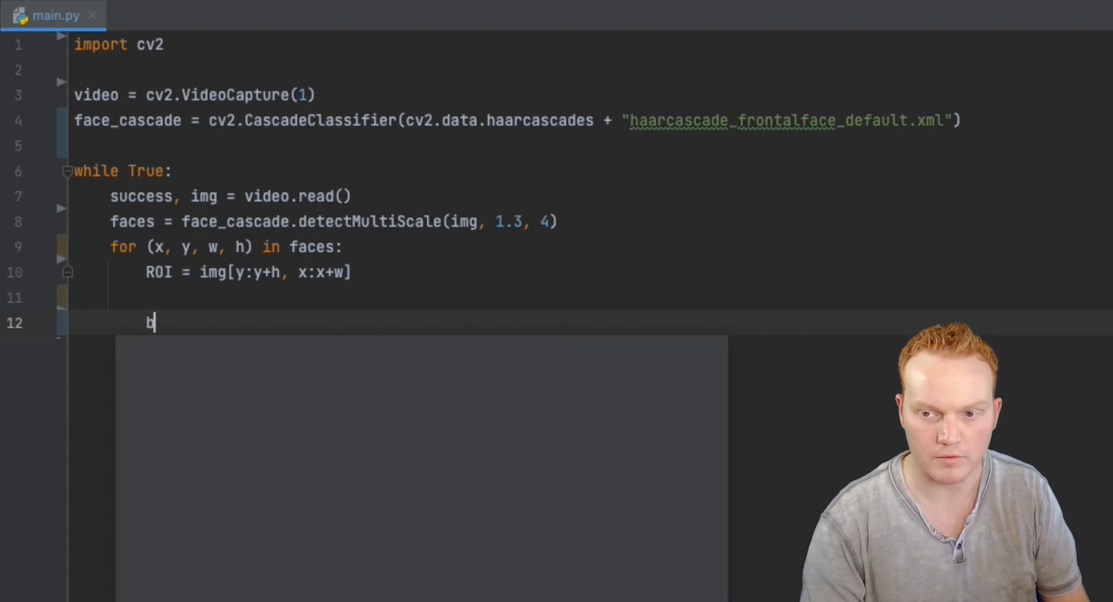
text(lur =)
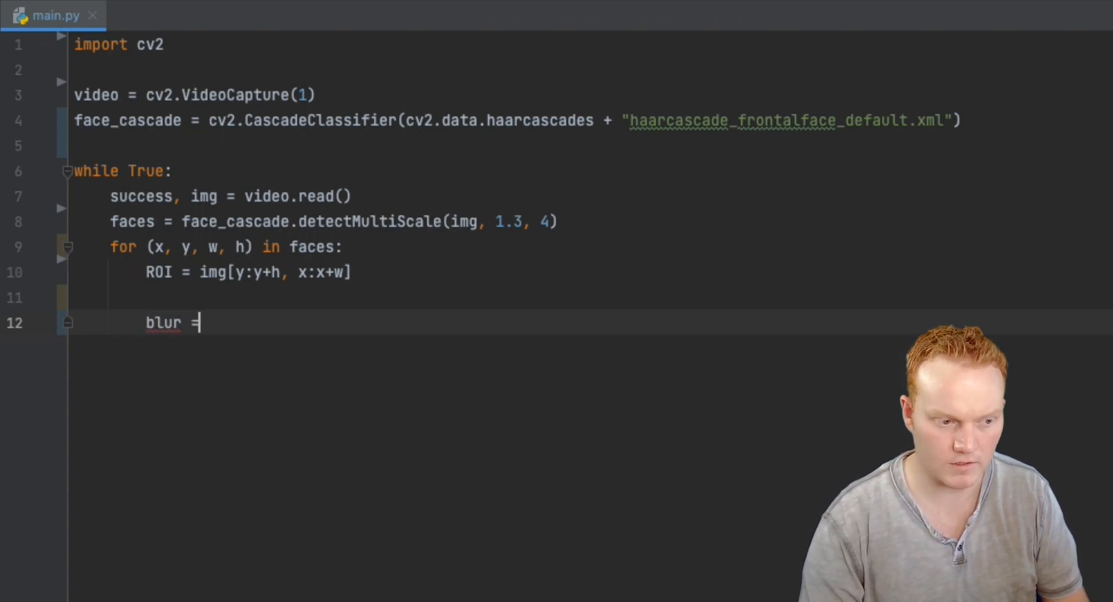
text(cv2)
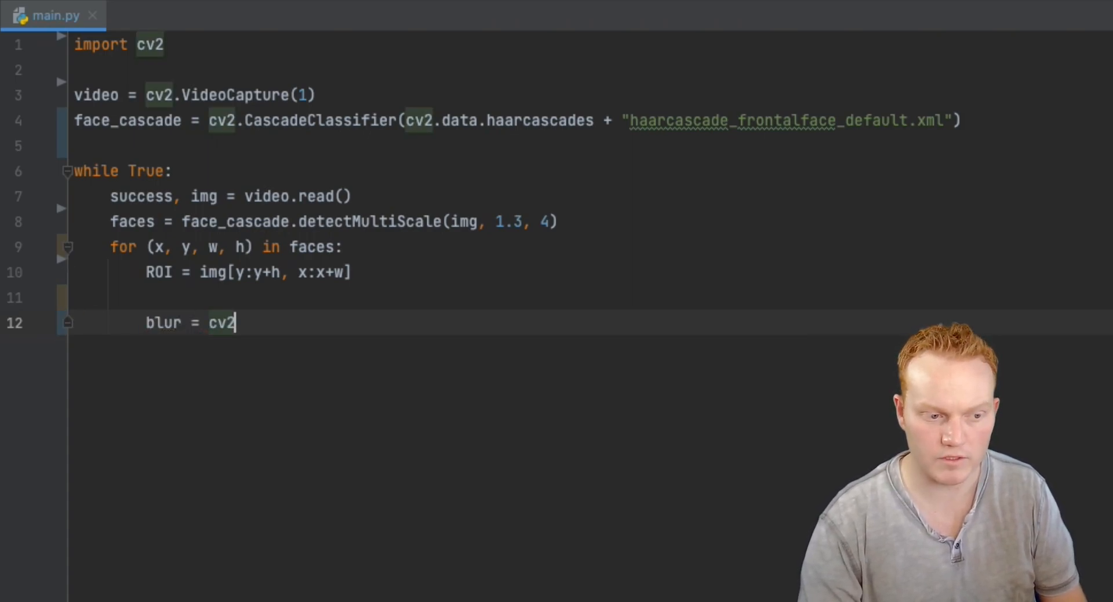
text(.GaussianBlur()
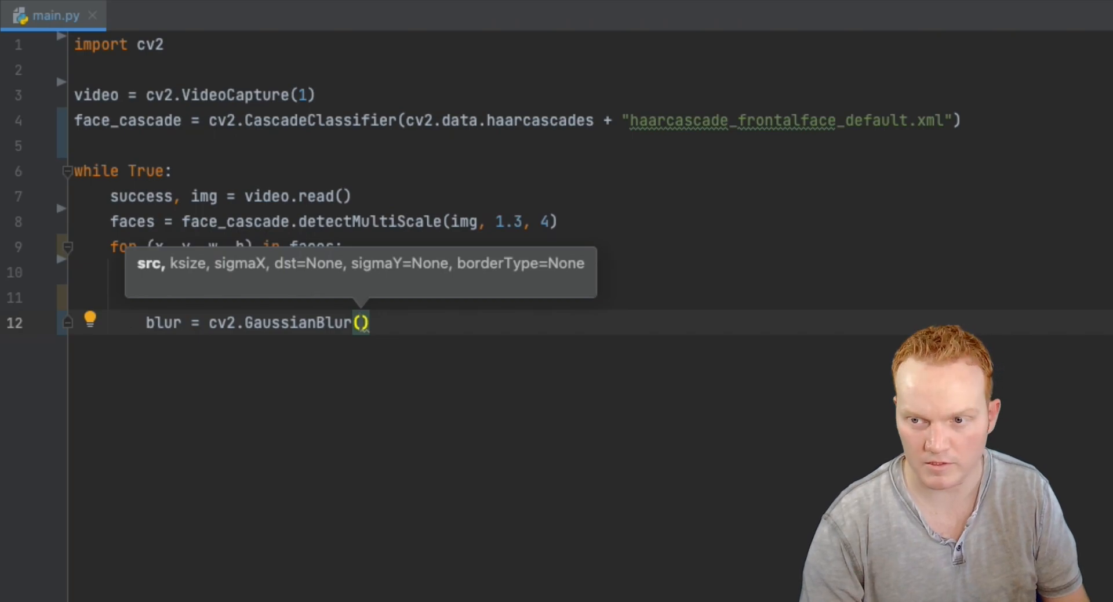
text(ROI)
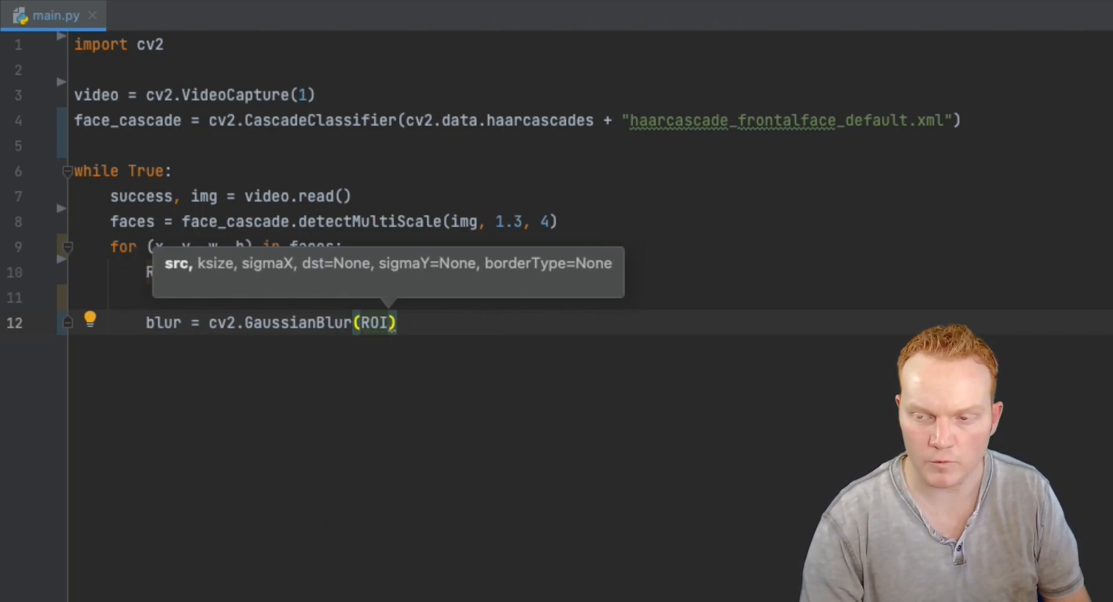
text(,)
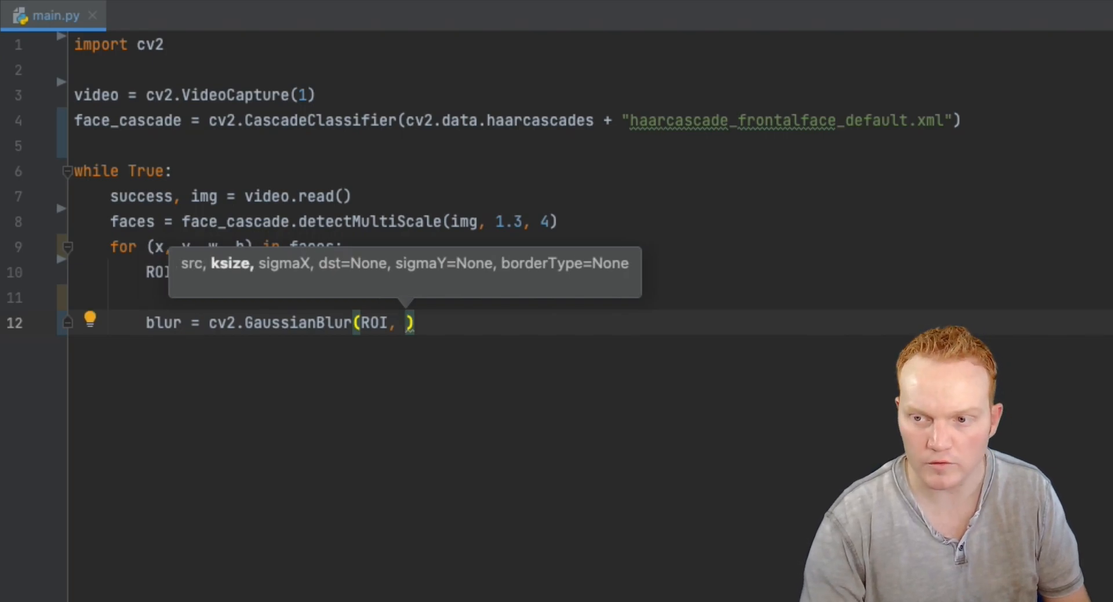
text(())
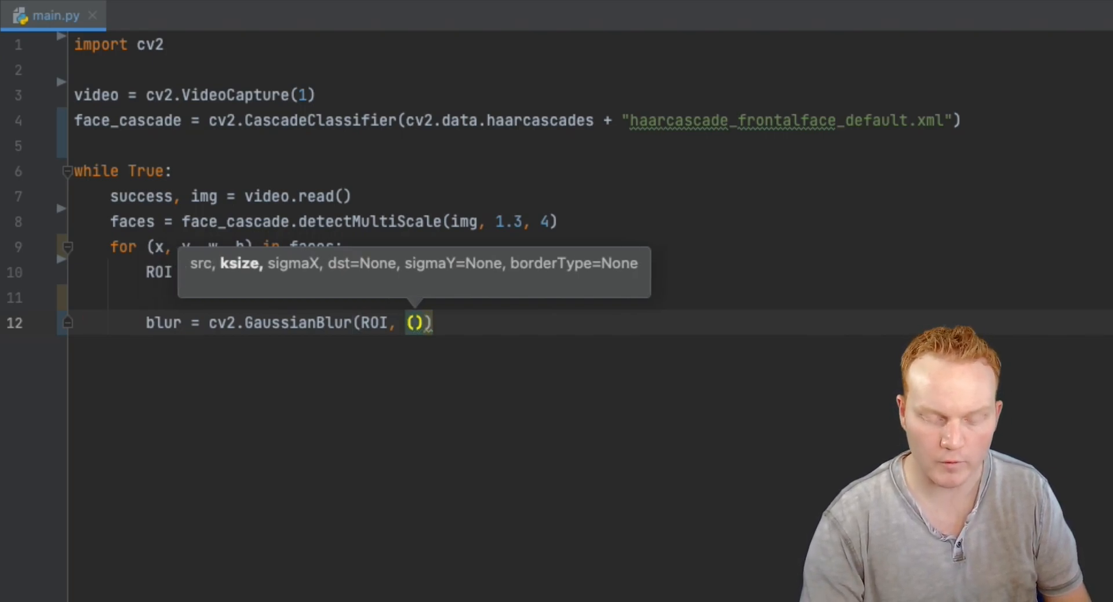
text(99)
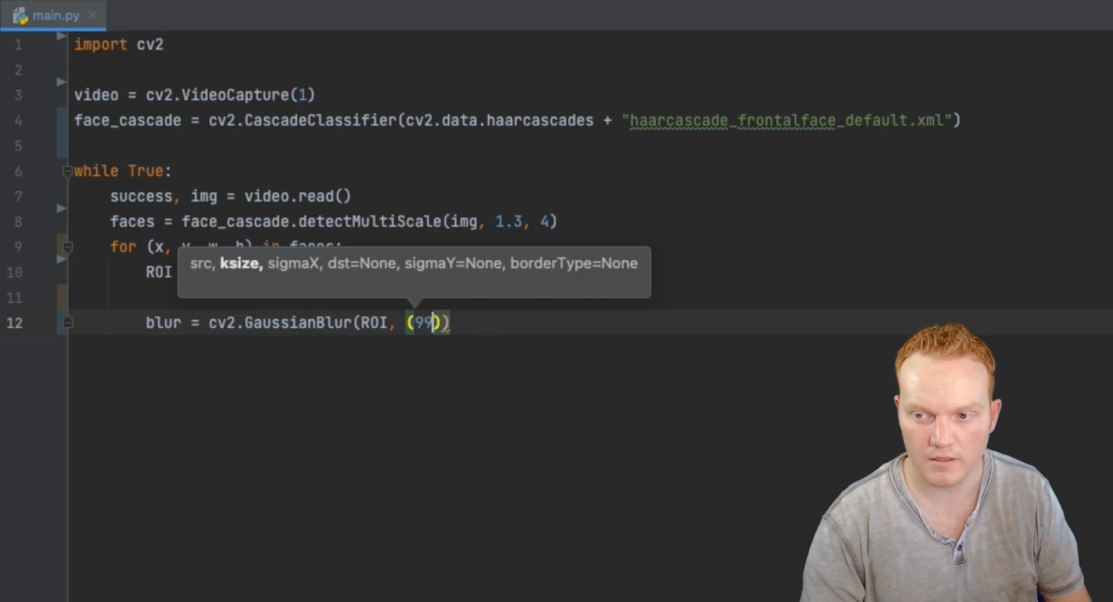
text(, 99)
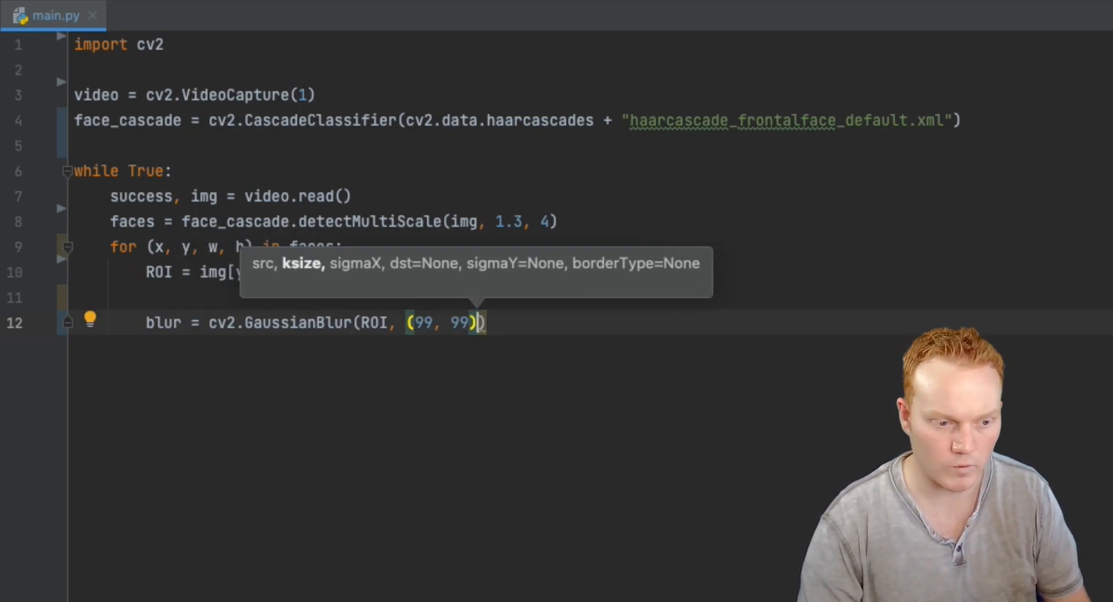
text(,)
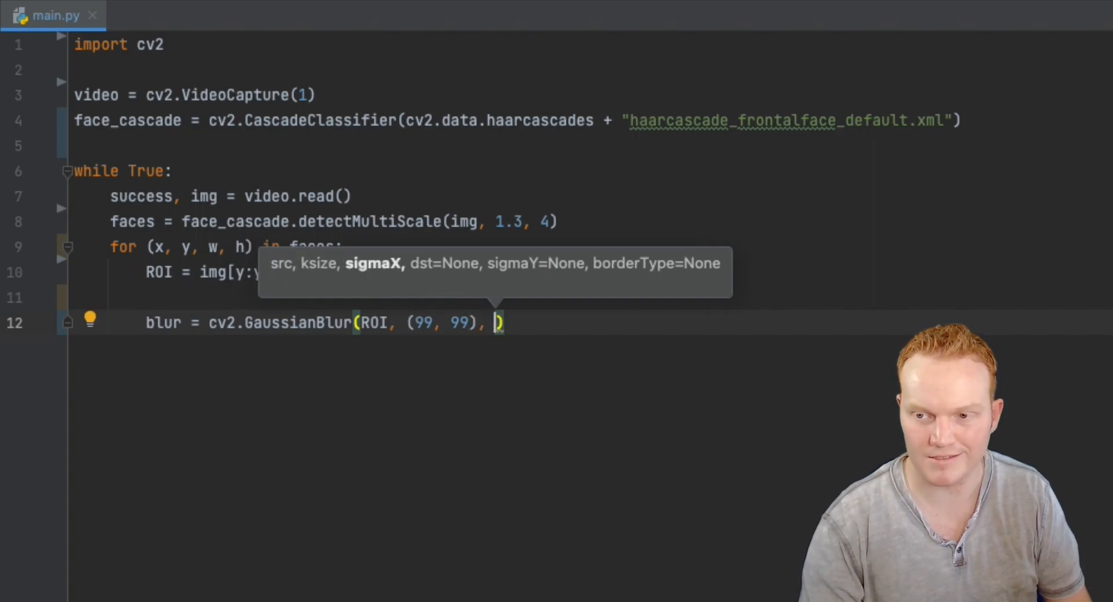
text(0)
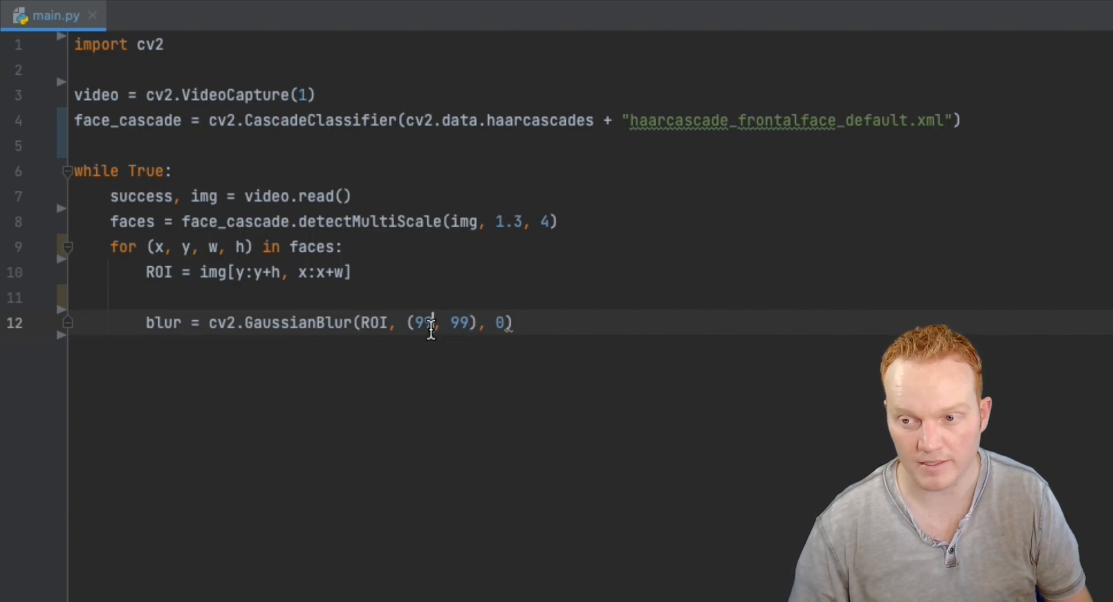
double_click(459, 322)
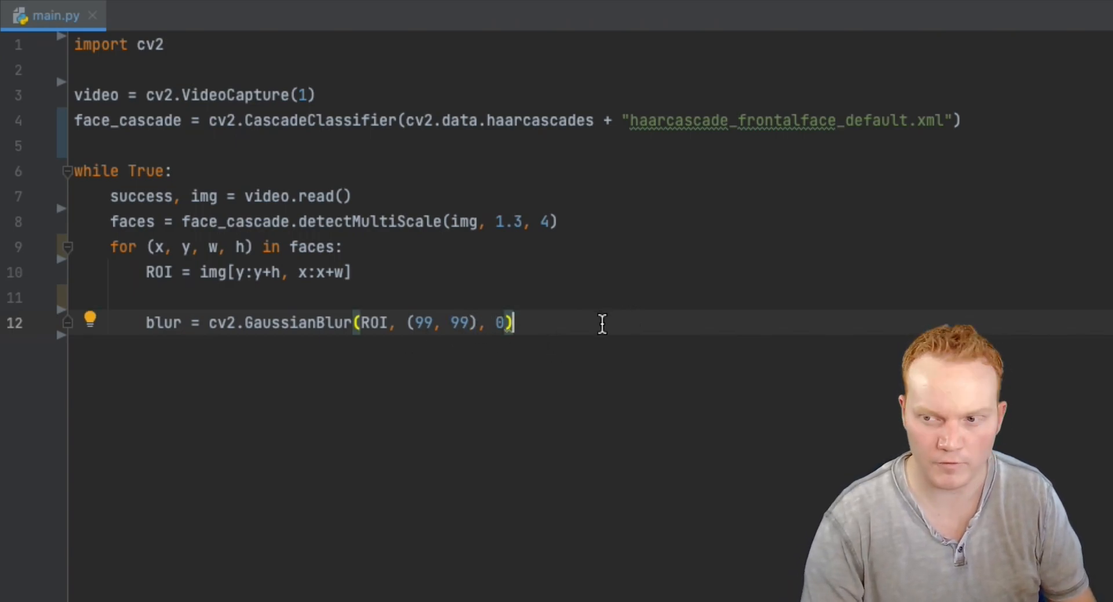
key(enter)
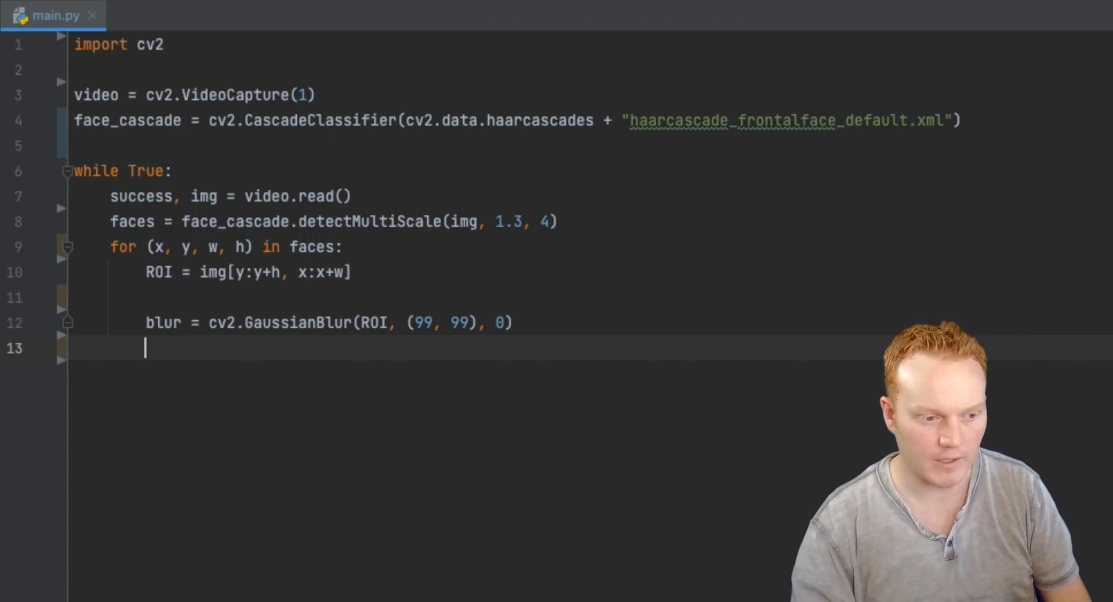
Write img[y:y+h, x:x+w] = blur and return to the while-loop indentation level.
text(img)
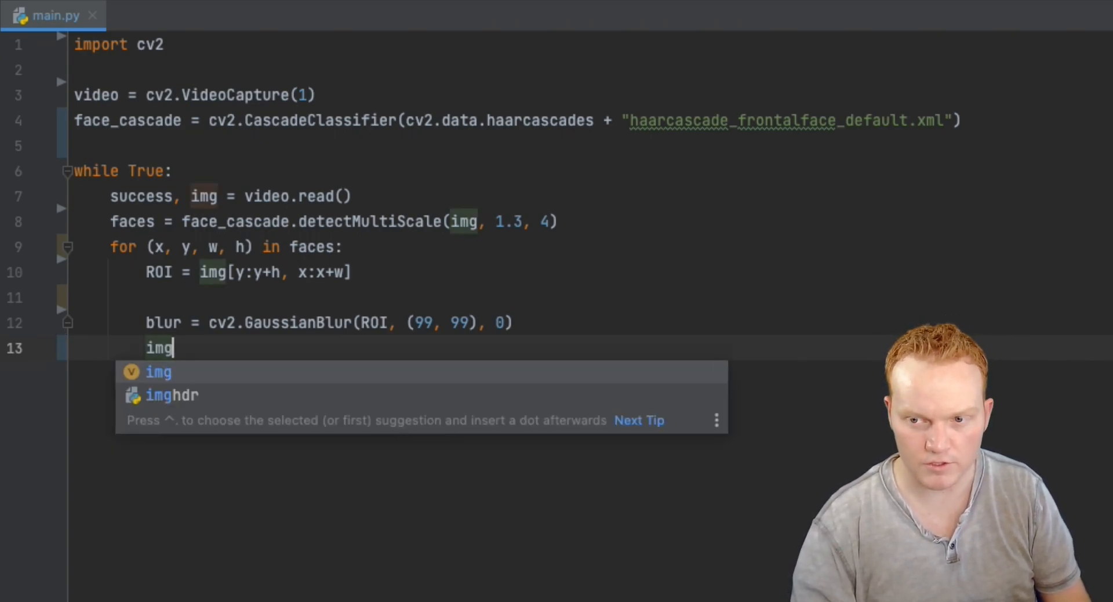
text([)
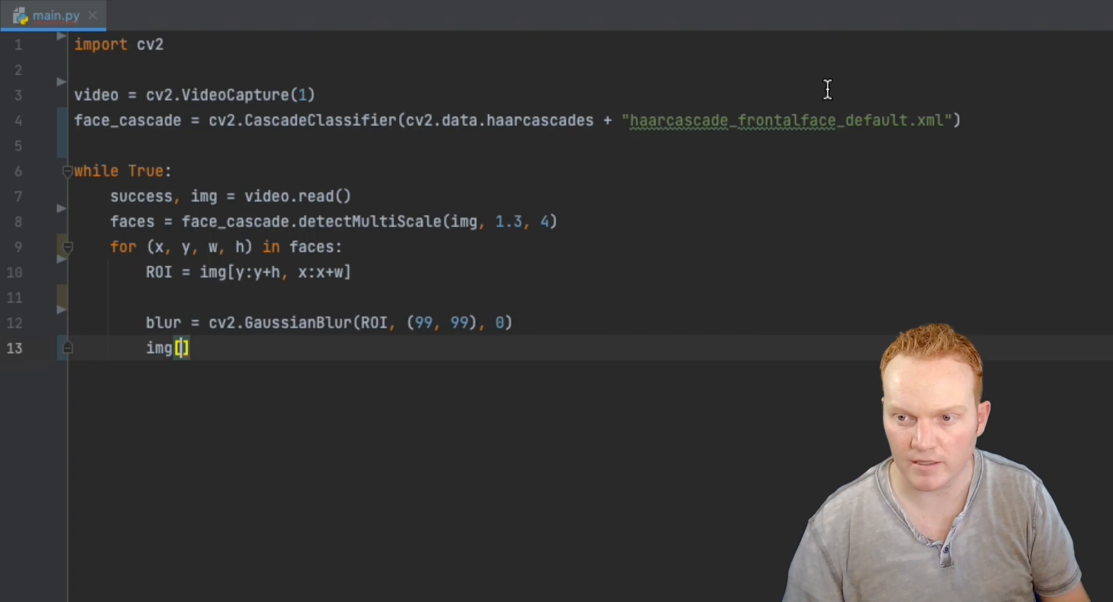
drag(254, 271, 352, 271)
text(y:y+h, x:x+w)
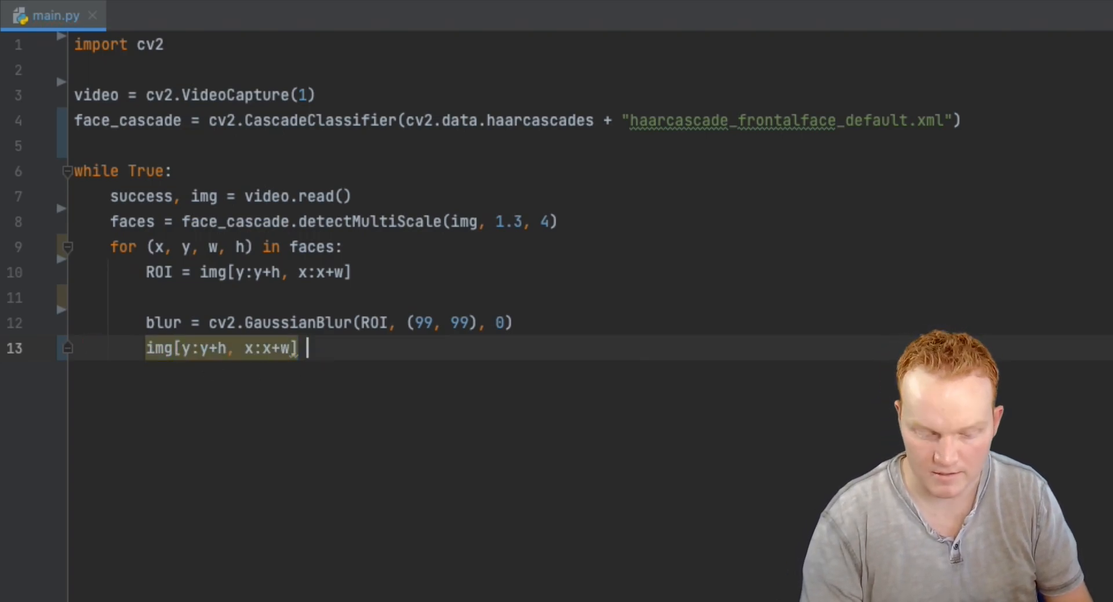
text(= blur)
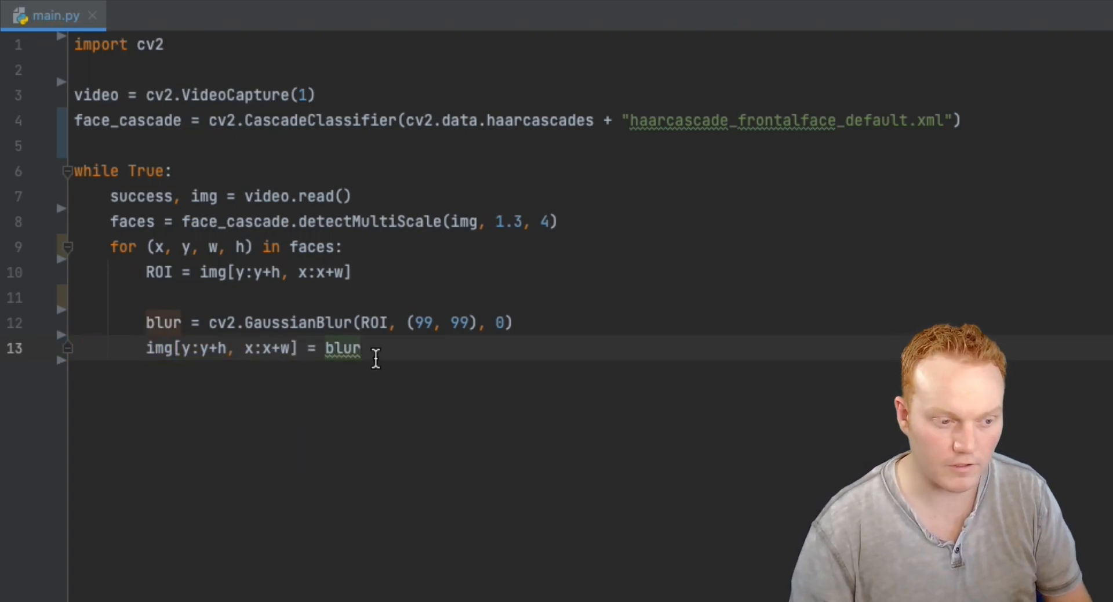
key(enter)
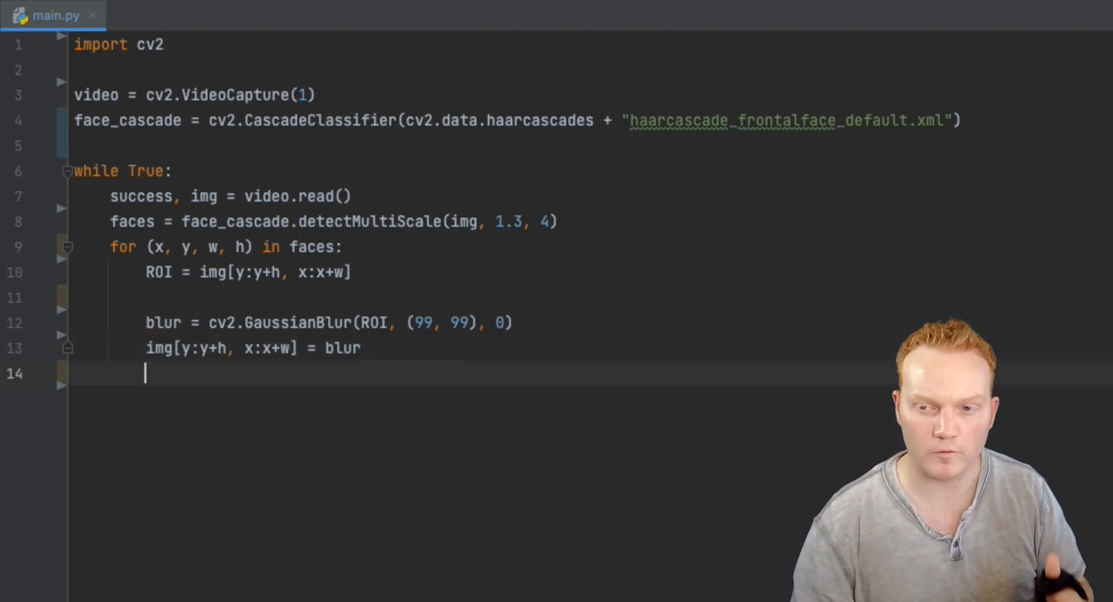
key(enter)
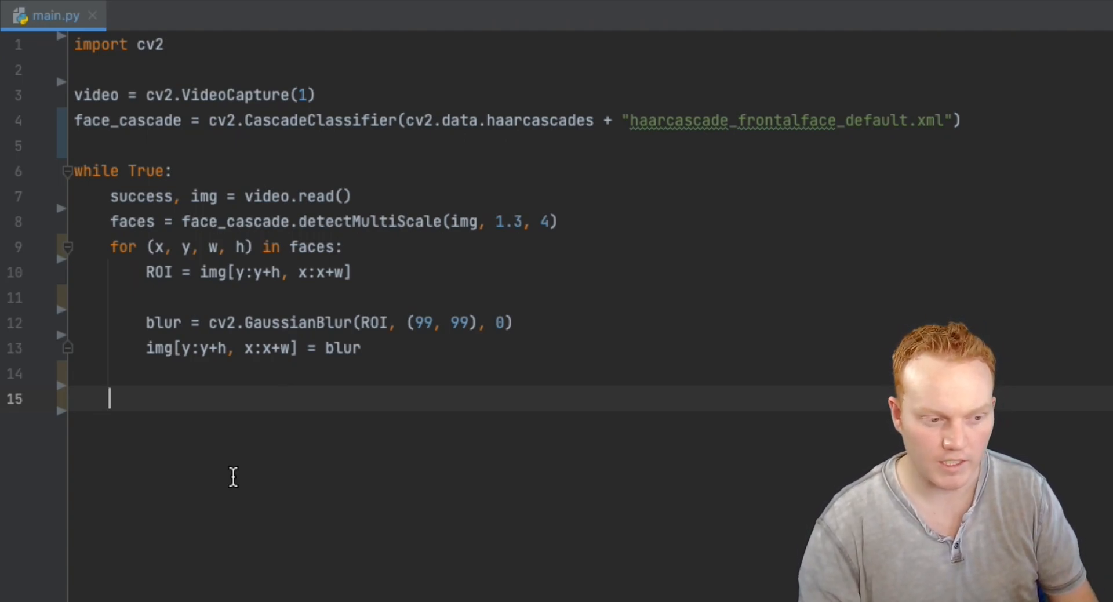
Display each frame with cv2.imshow("Blurred Face", img).
text(cv2.)
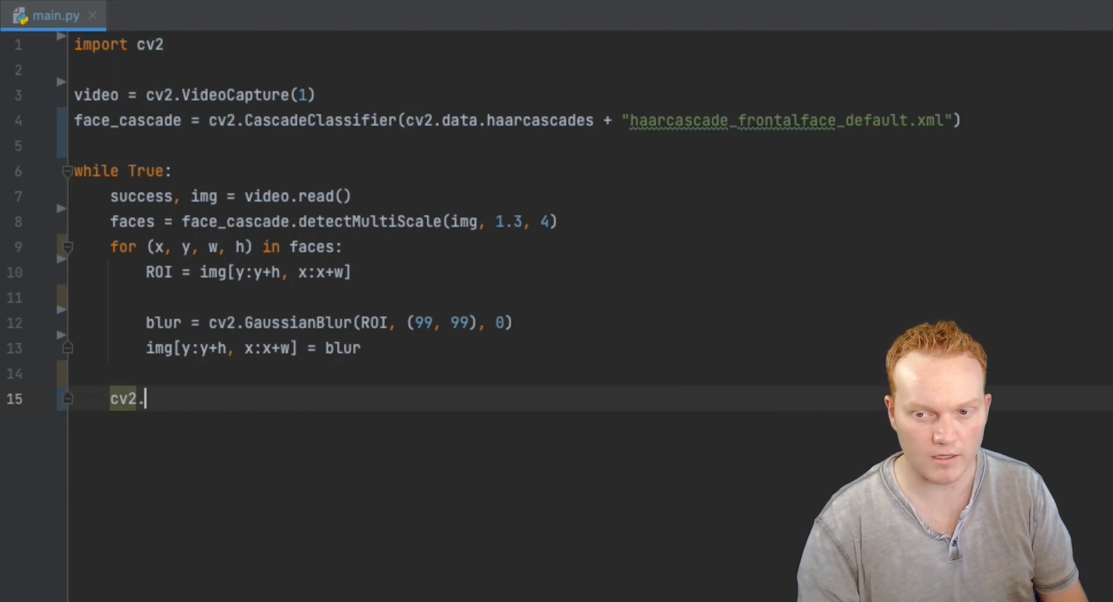
text(imsh)
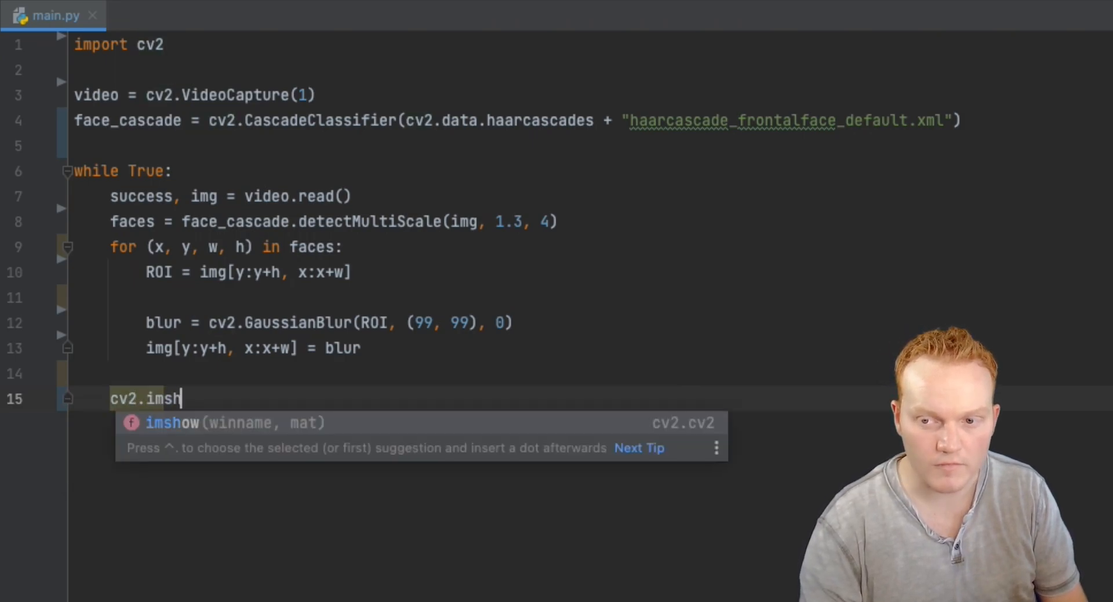
key(Tab)
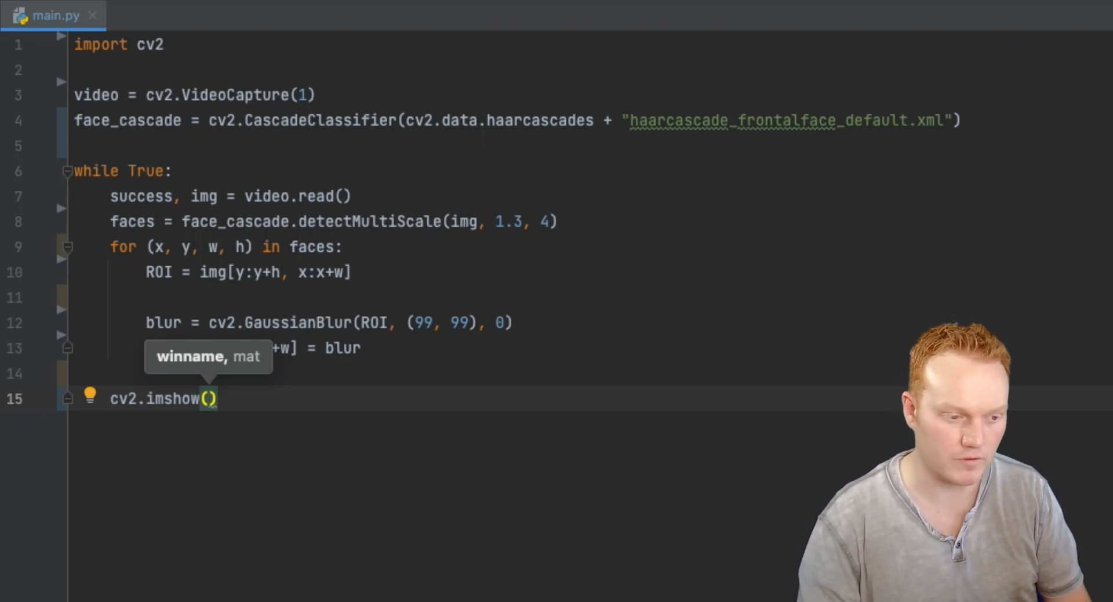
text("Blurred Fa)
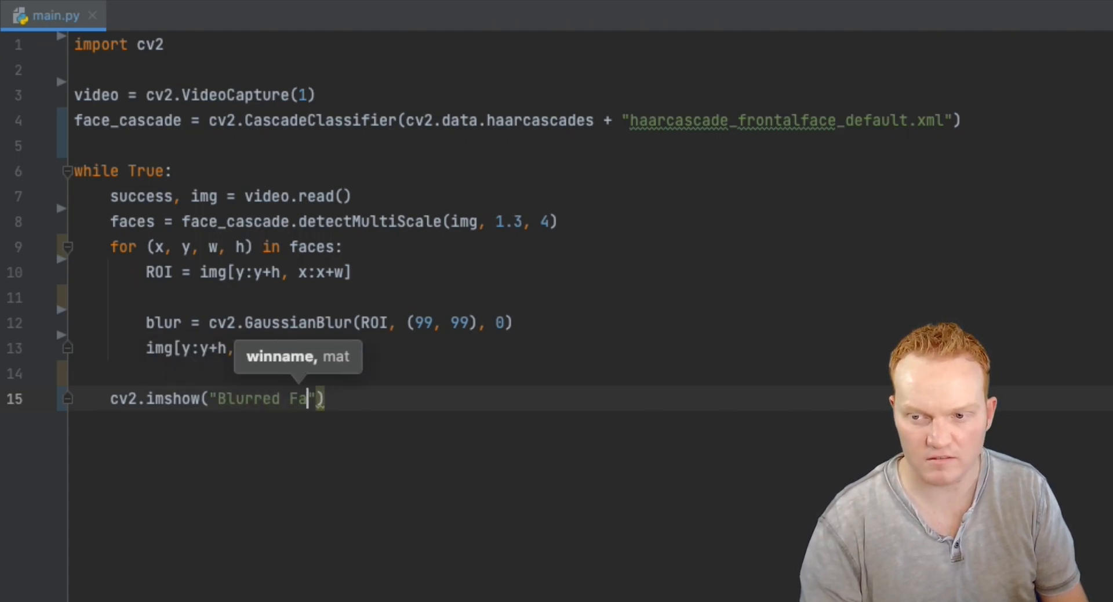
text(ce)
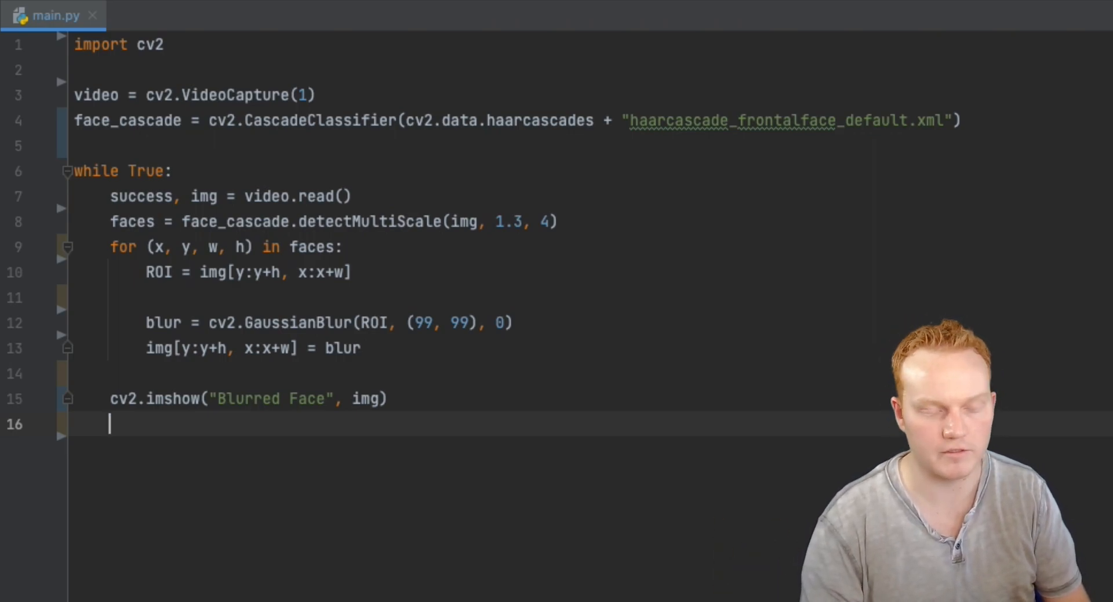
Write the condition if cv2.waitKey(1) & 0xff == ord('q'): inside the loop.
text(if cv)
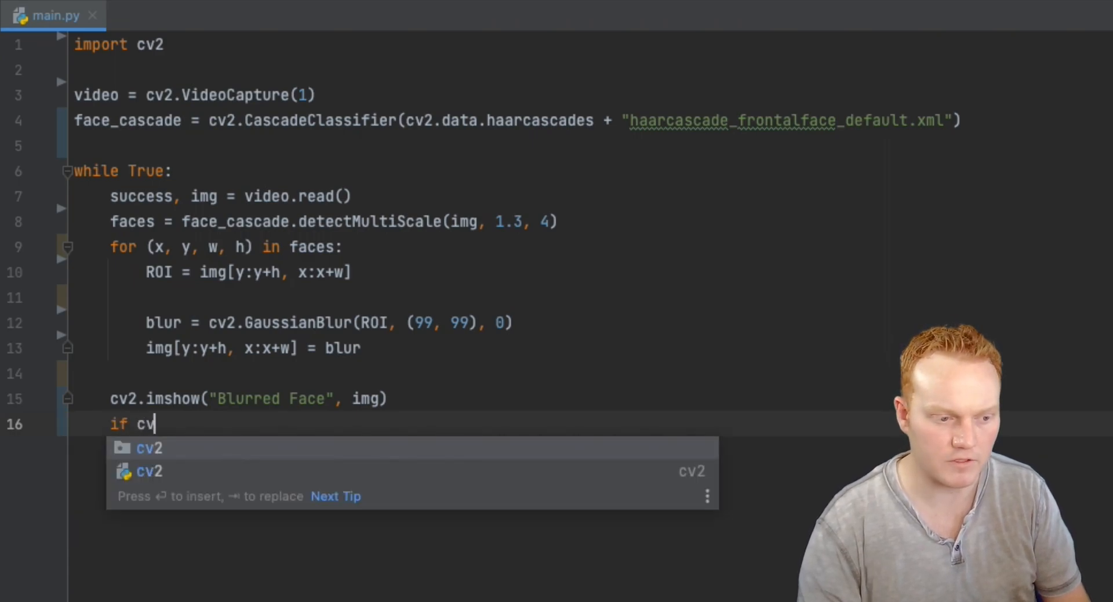
text(2.waitKey()
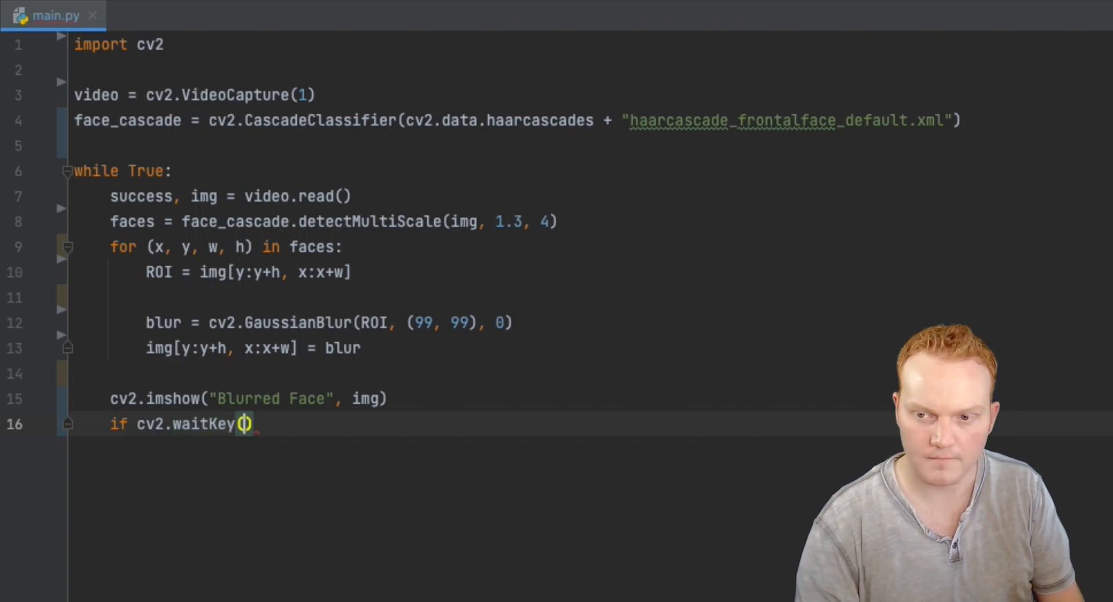
text(1)
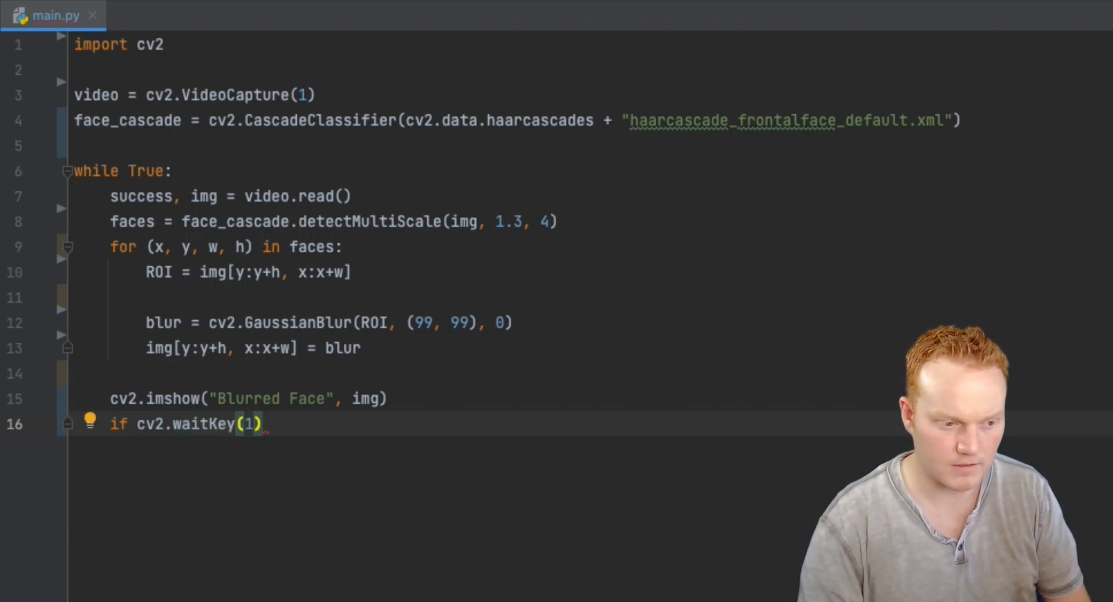
text(&)
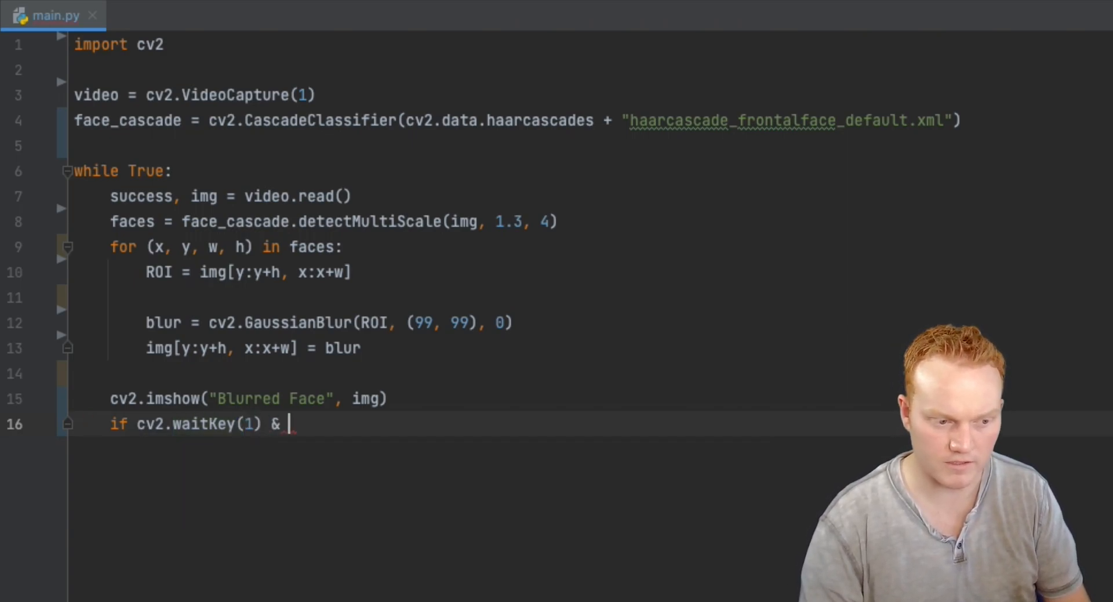
text(0x)
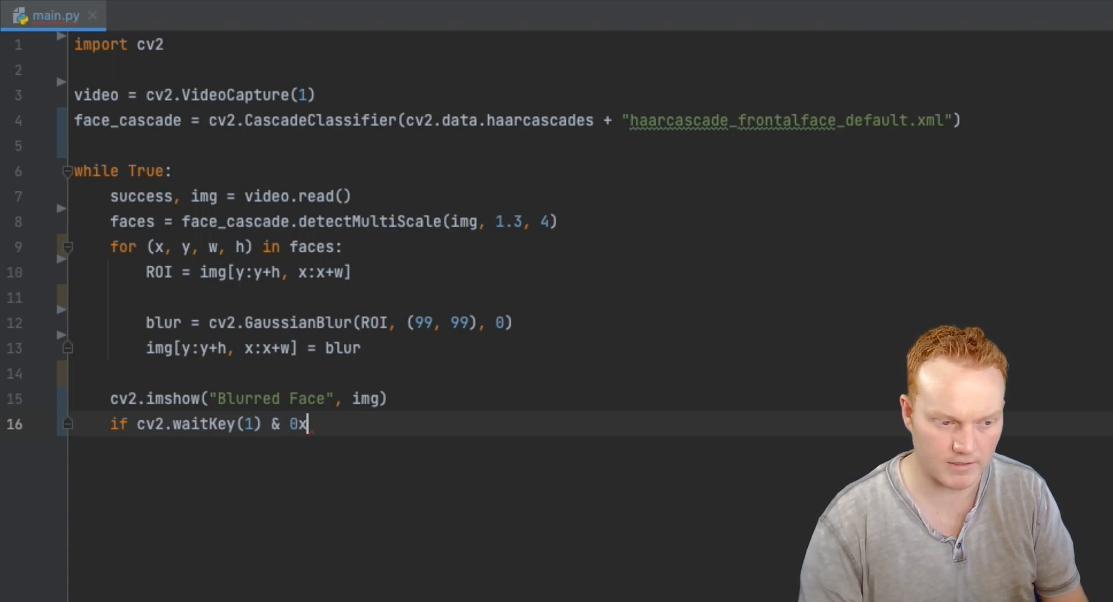
text(ff ==)
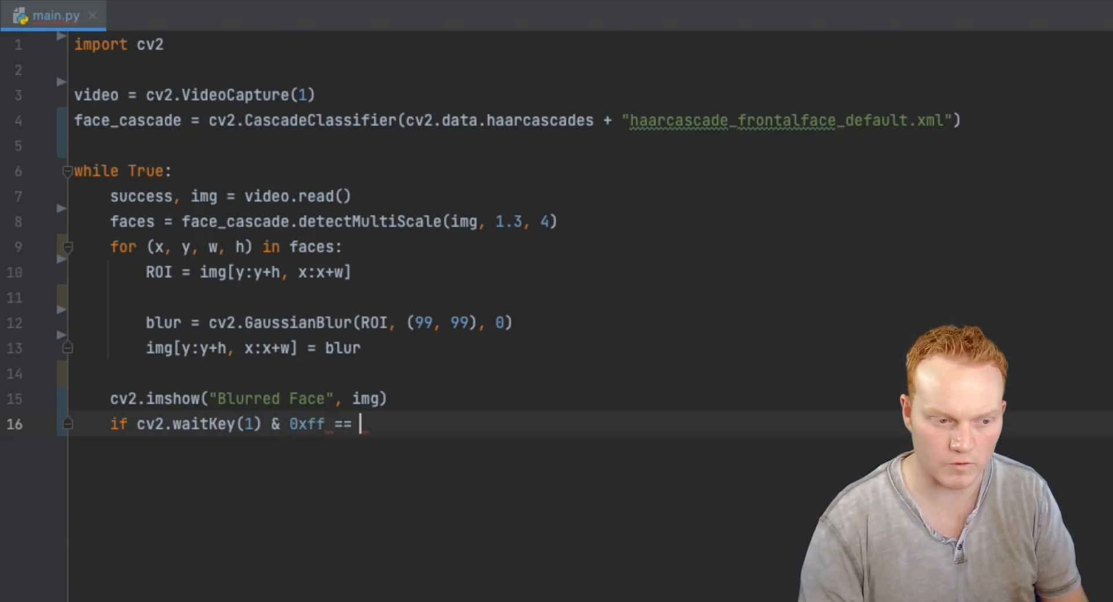
text(ord(')
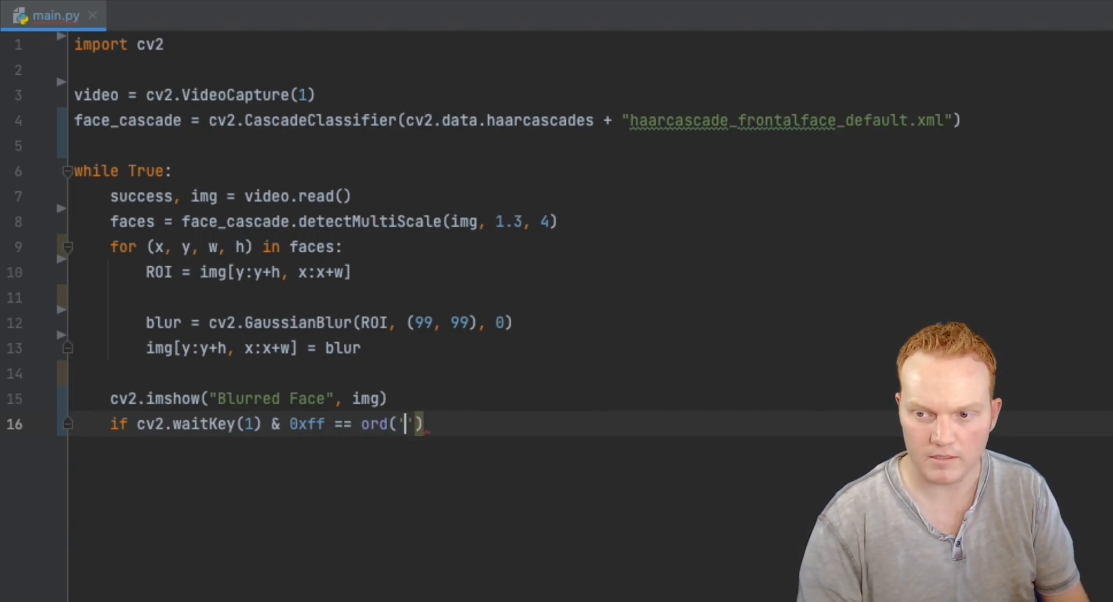
text(q)
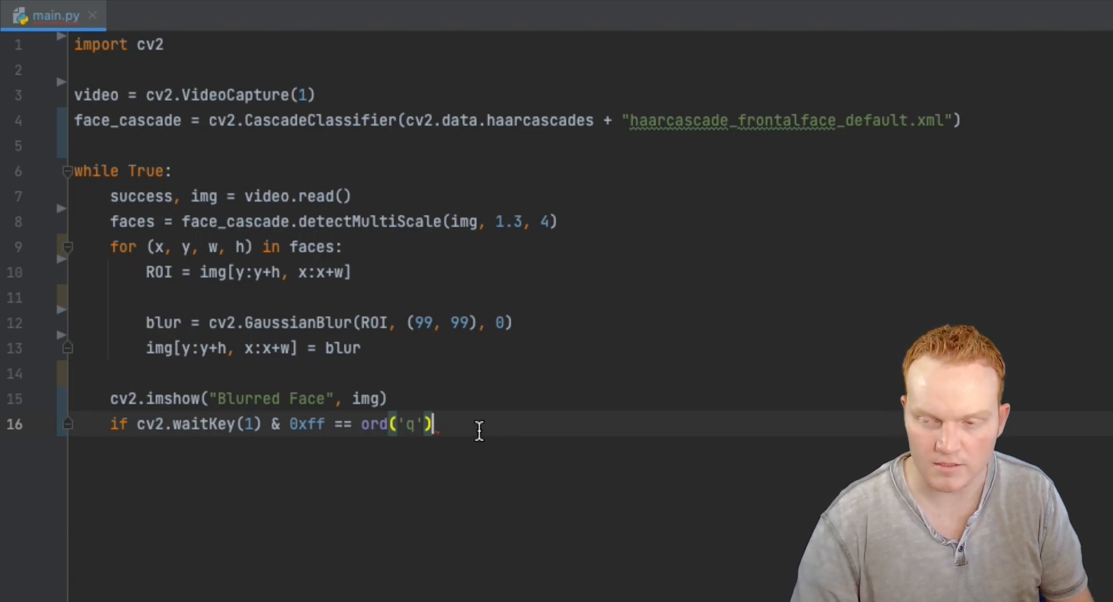
text(:)
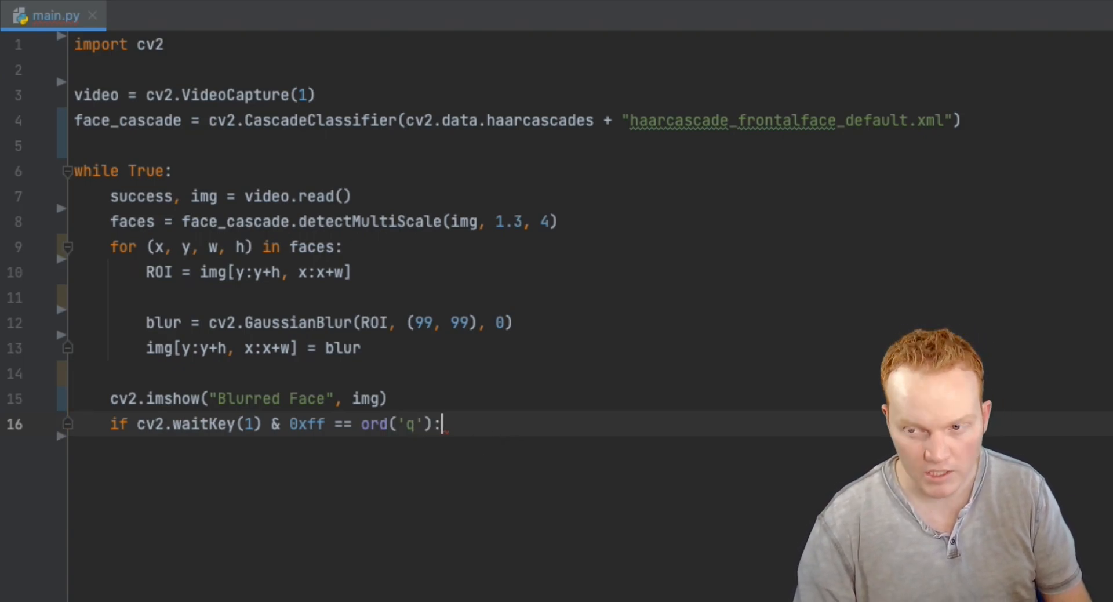
Add break under the condition and leave the loop body.
key(enter)
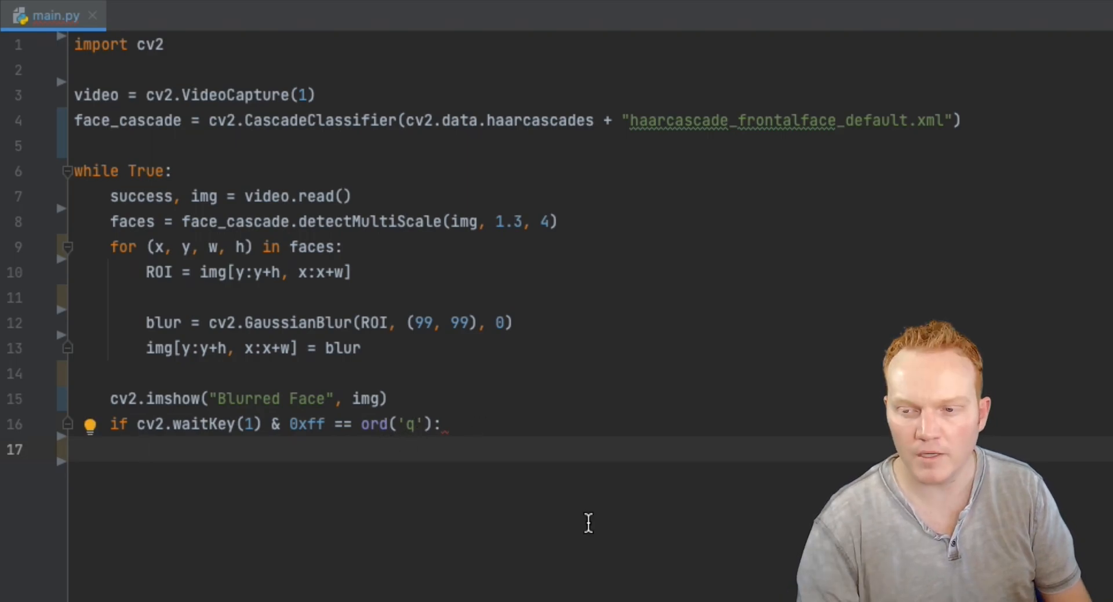
text(break)
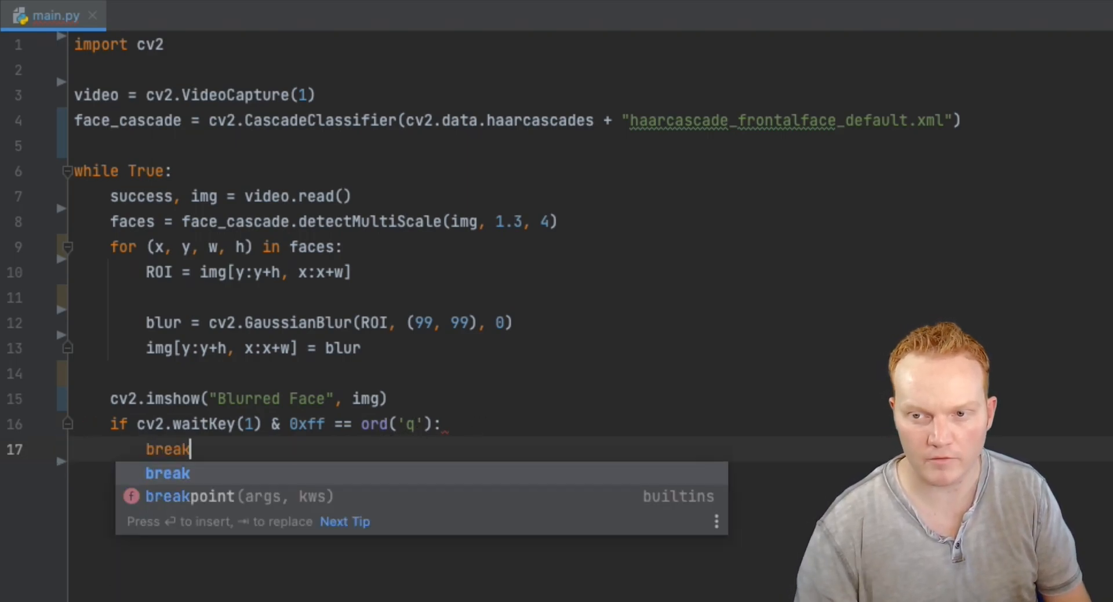
key(Escape)
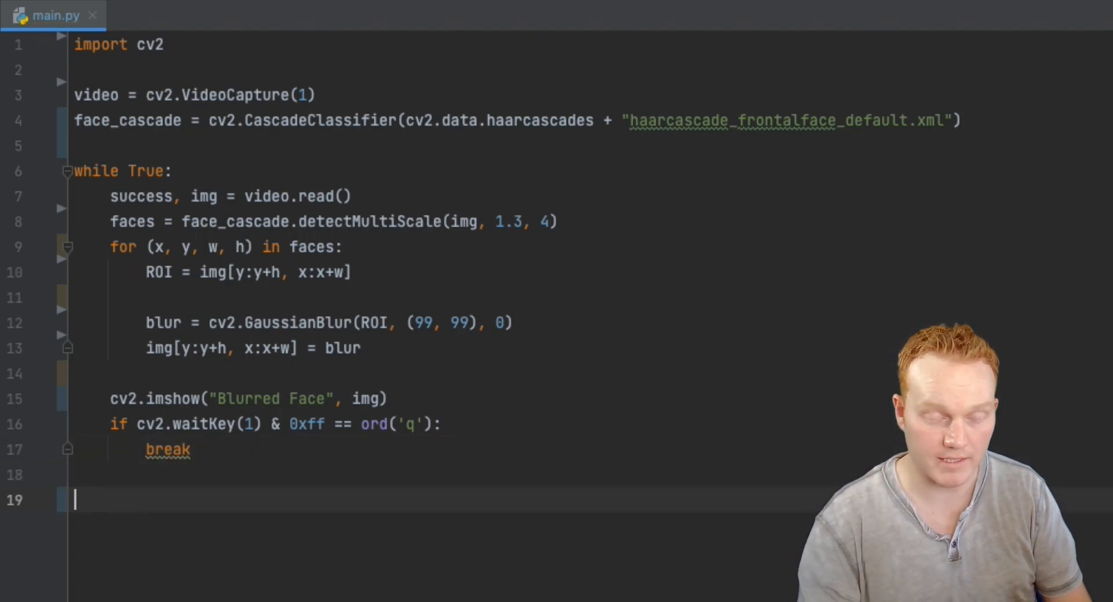
Add video.release() and cv2.destroyAllWindows() after the loop.
text(video)
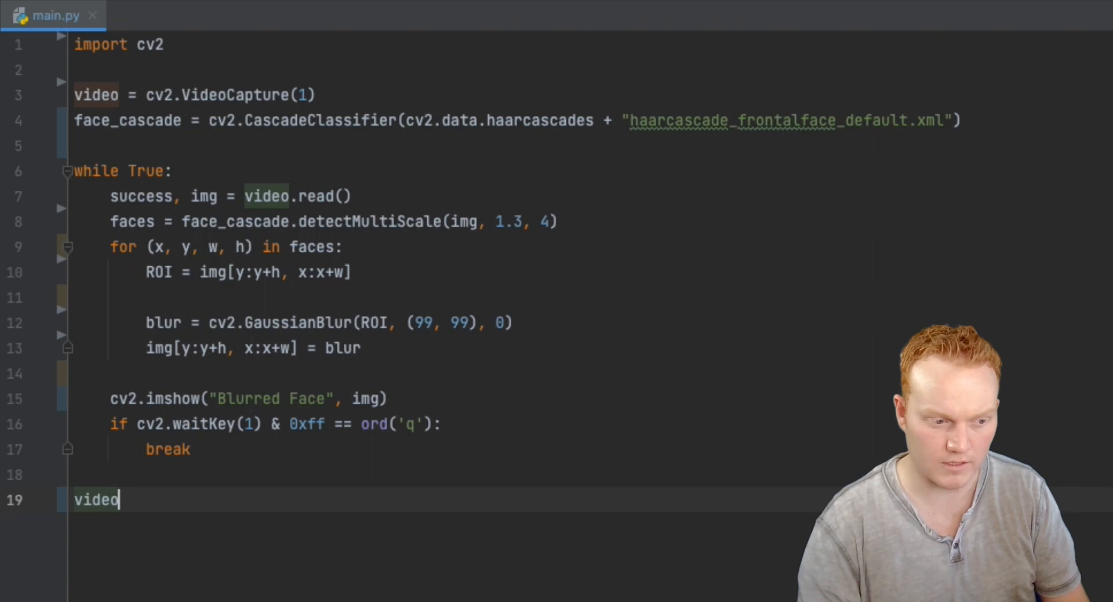
text(.release()
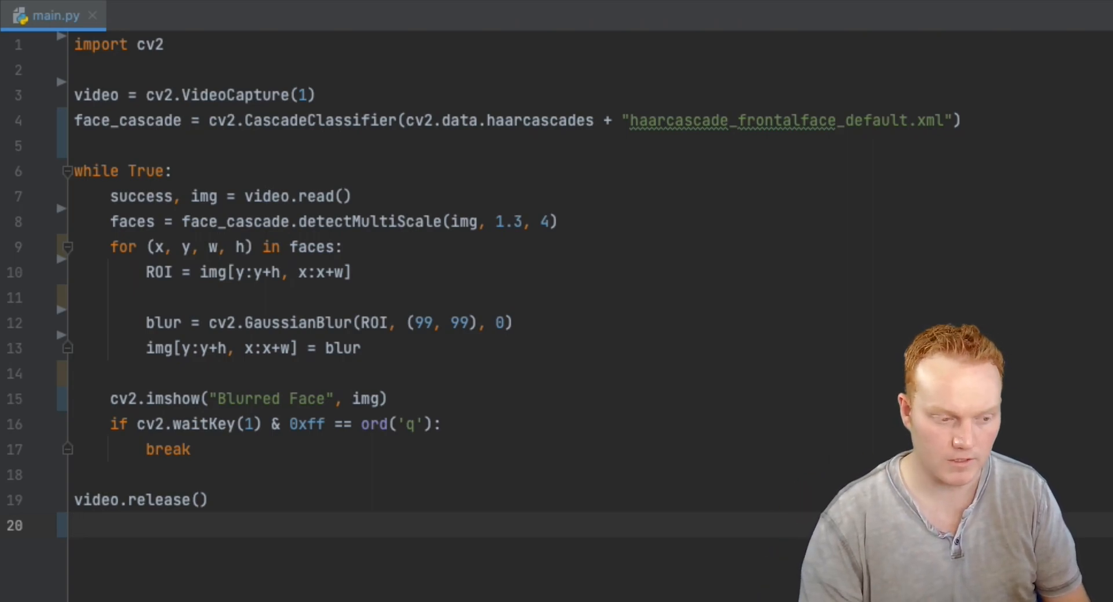
text(cv2.)
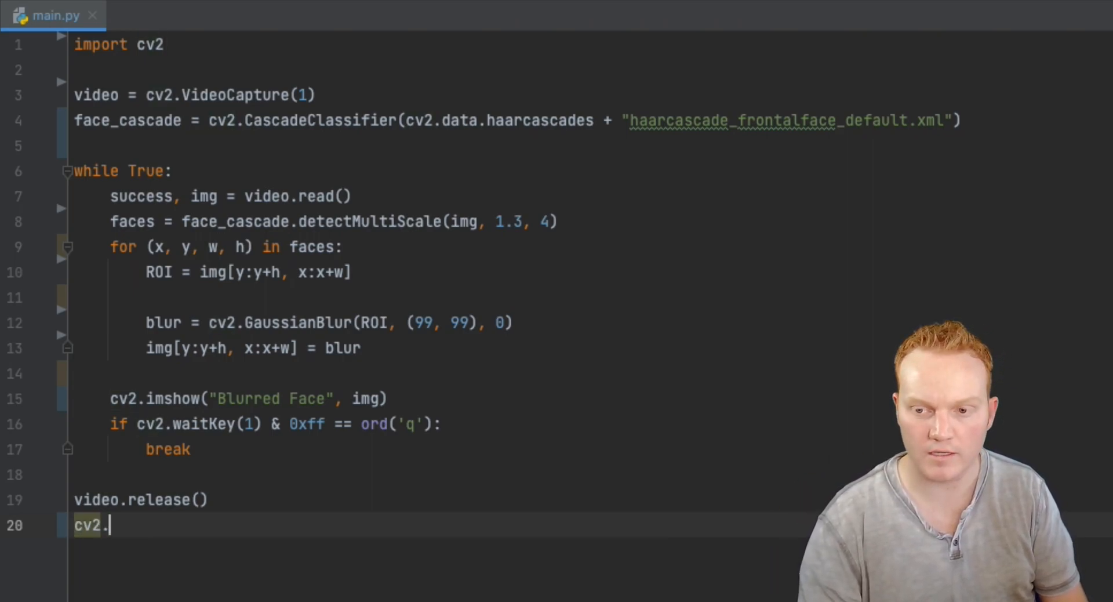
text(destroyAllWindows())
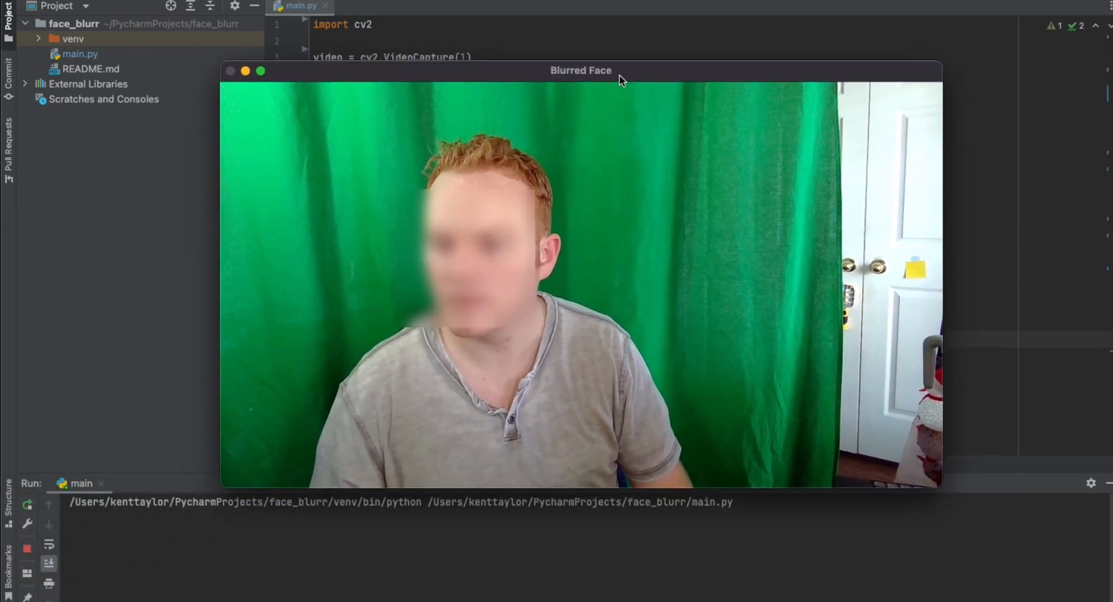
Move the running Blurred Face window so the blurred webcam feed is visible.
drag(581, 69, 398, 185)
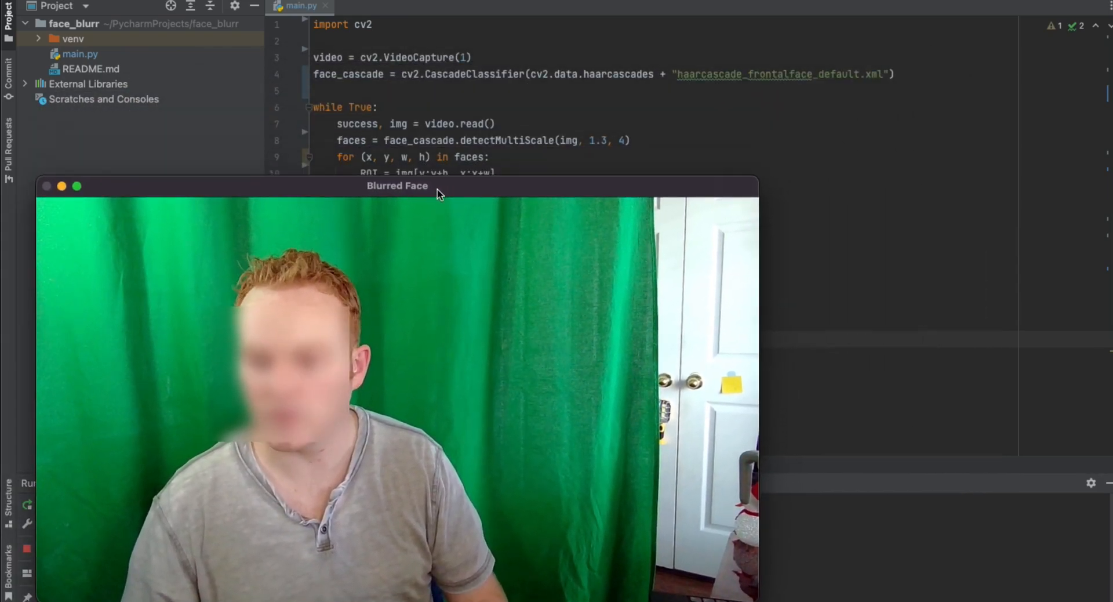